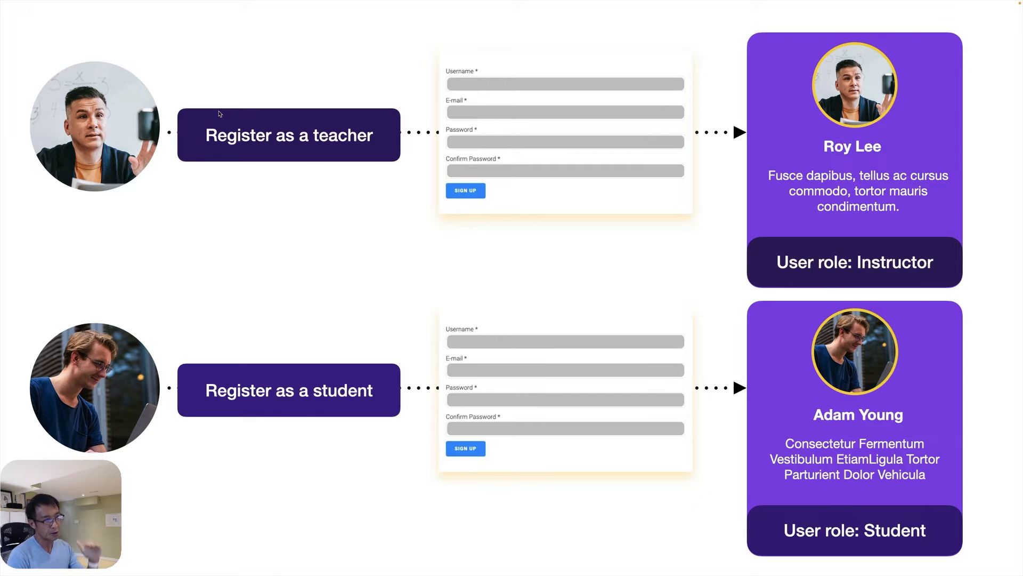
Navigate the dashboard to the User Role Editor under Users.
{"action": "left_click", "coordinate": [596, 129]}
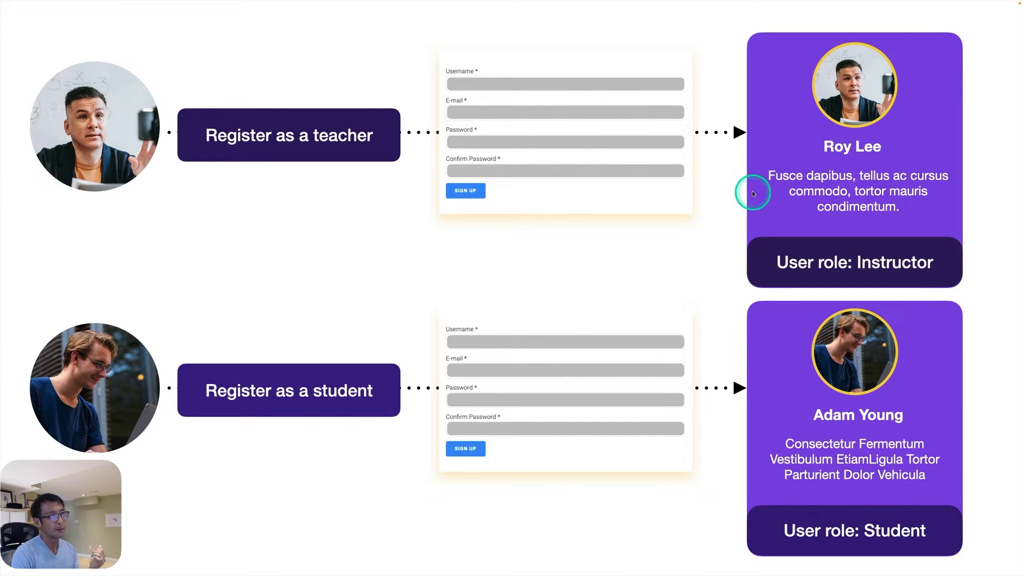
{"action": "mouse_move", "coordinate": [897, 265]}
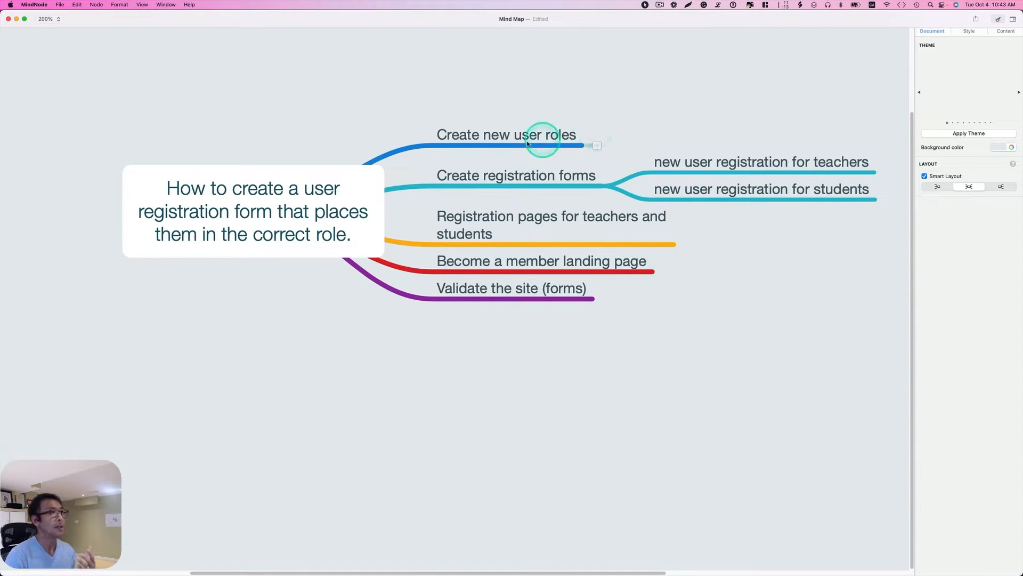
{"action": "left_click", "coordinate": [463, 183]}
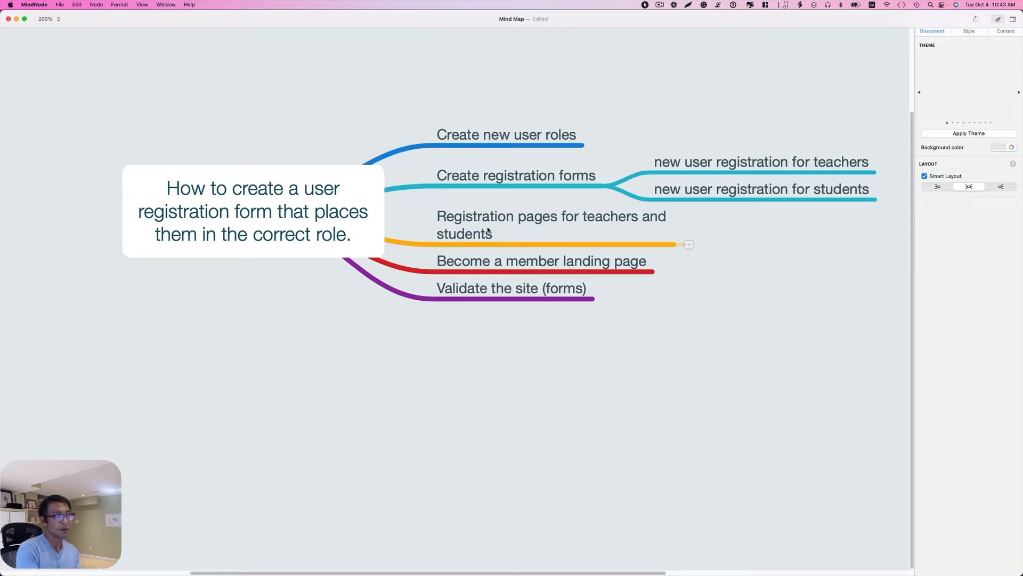
{"action": "left_click", "coordinate": [594, 176]}
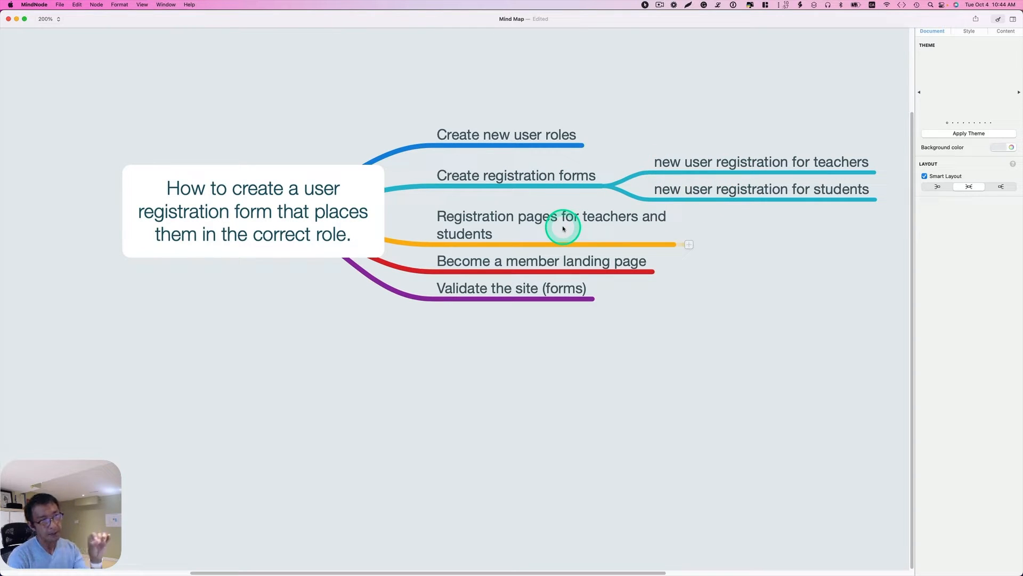
{"action": "mouse_move", "coordinate": [609, 288]}
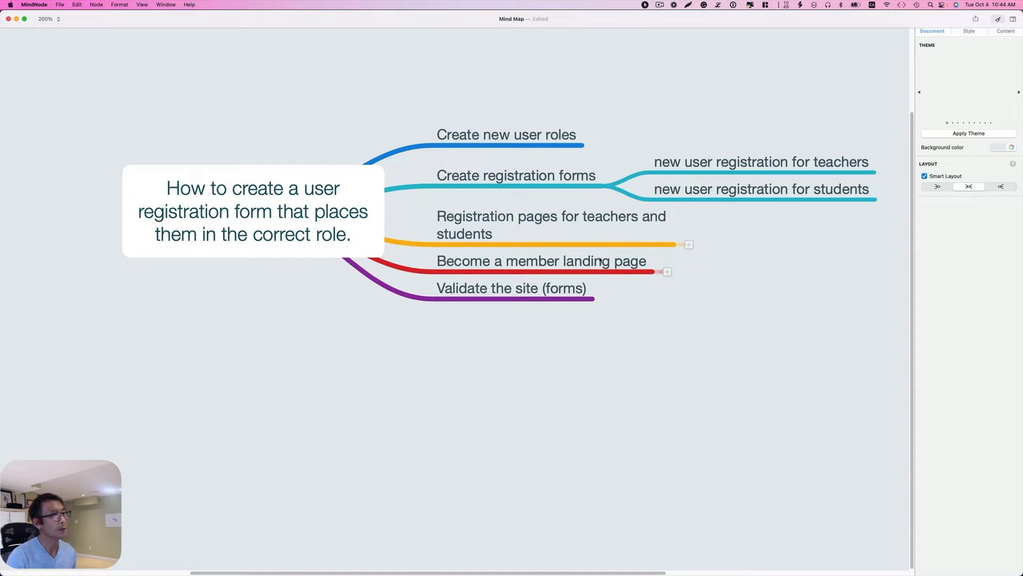
{"action": "left_click", "coordinate": [501, 294]}
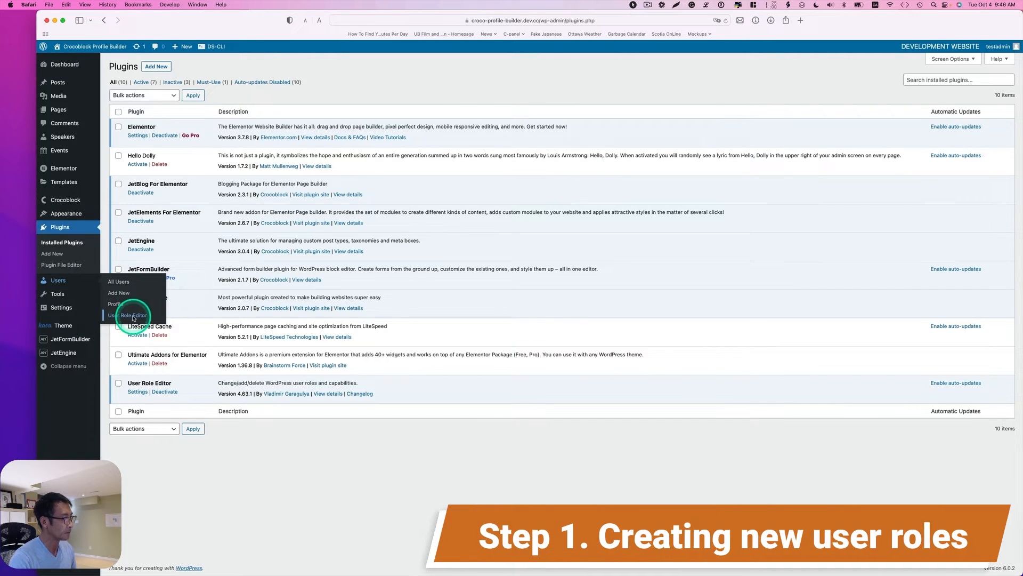
{"action": "left_click", "coordinate": [129, 315]}
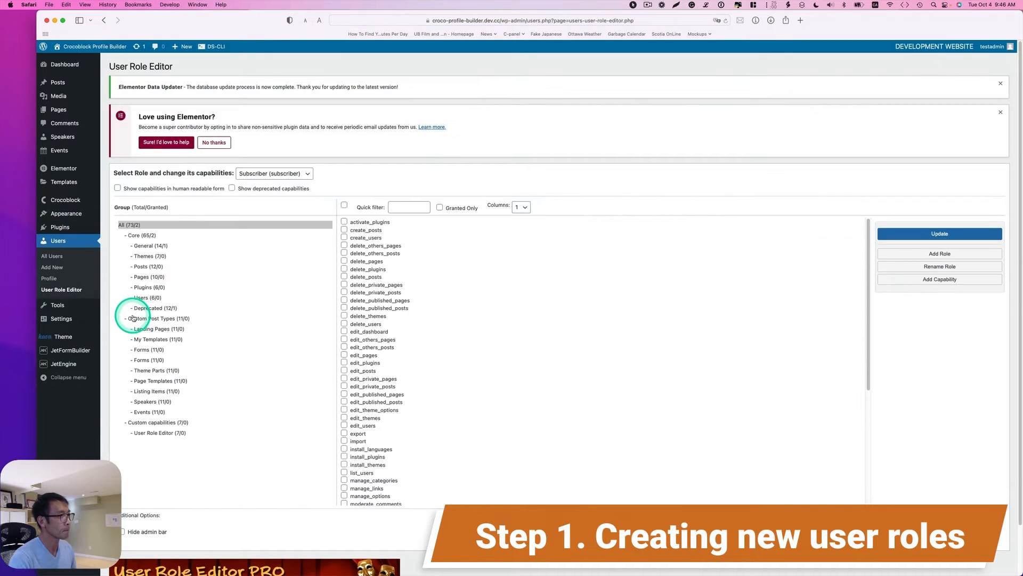
{"action": "left_click", "coordinate": [133, 307]}
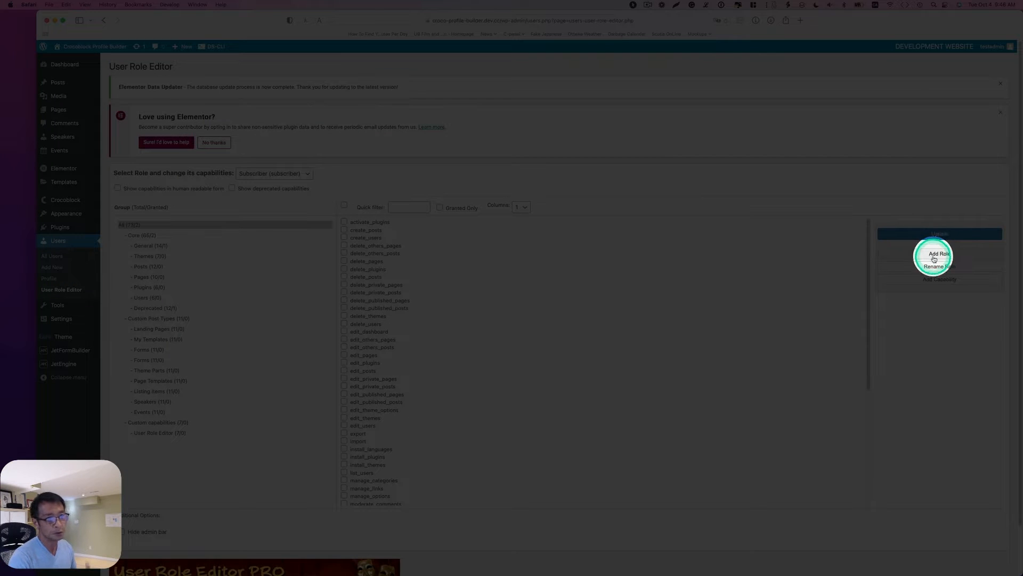
Add a new role with ID teacher and display name Teacher.
{"action": "left_click", "coordinate": [938, 254]}
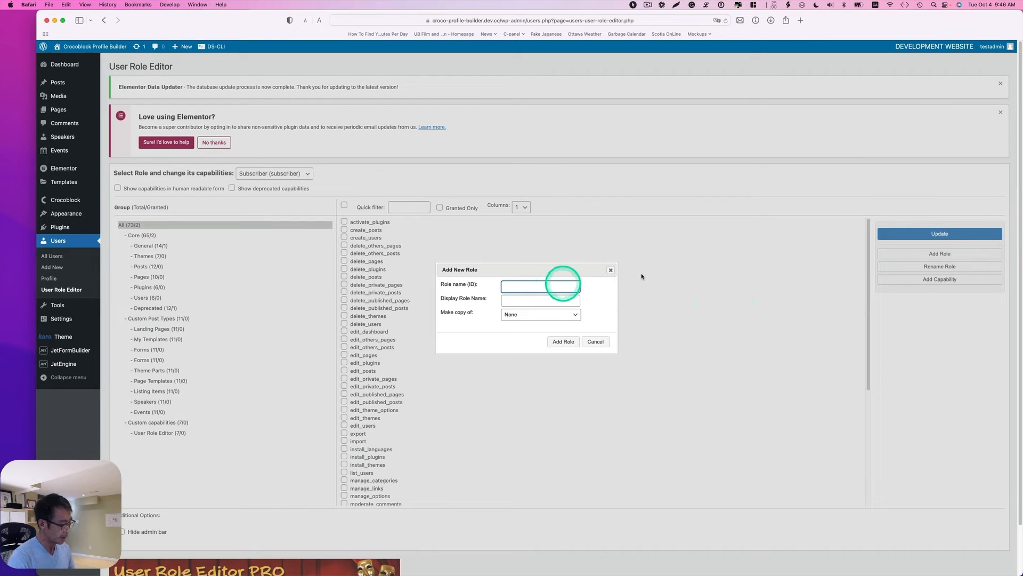
{"action": "type", "text": "teacher"}
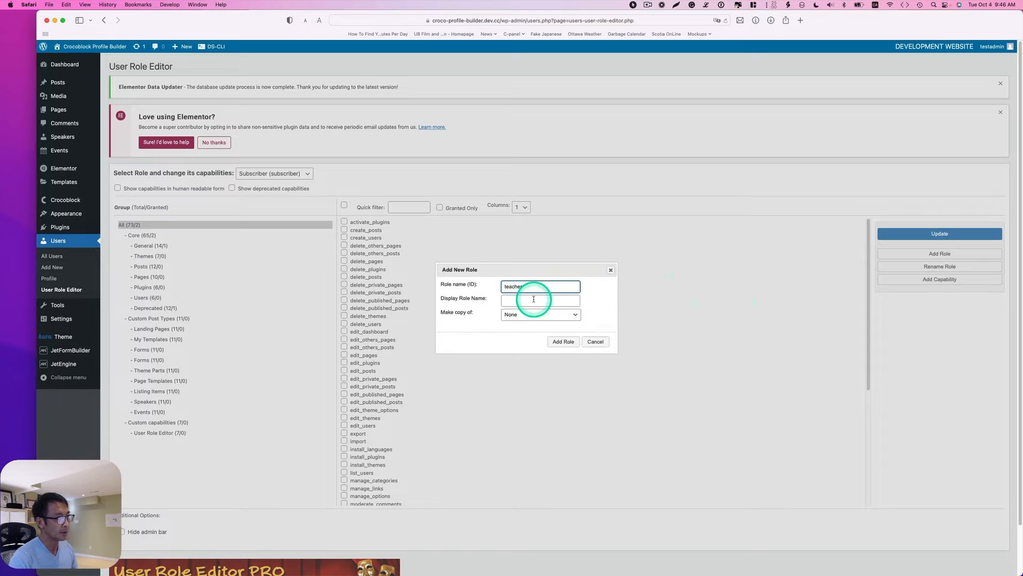
{"action": "type", "text": "T"}
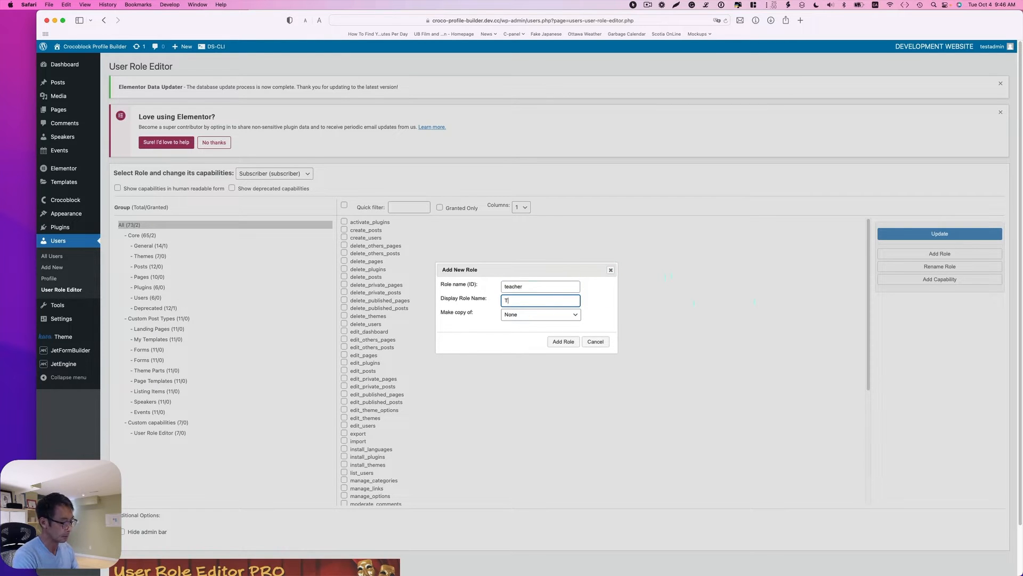
{"action": "type", "text": "eacher"}
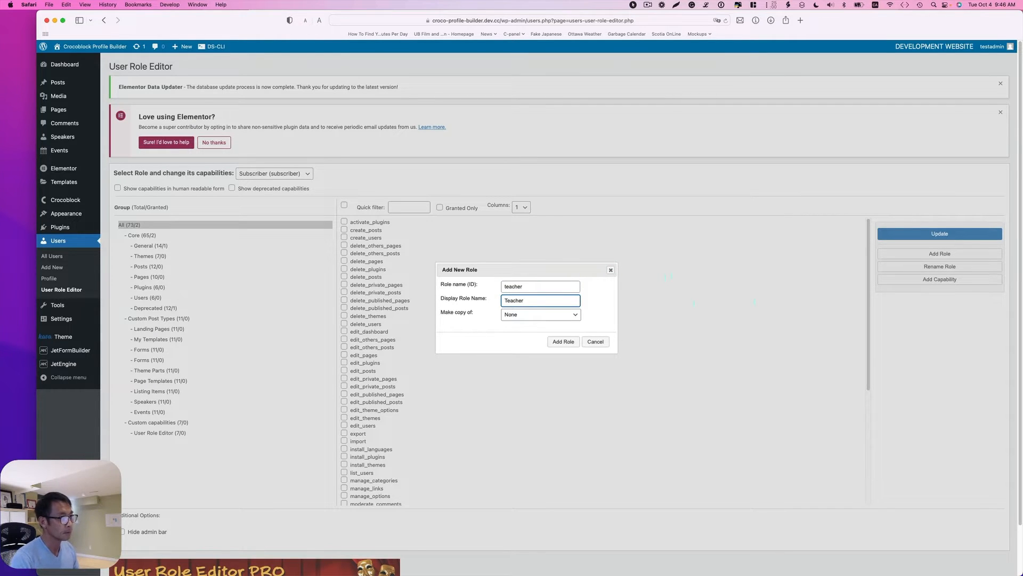
{"action": "left_click", "coordinate": [563, 341]}
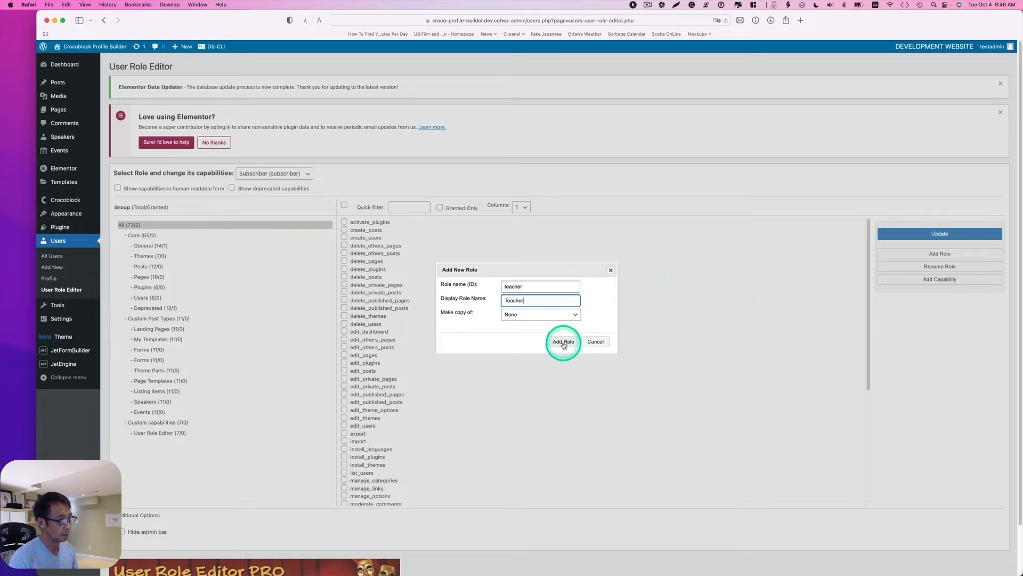
{"action": "left_click", "coordinate": [563, 341]}
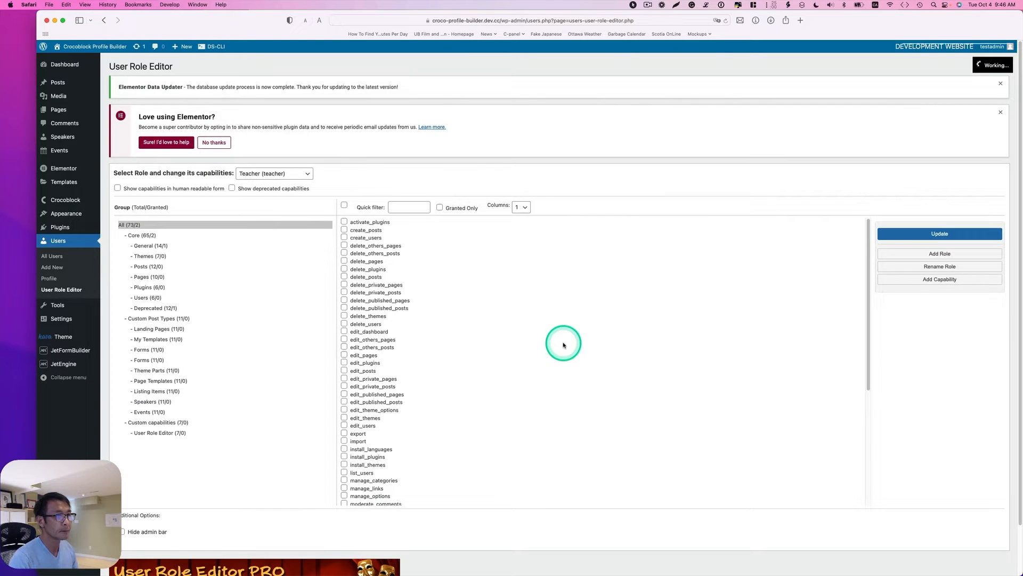
Add a second new role named Student.
{"action": "left_click", "coordinate": [939, 253]}
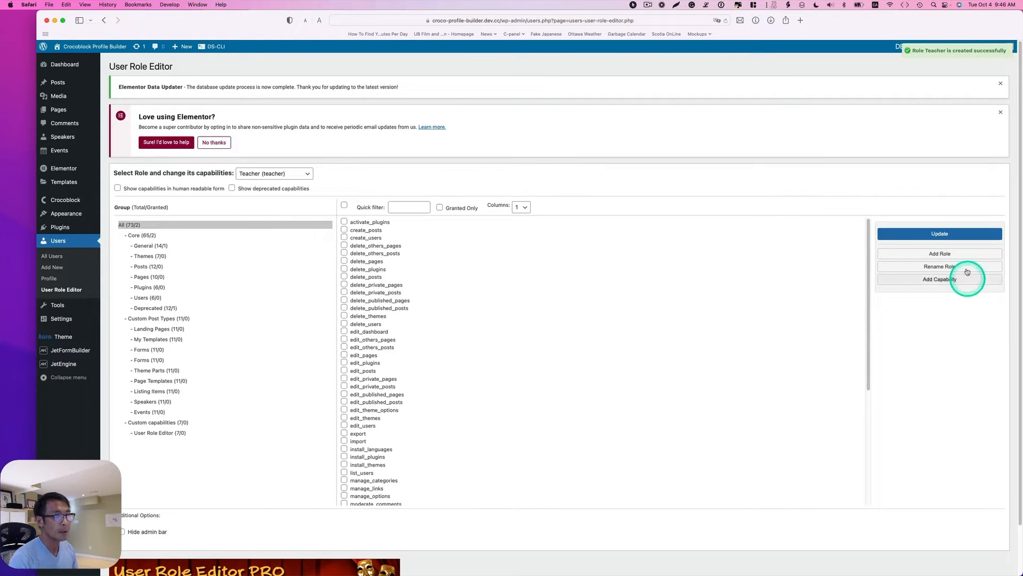
{"action": "left_click", "coordinate": [939, 253]}
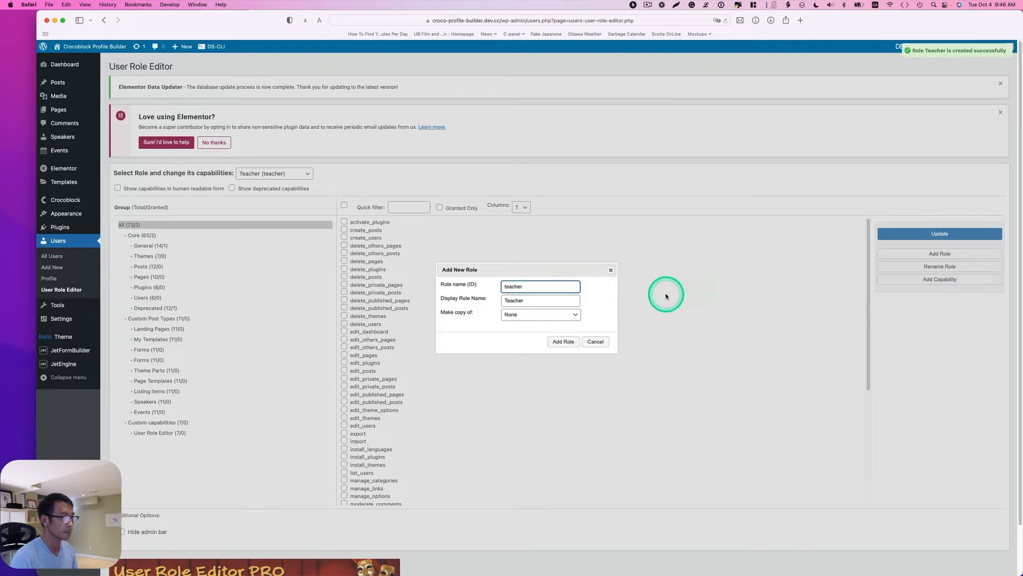
{"action": "type", "text": "Student"}
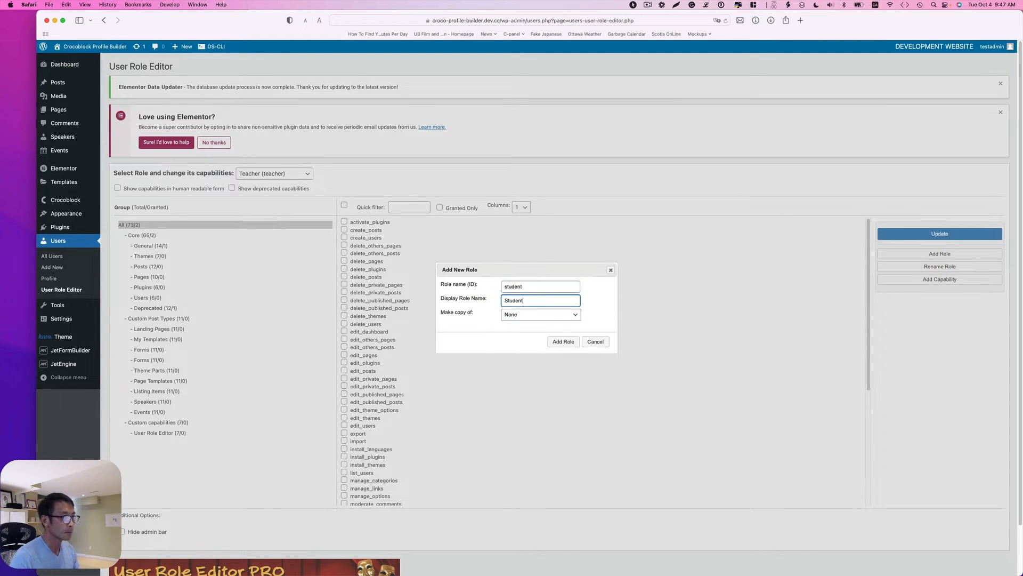
{"action": "left_click", "coordinate": [561, 341]}
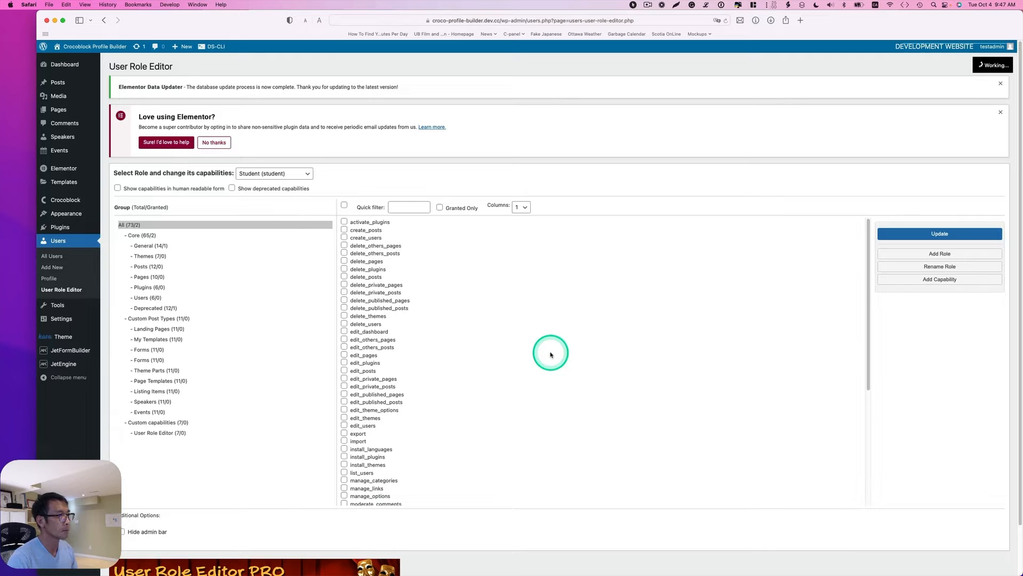
{"action": "left_click", "coordinate": [274, 173]}
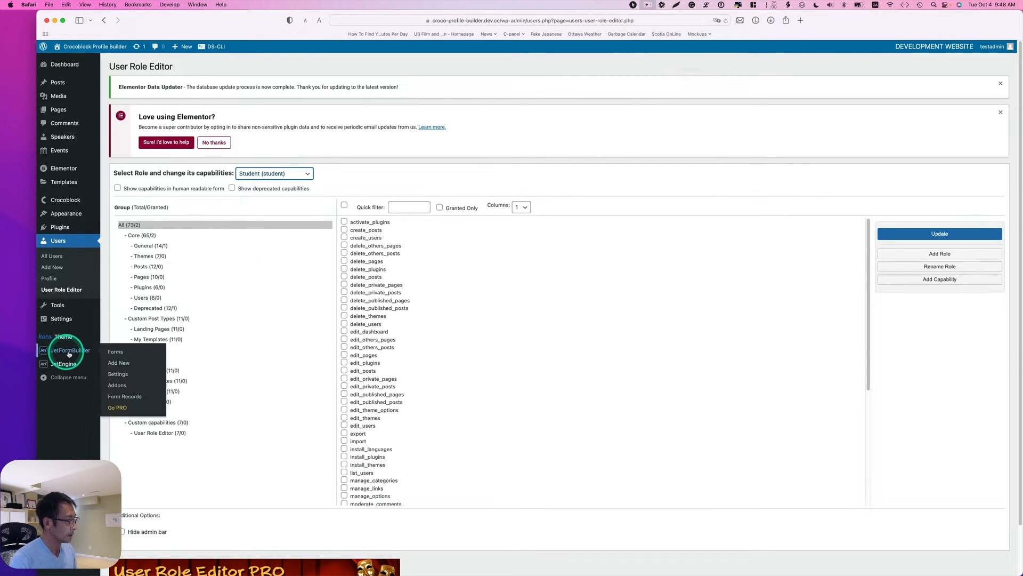
From the JetFormBuilder forms list, open the User Registration form for editing.
{"action": "left_click", "coordinate": [115, 352]}
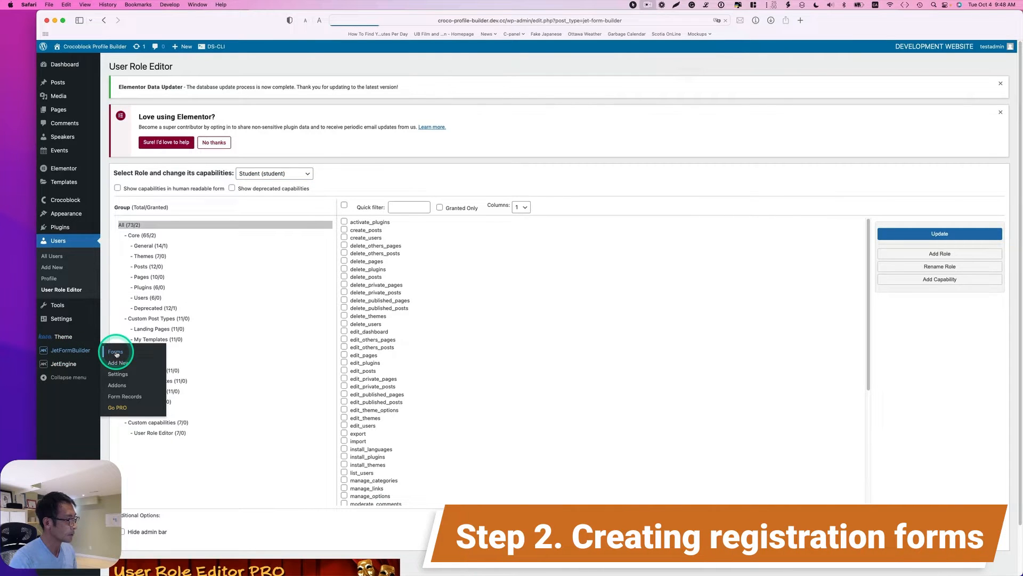
{"action": "left_click", "coordinate": [115, 352]}
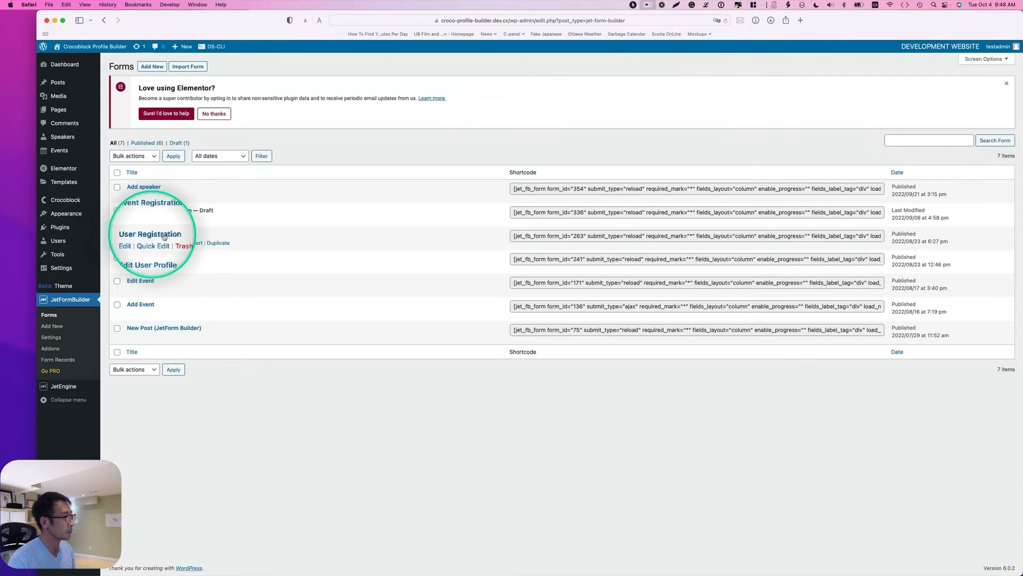
{"action": "left_click", "coordinate": [124, 246]}
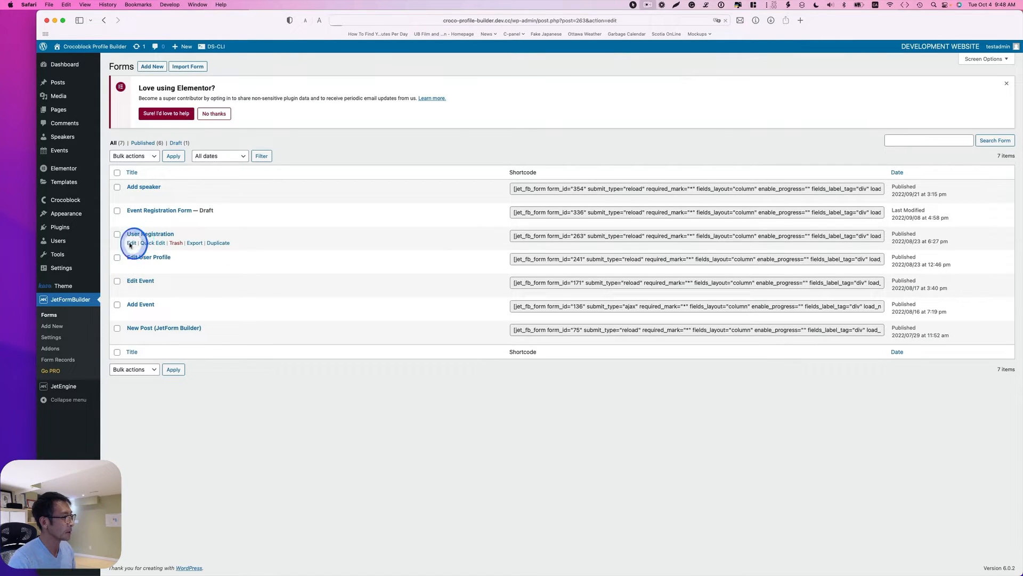
{"action": "left_click", "coordinate": [130, 243]}
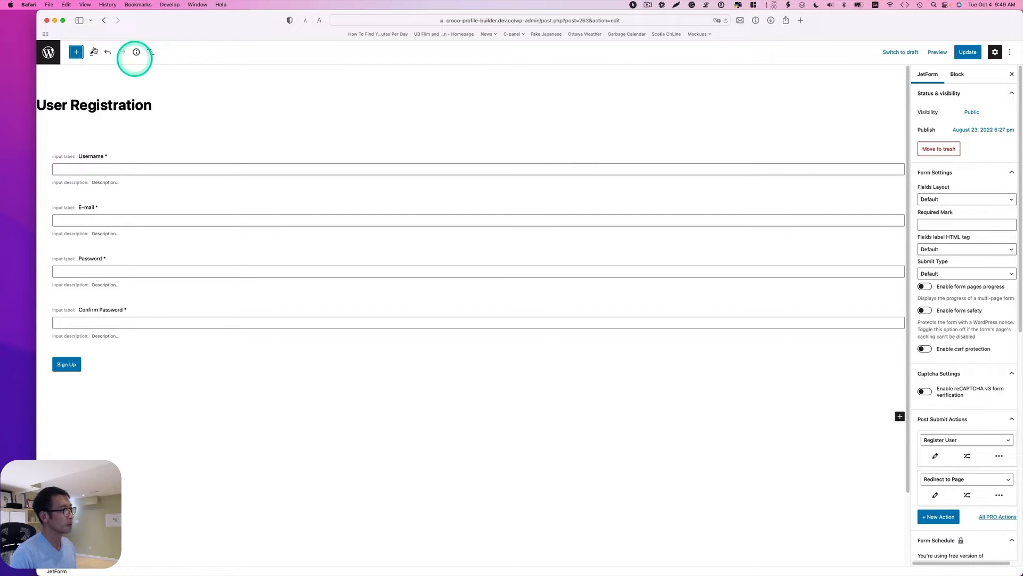
Show the JetForms patterns in the block inserter and scroll to the Register Form pattern.
{"action": "left_click", "coordinate": [76, 51]}
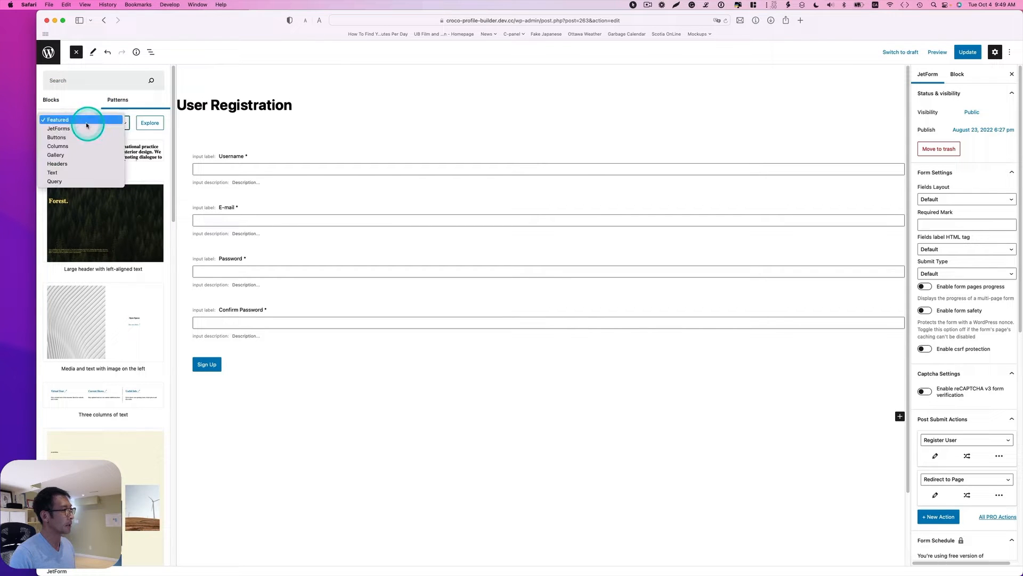
{"action": "left_click", "coordinate": [57, 120]}
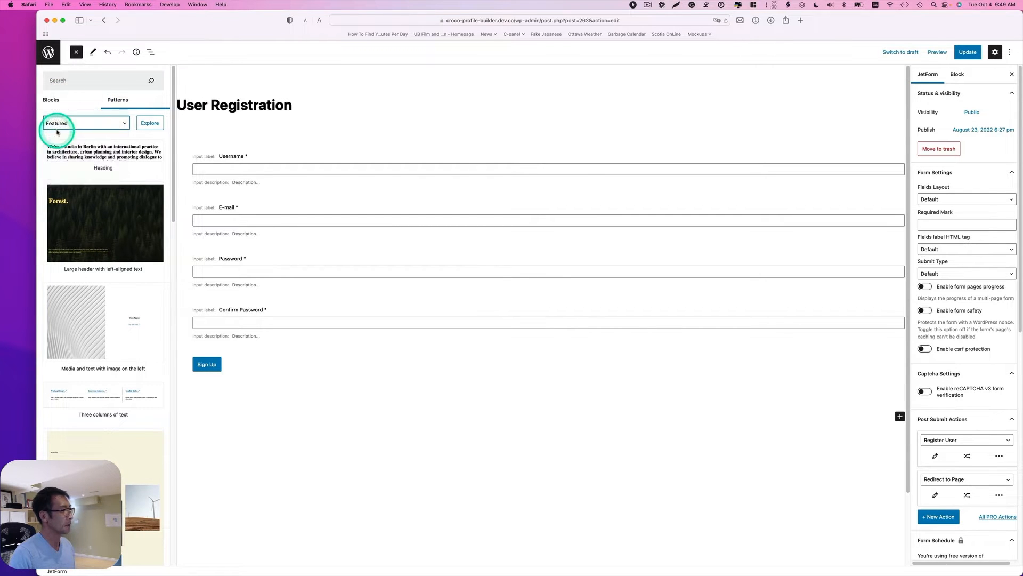
{"action": "scroll", "scroll_direction": "down", "scroll_amount": 3}
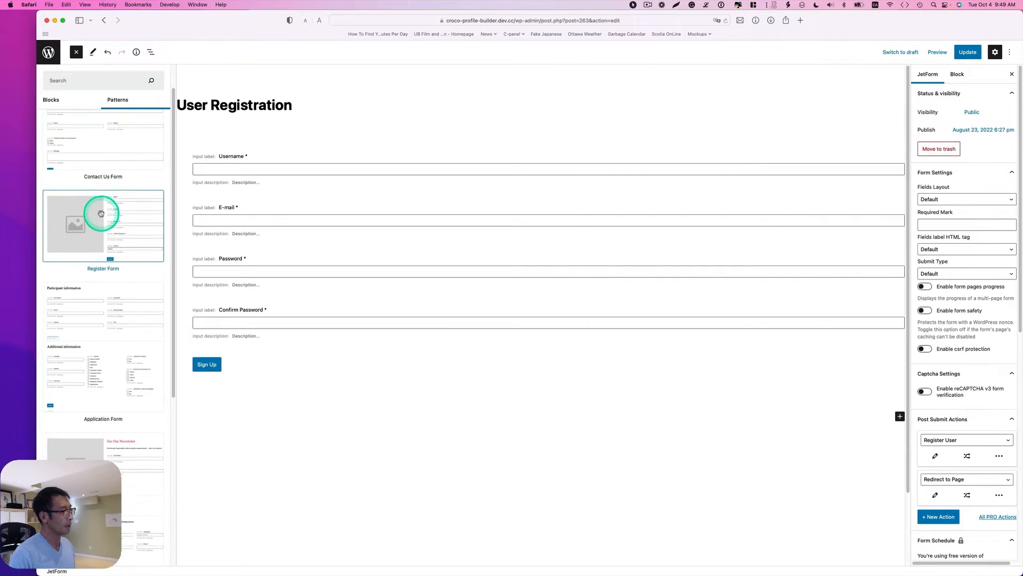
{"action": "scroll", "scroll_direction": "down", "scroll_amount": 3}
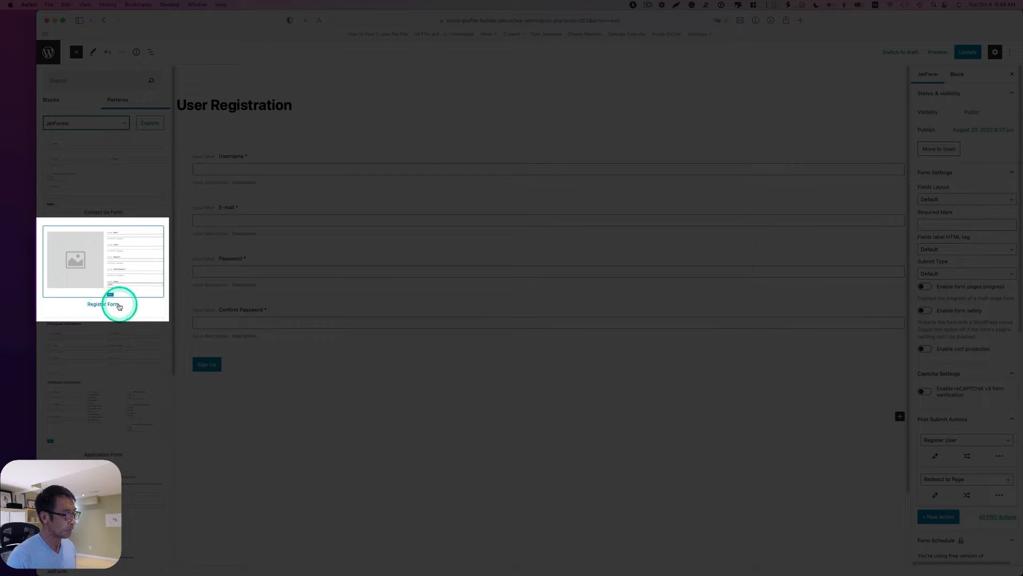
{"action": "mouse_move", "coordinate": [118, 261]}
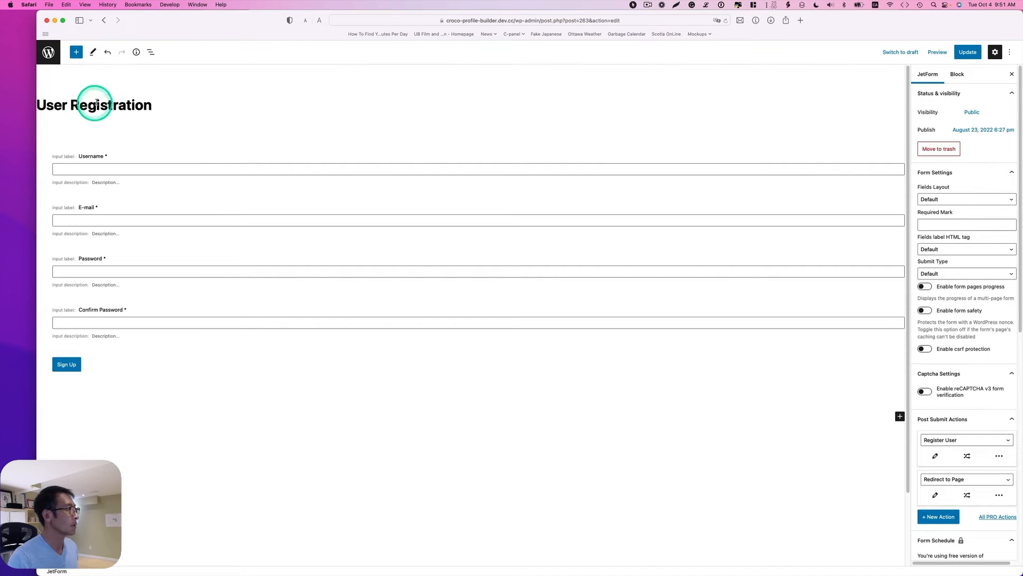
{"action": "mouse_move", "coordinate": [296, 118]}
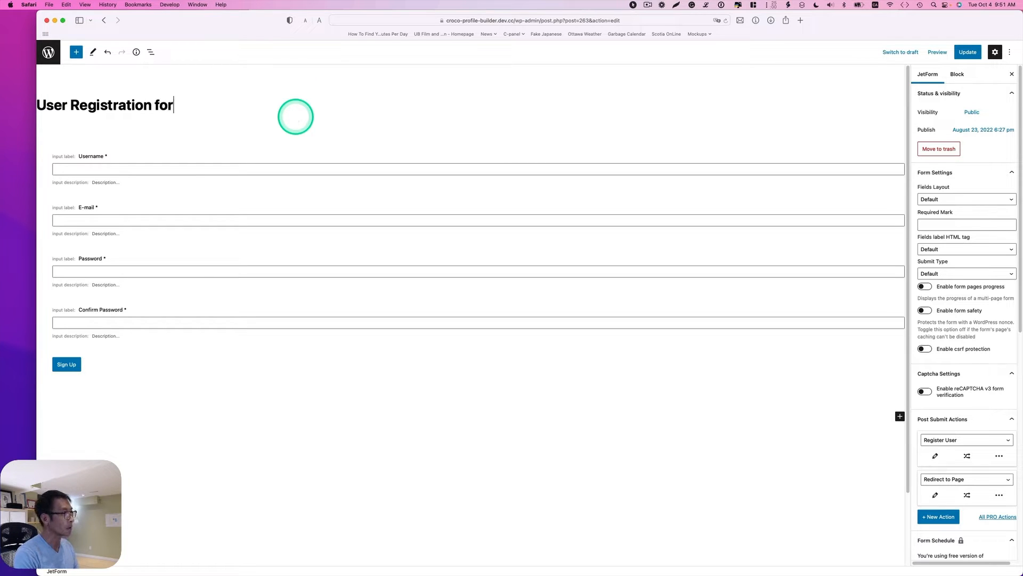
Retitle the form "User Registration for teachers".
{"action": "type", "text": "teachers"}
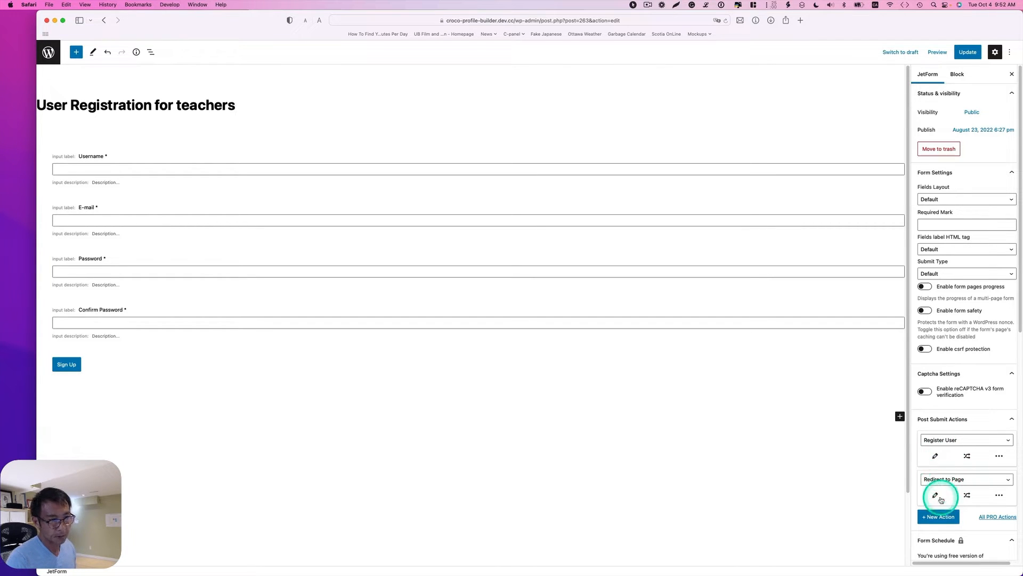
{"action": "left_click", "coordinate": [934, 496]}
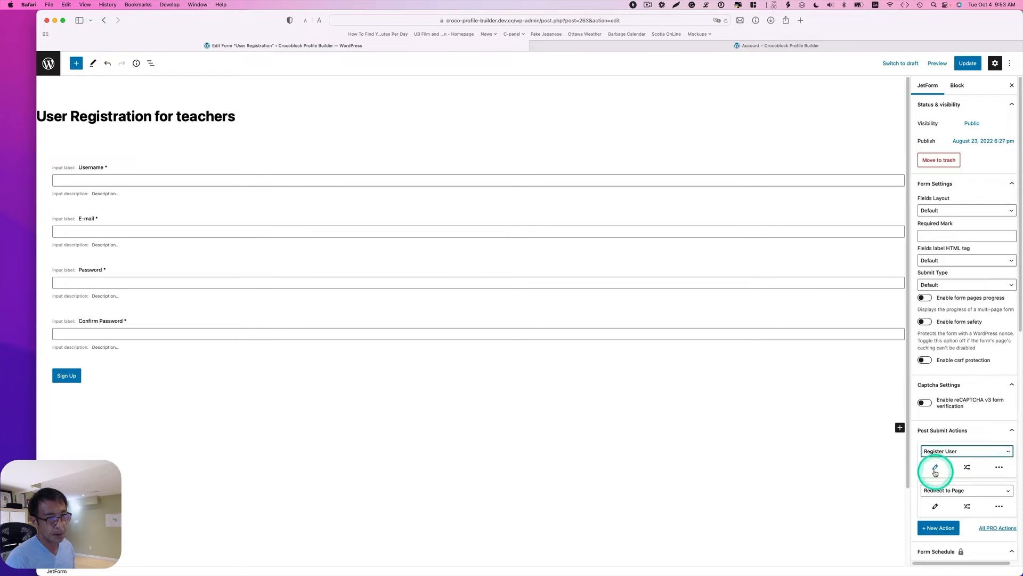
In the Register User action, map login, email and password fields, assign the Teacher role and update.
{"action": "left_click", "coordinate": [935, 466]}
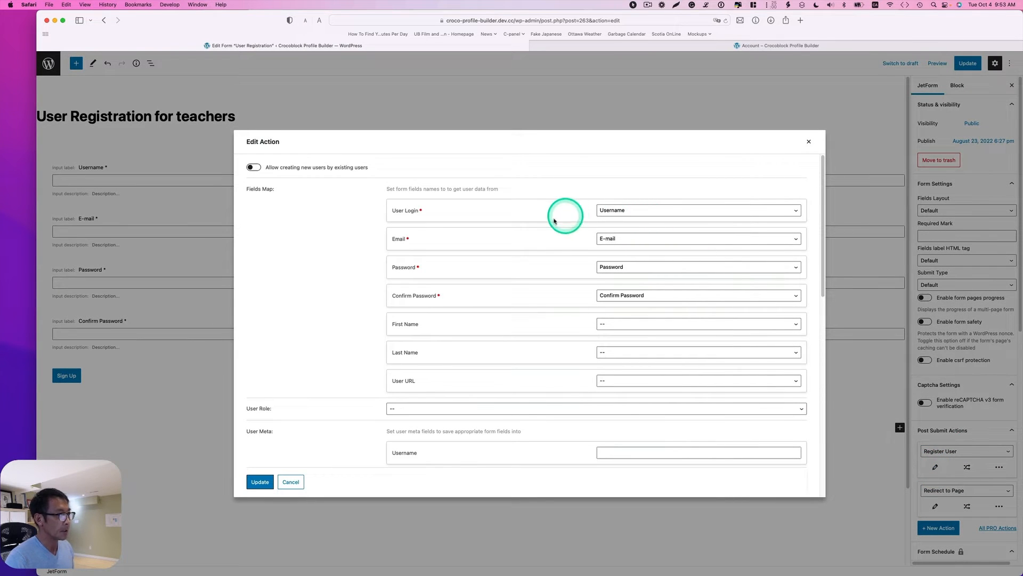
{"action": "left_click", "coordinate": [697, 210]}
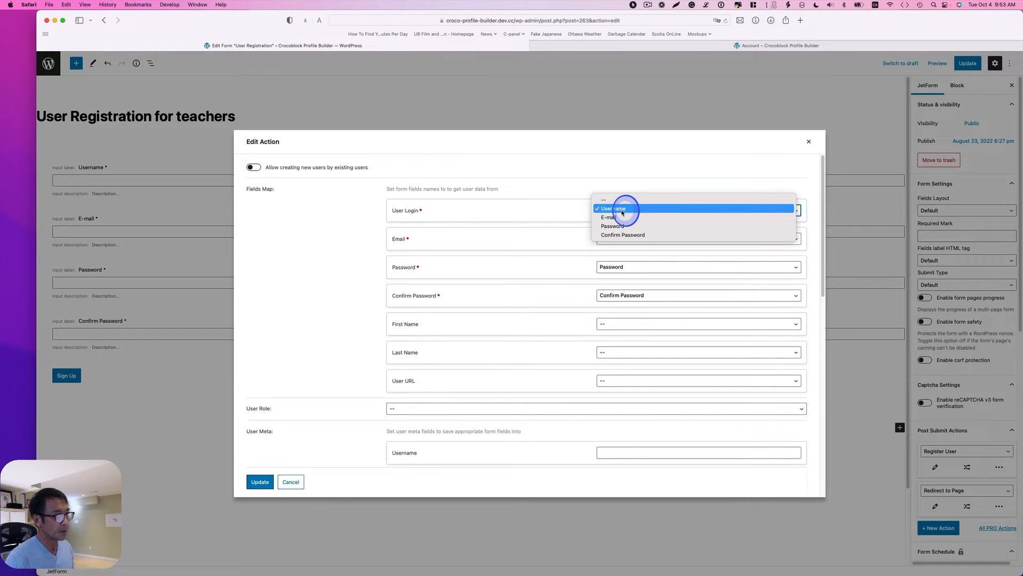
{"action": "left_click", "coordinate": [612, 208]}
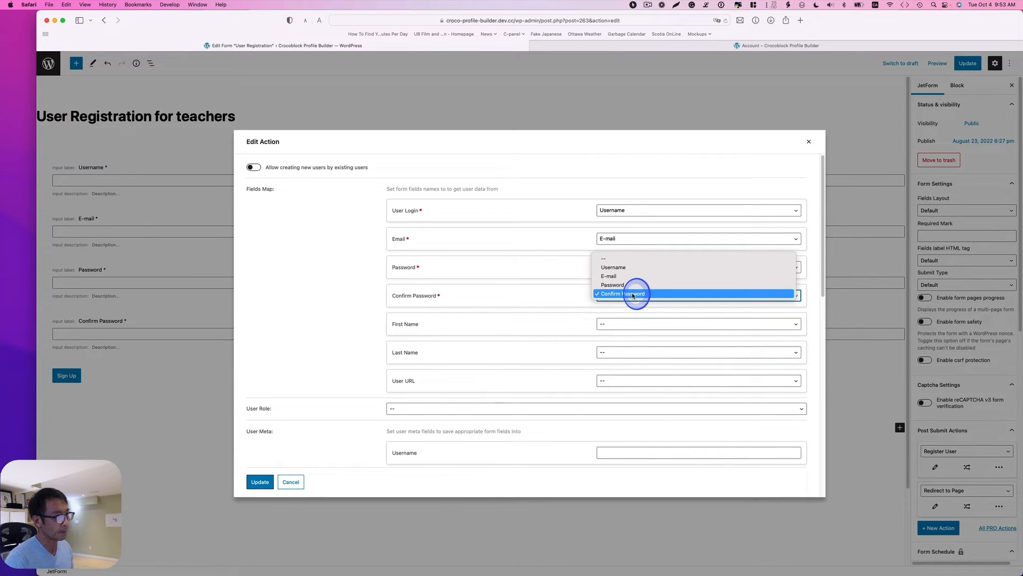
{"action": "left_click", "coordinate": [621, 293]}
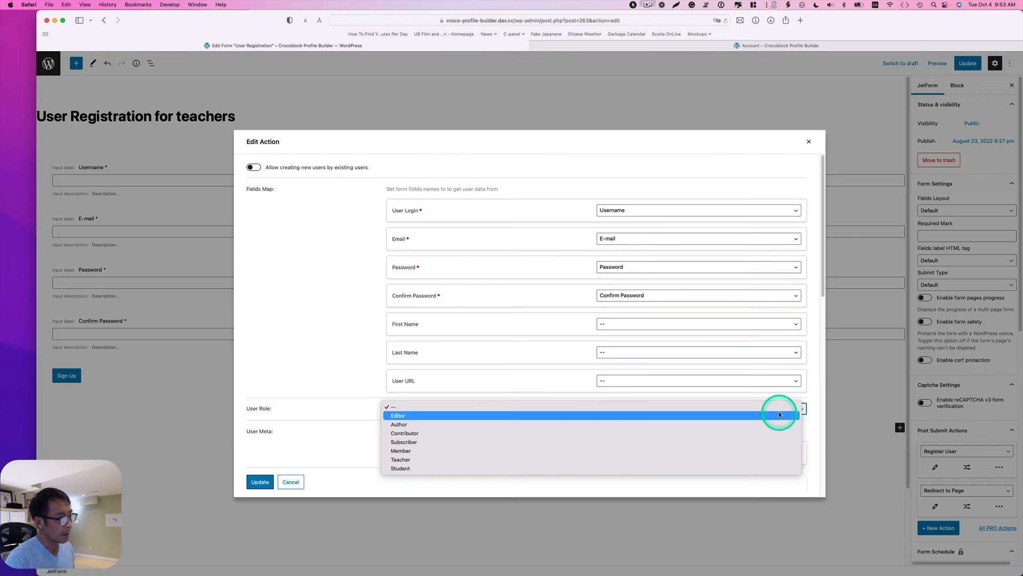
{"action": "mouse_move", "coordinate": [527, 441]}
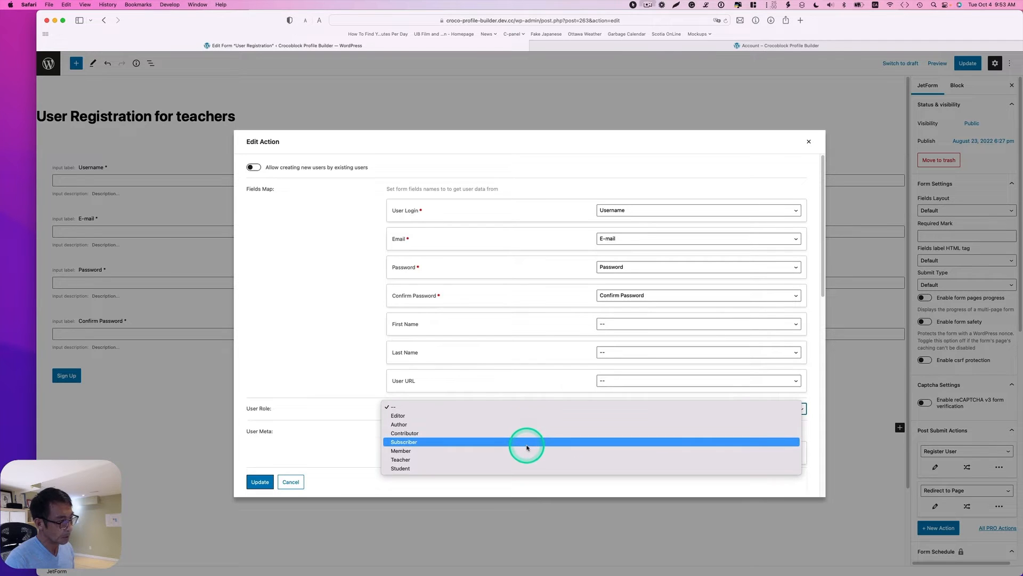
{"action": "mouse_move", "coordinate": [519, 459]}
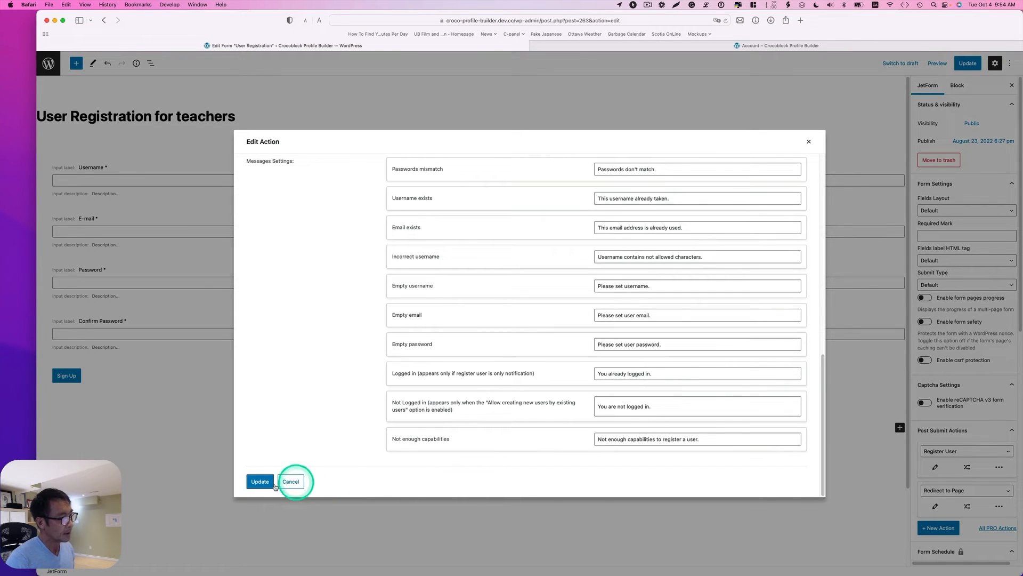
{"action": "left_click", "coordinate": [290, 481]}
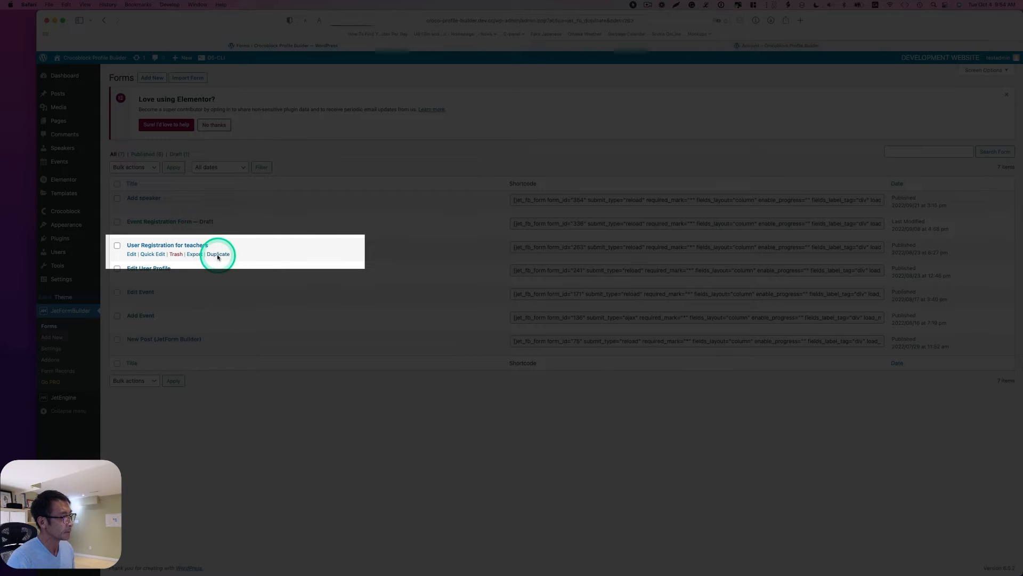
Duplicate the teachers registration form and open the copy in the editor.
{"action": "left_click", "coordinate": [218, 254]}
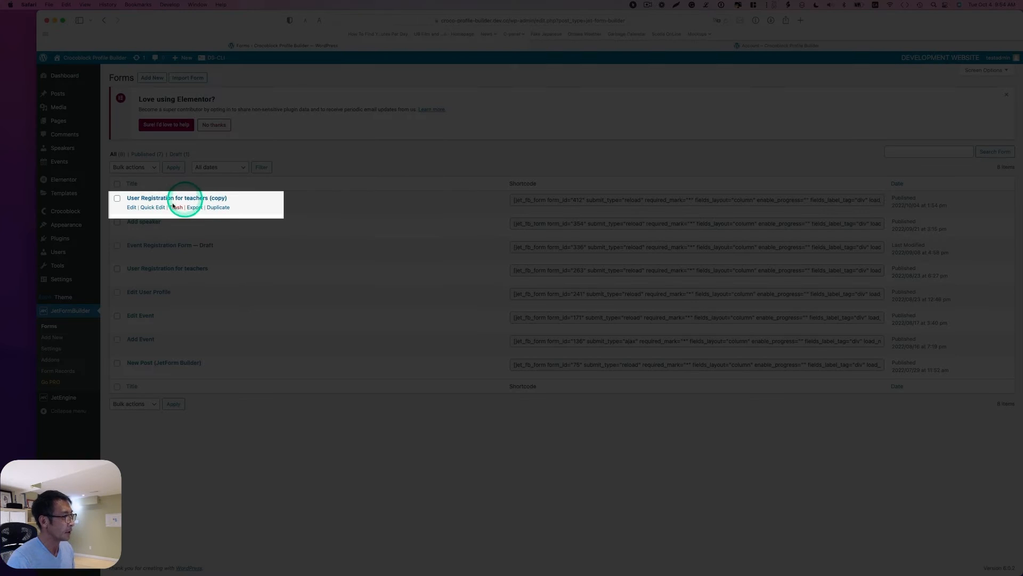
{"action": "left_click", "coordinate": [131, 207]}
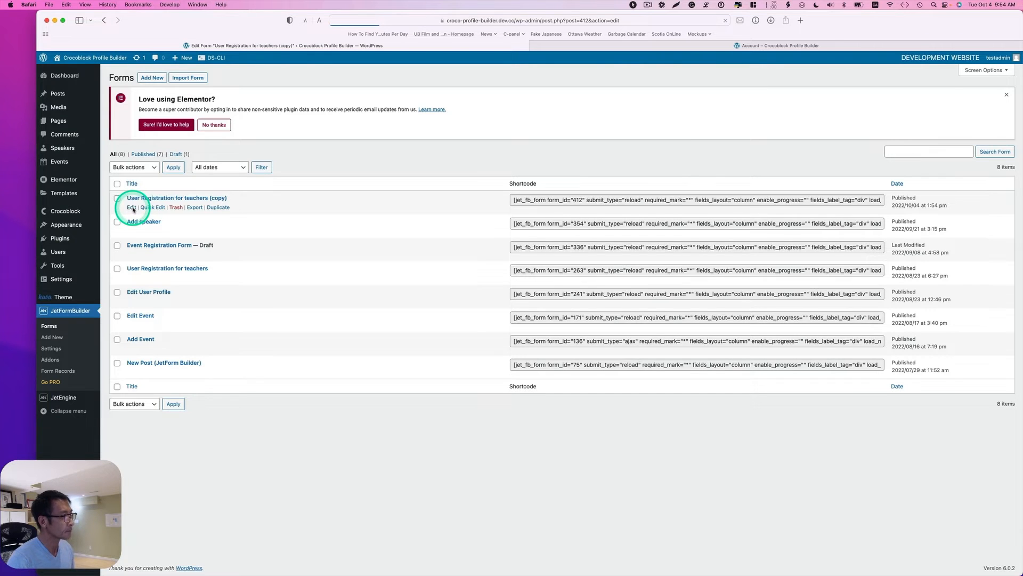
{"action": "left_click", "coordinate": [131, 207]}
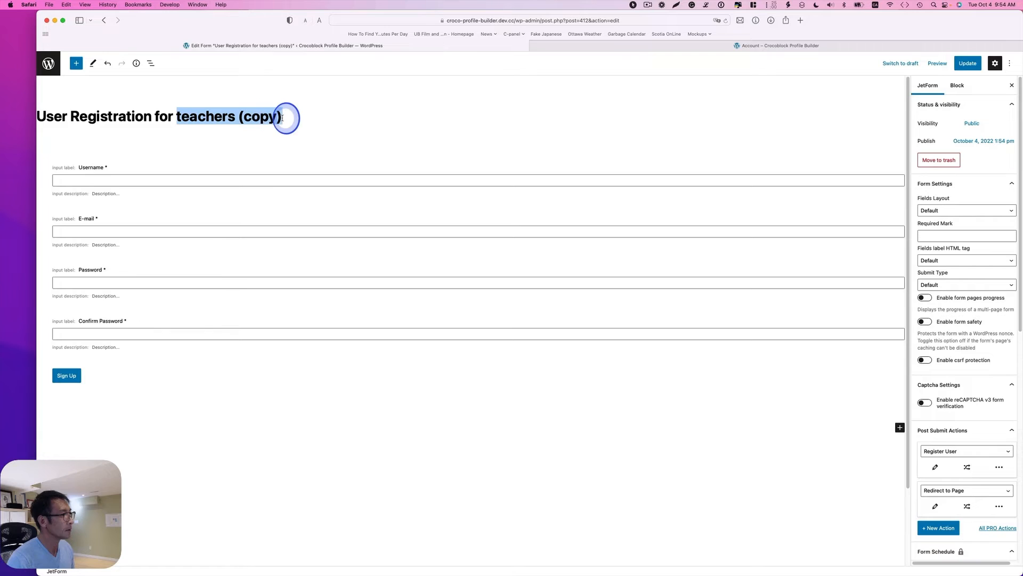
Retitle the copied form "User Registration for students".
{"action": "type", "text": "studen"}
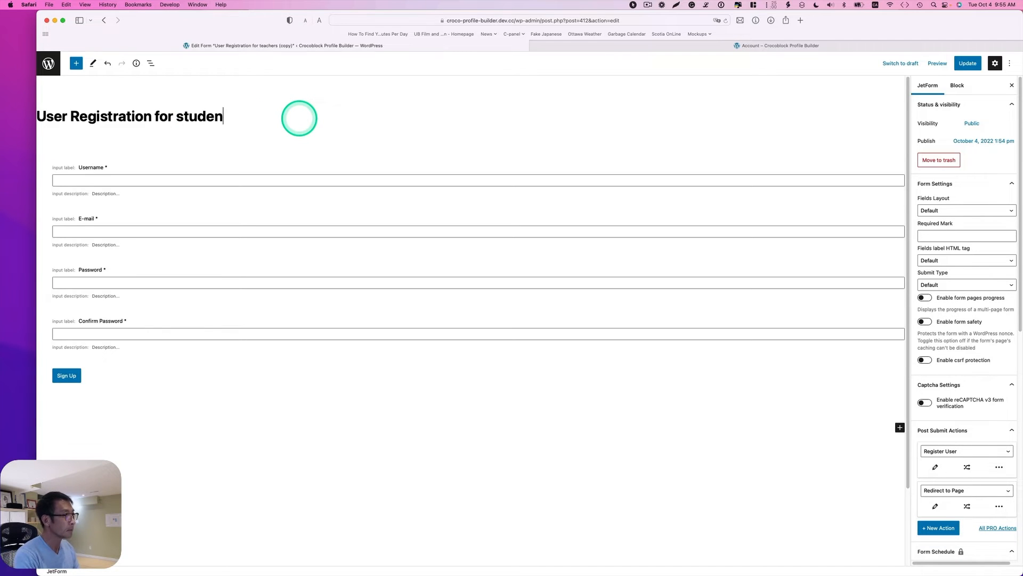
{"action": "type", "text": "ts"}
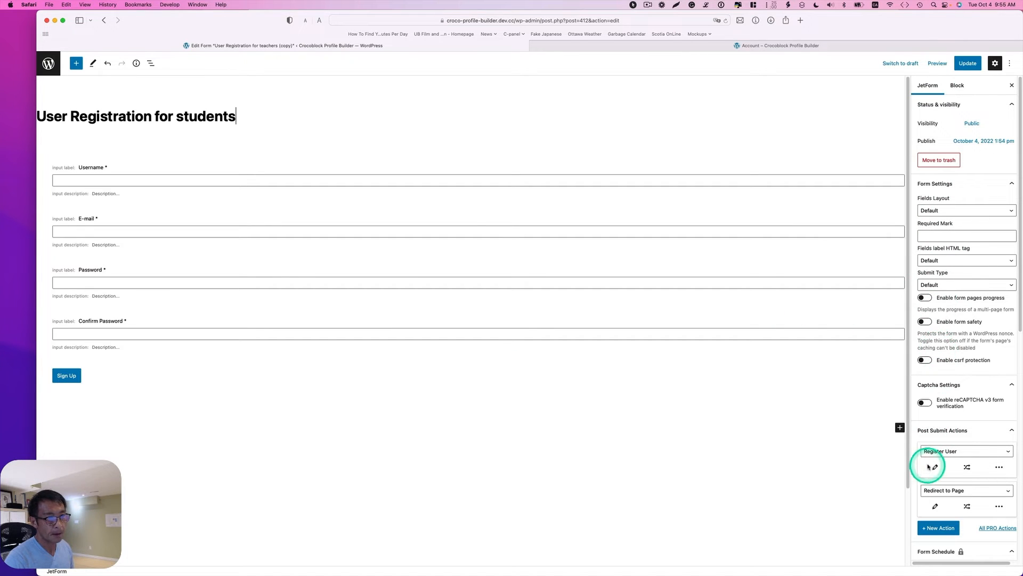
In the Register User action, change the assigned role from Teacher to Student and update.
{"action": "left_click", "coordinate": [935, 467]}
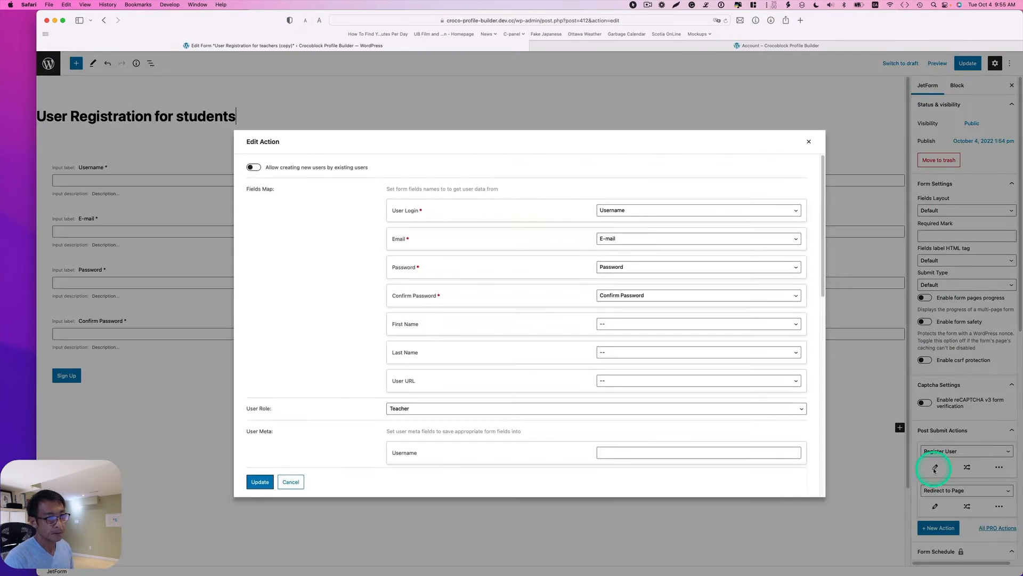
{"action": "mouse_move", "coordinate": [788, 309]}
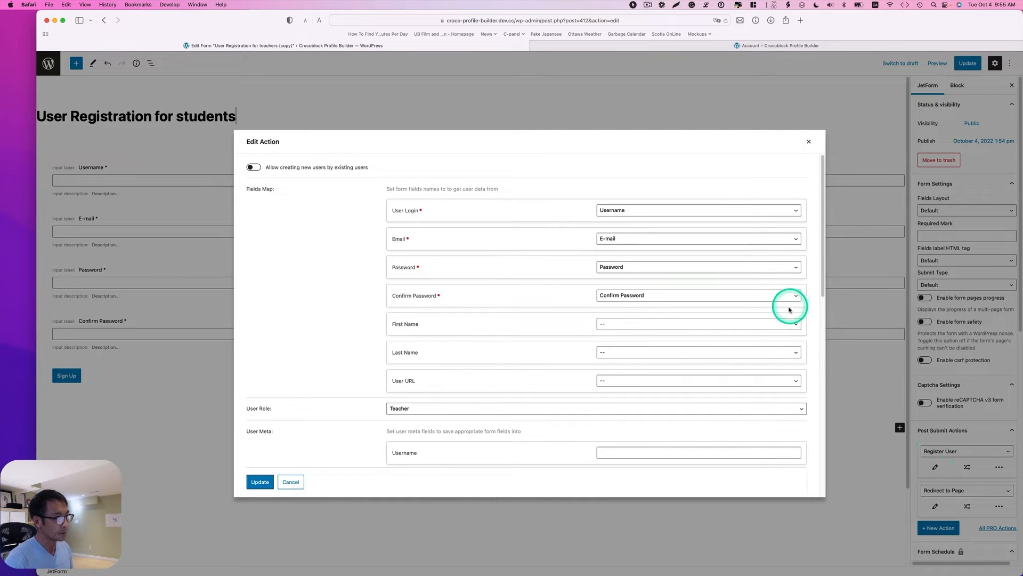
{"action": "scroll", "scroll_direction": "down", "scroll_amount": 3}
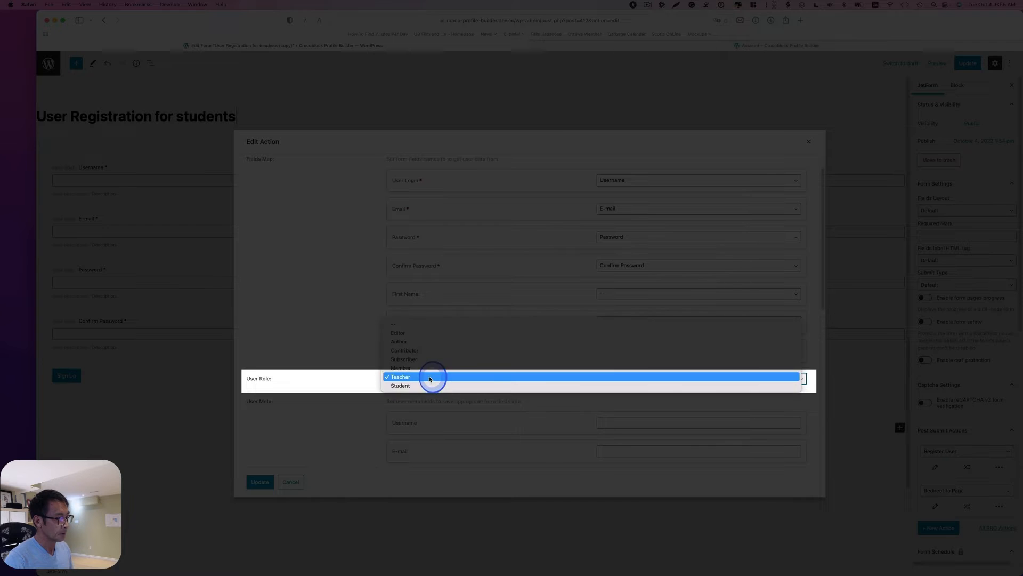
{"action": "left_click", "coordinate": [401, 385]}
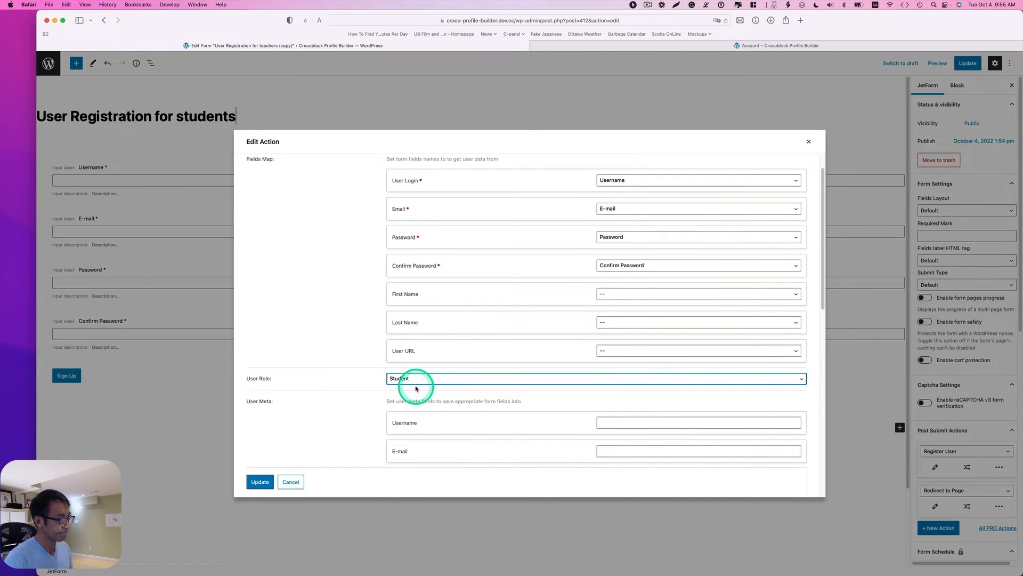
{"action": "left_click", "coordinate": [260, 482]}
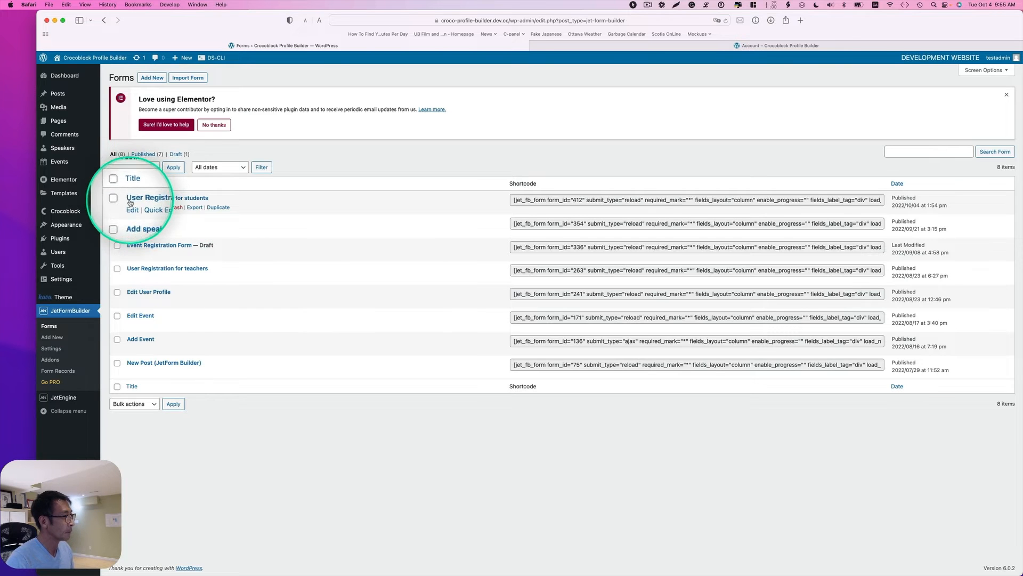
{"action": "mouse_move", "coordinate": [149, 270]}
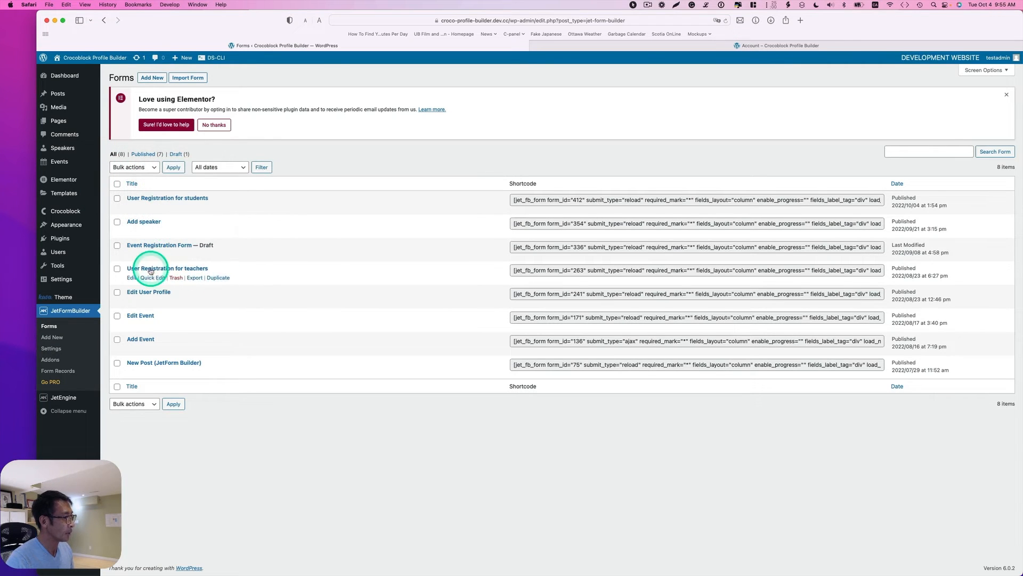
Go to Pages > All Pages and add a new blank page.
{"action": "left_click", "coordinate": [168, 268]}
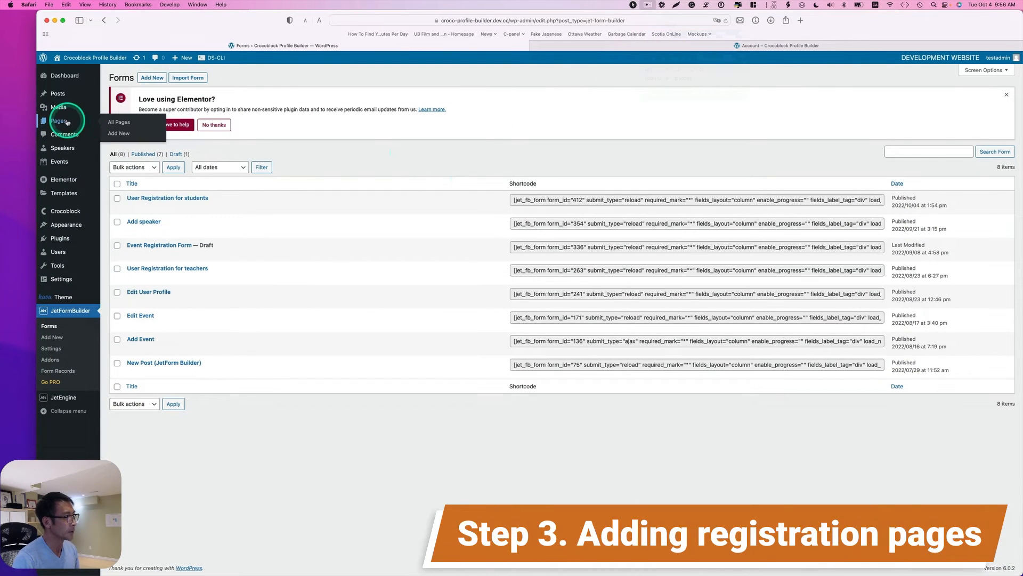
{"action": "left_click", "coordinate": [60, 120]}
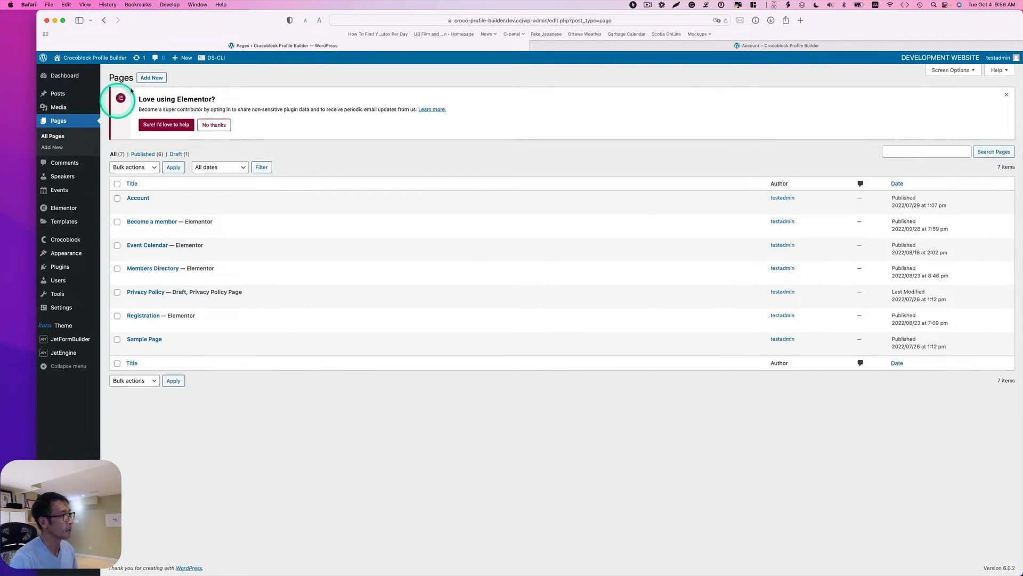
{"action": "left_click", "coordinate": [151, 78]}
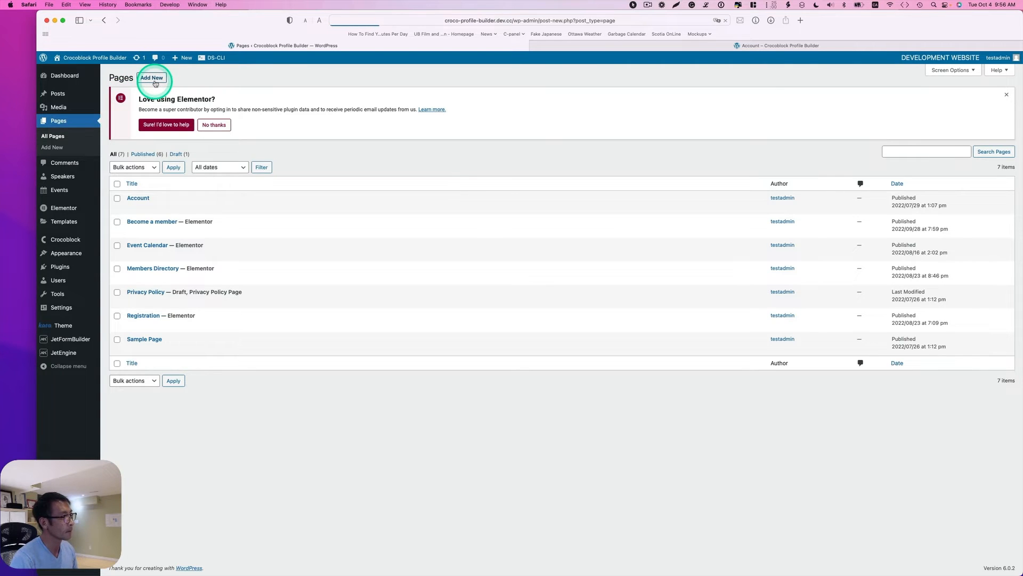
{"action": "left_click", "coordinate": [153, 78]}
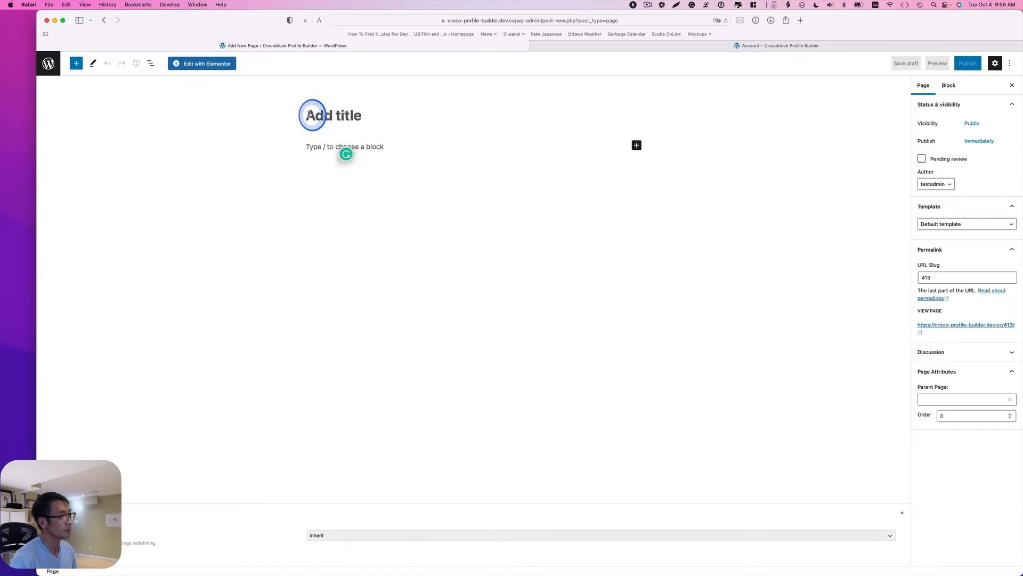
Title the page "Registration form for teachers" and launch it in Elementor.
{"action": "type", "text": "Registration form for teachers"}
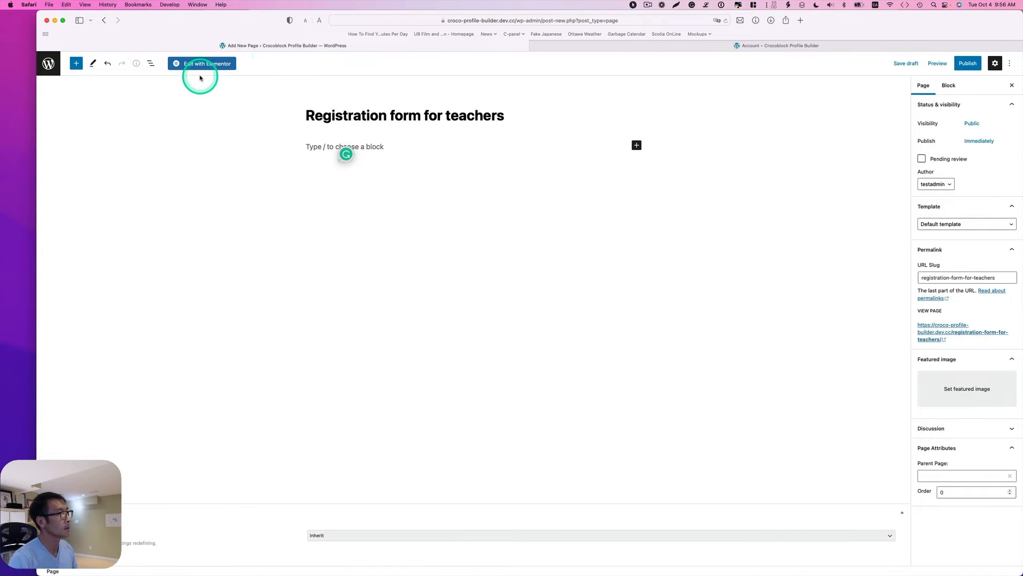
{"action": "left_click", "coordinate": [207, 63]}
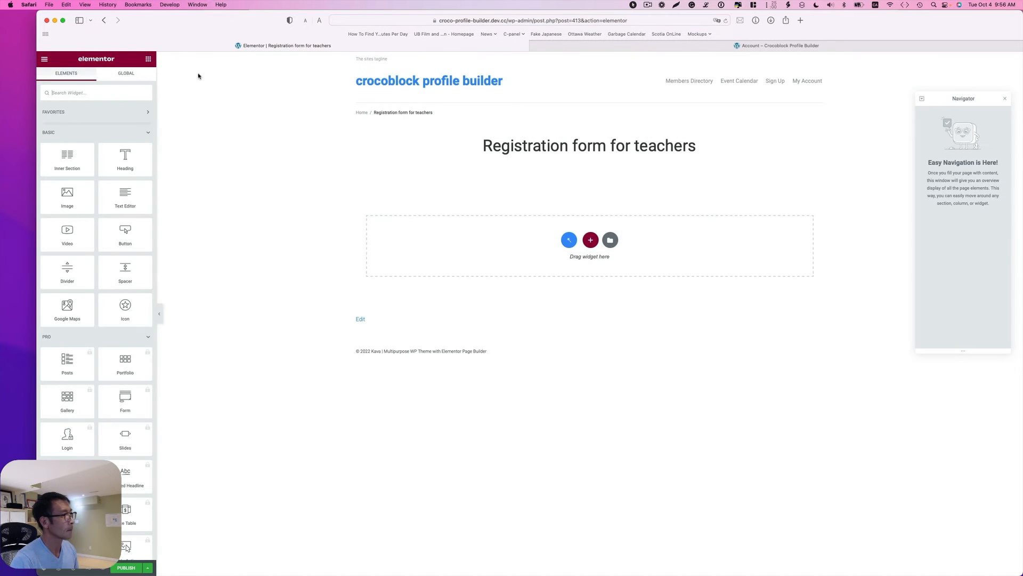
Add a JetForm widget to the page set to the 'User Registration for teachers' form.
{"action": "left_click", "coordinate": [96, 91]}
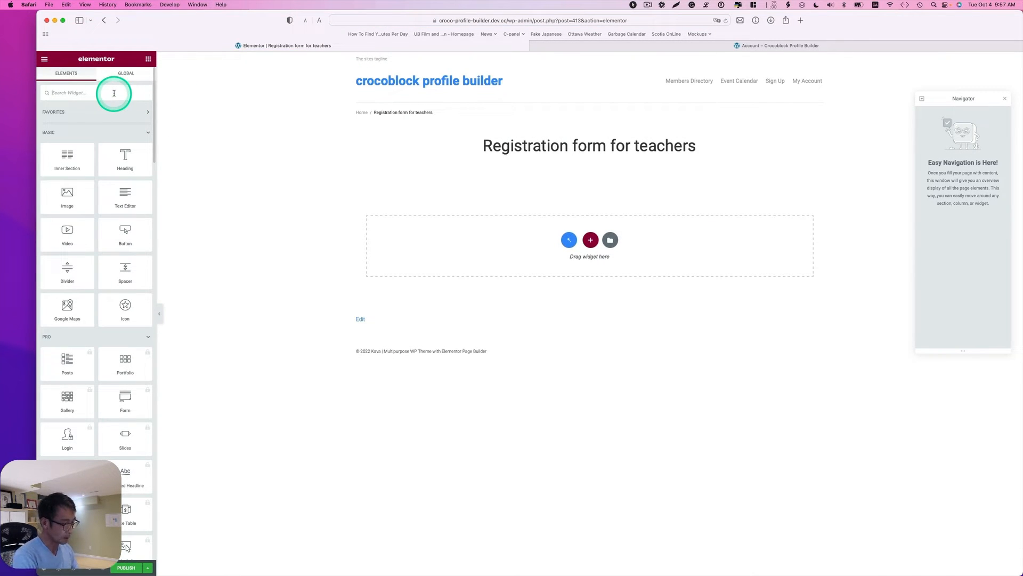
{"action": "type", "text": "JetFo"}
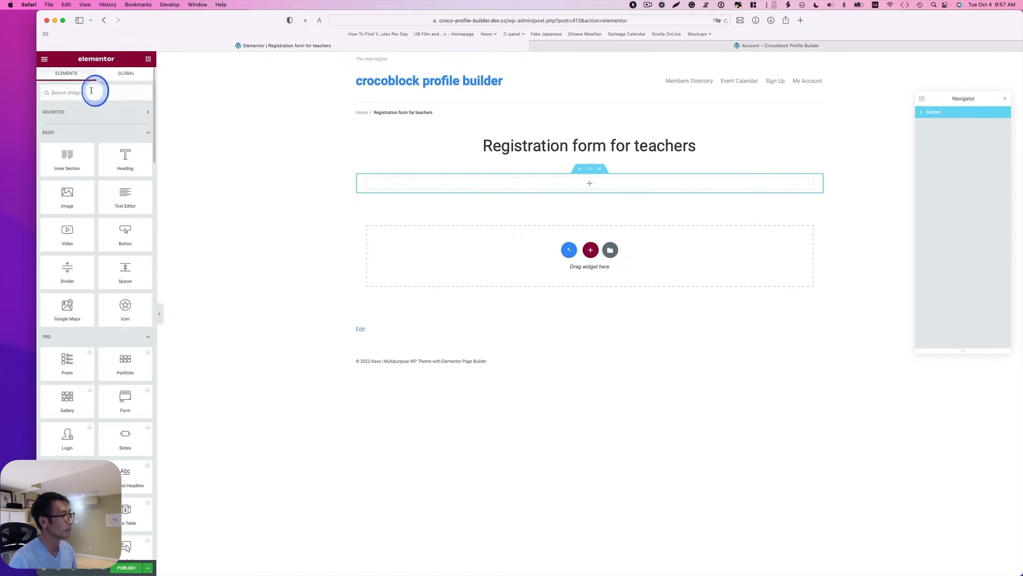
{"action": "type", "text": "jetfor"}
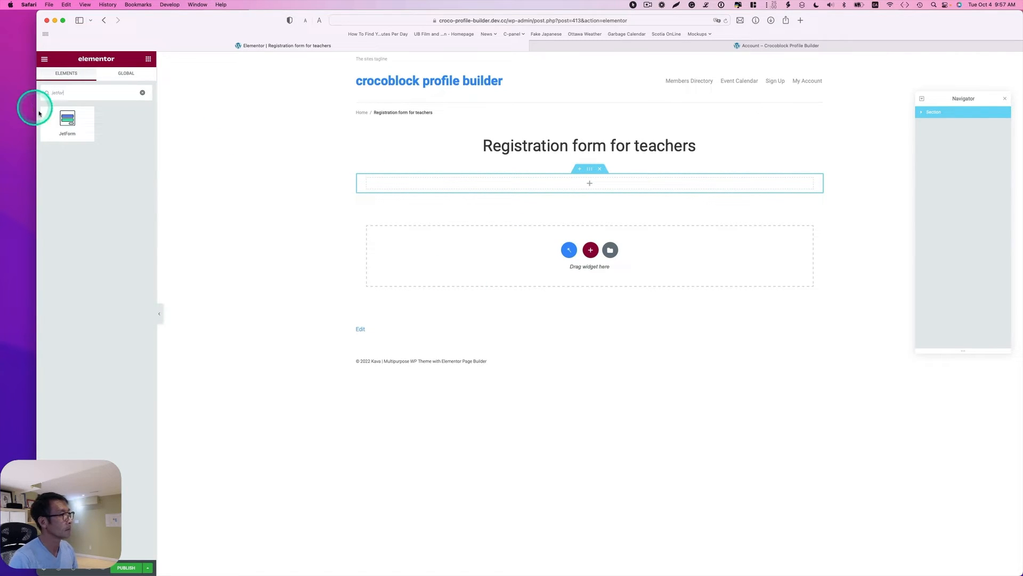
{"action": "left_click_drag", "start_coordinate": [67, 118], "coordinate": [462, 188]}
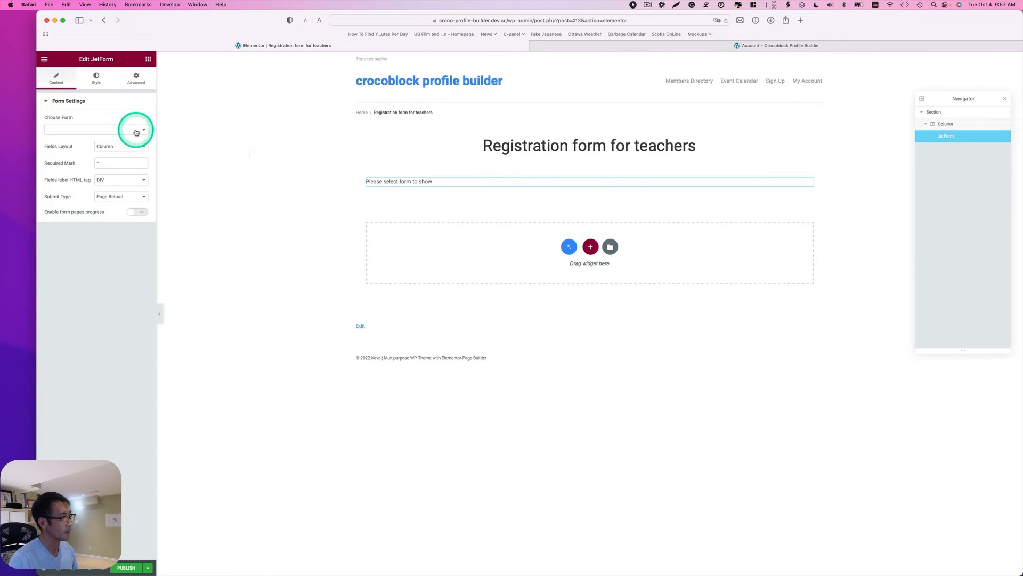
{"action": "left_click", "coordinate": [121, 129]}
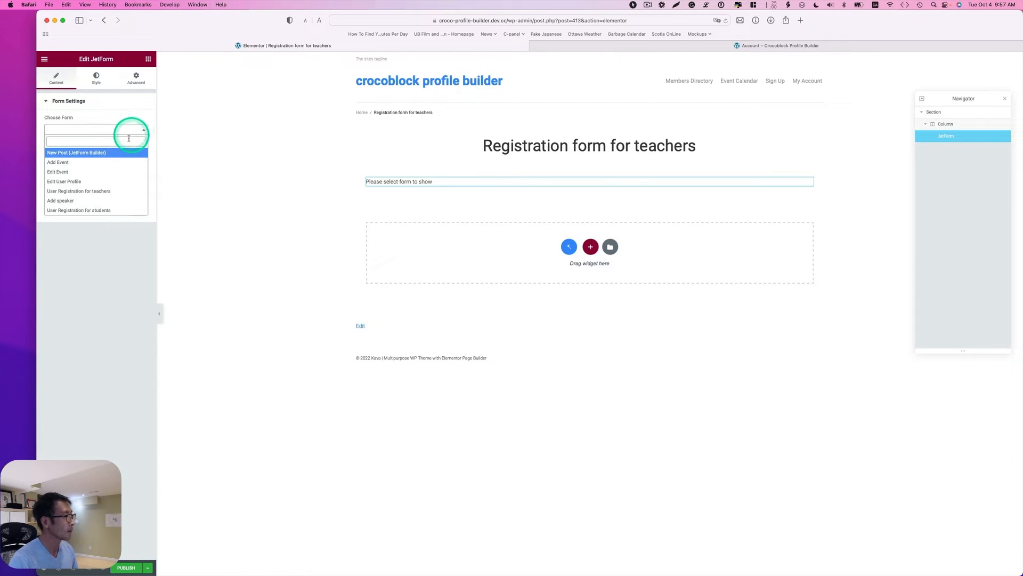
{"action": "left_click", "coordinate": [78, 191]}
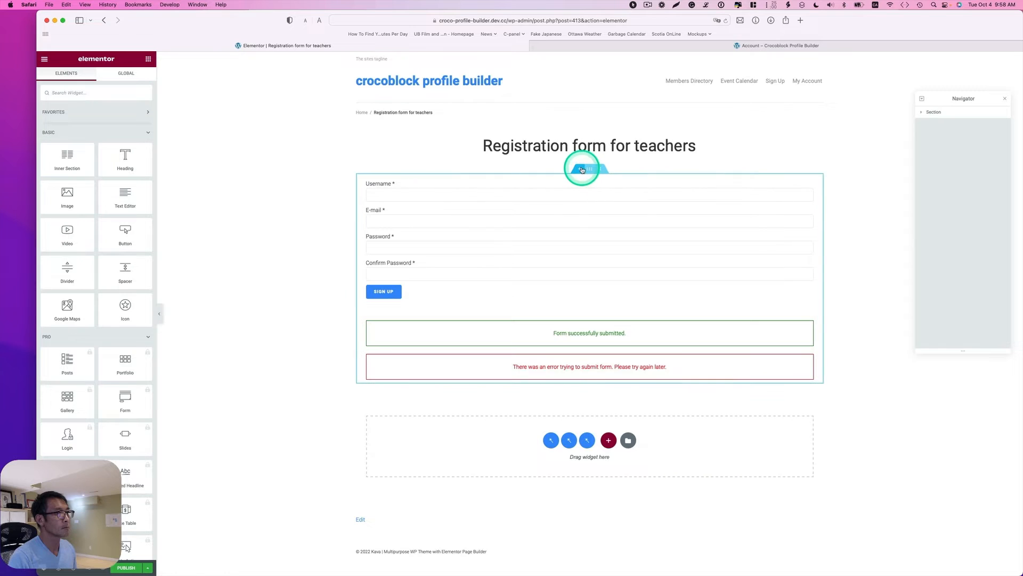
Add a one-column section above the form with teacher.jpg as its background image.
{"action": "left_click", "coordinate": [581, 168]}
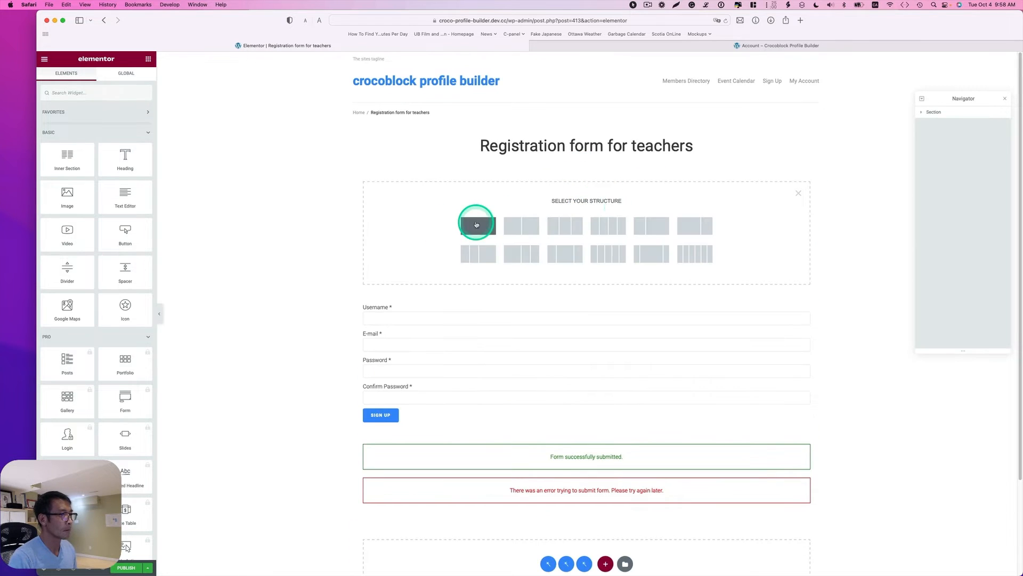
{"action": "left_click", "coordinate": [476, 225]}
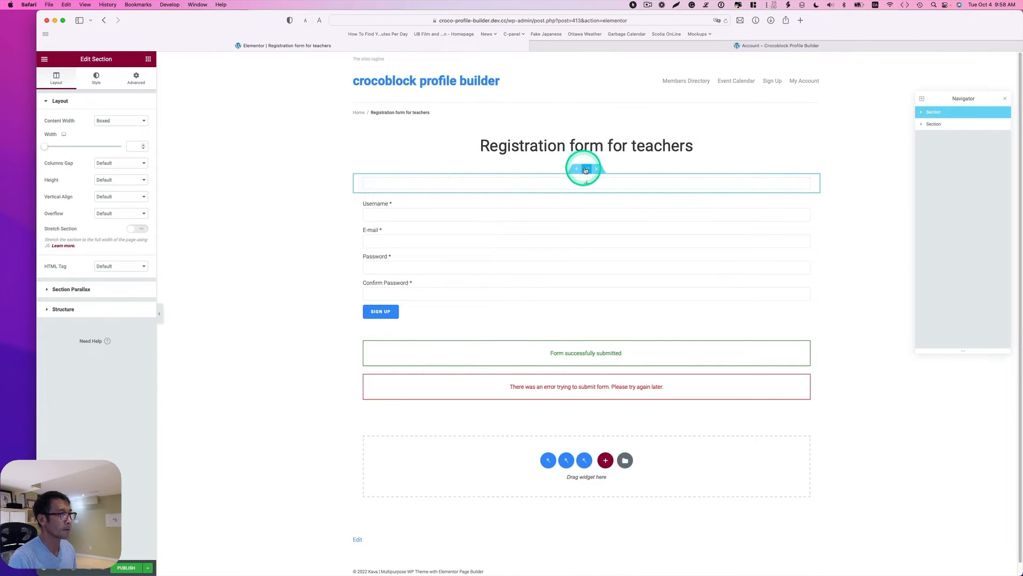
{"action": "left_click", "coordinate": [96, 77]}
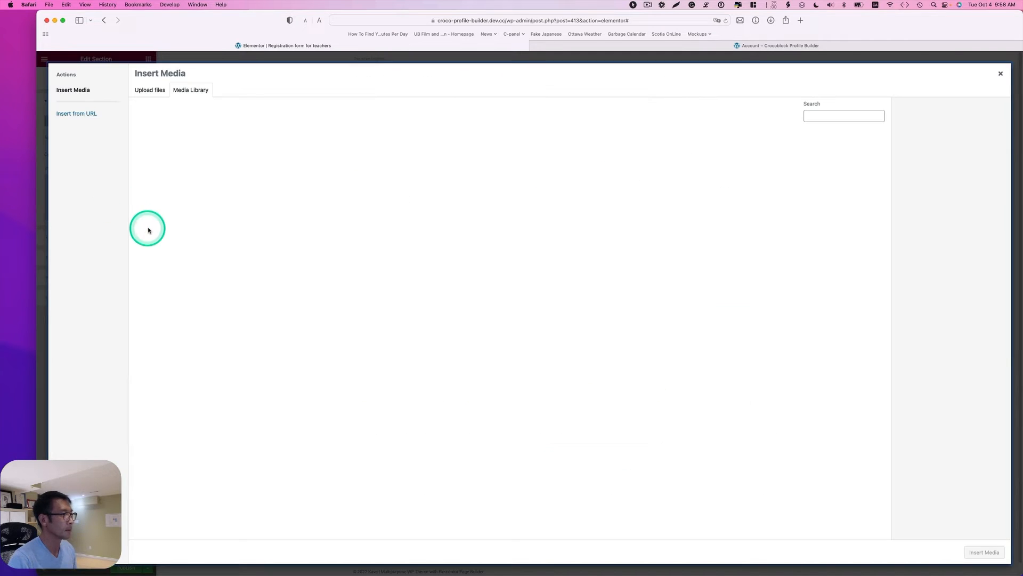
{"action": "left_click", "coordinate": [162, 158]}
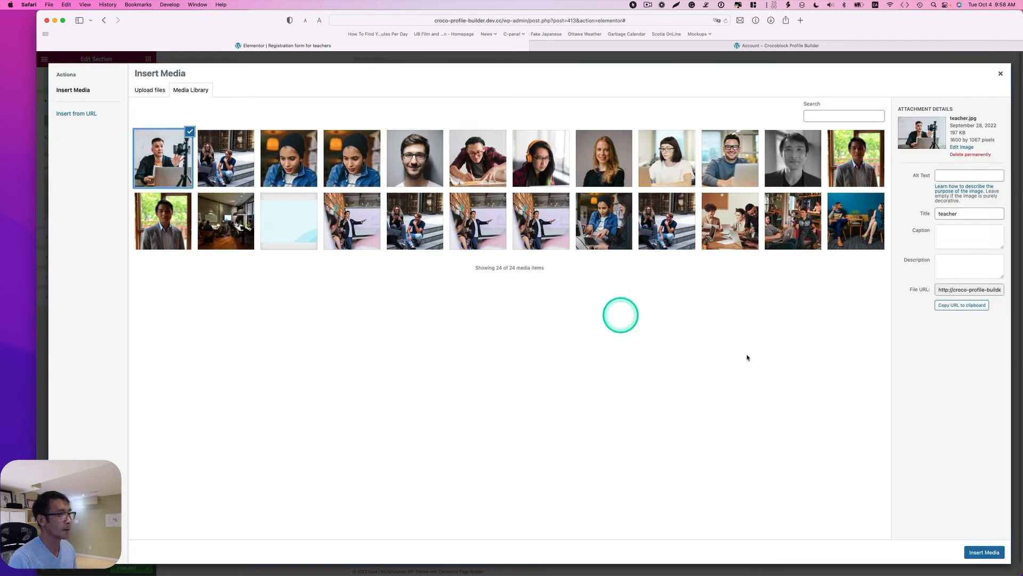
{"action": "left_click", "coordinate": [1000, 74]}
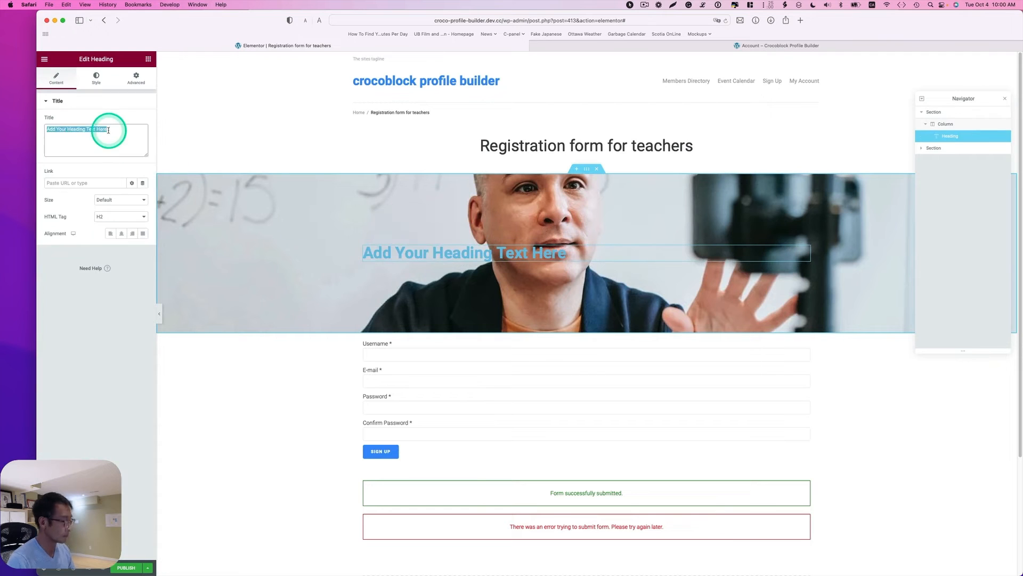
Insert a white heading reading 'Register as a teacher' in the banner section.
{"action": "left_click", "coordinate": [96, 78]}
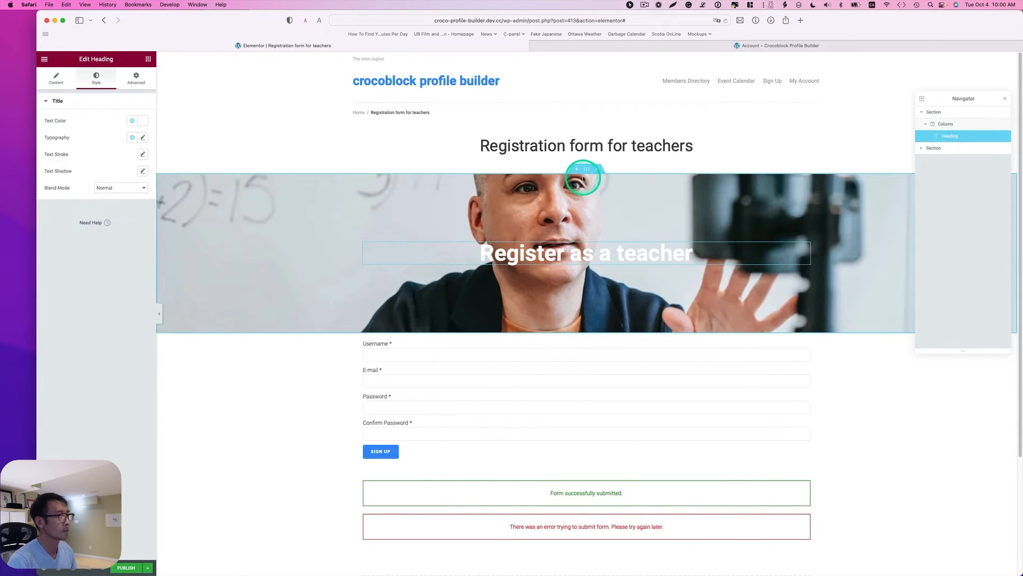
{"action": "left_click", "coordinate": [274, 310]}
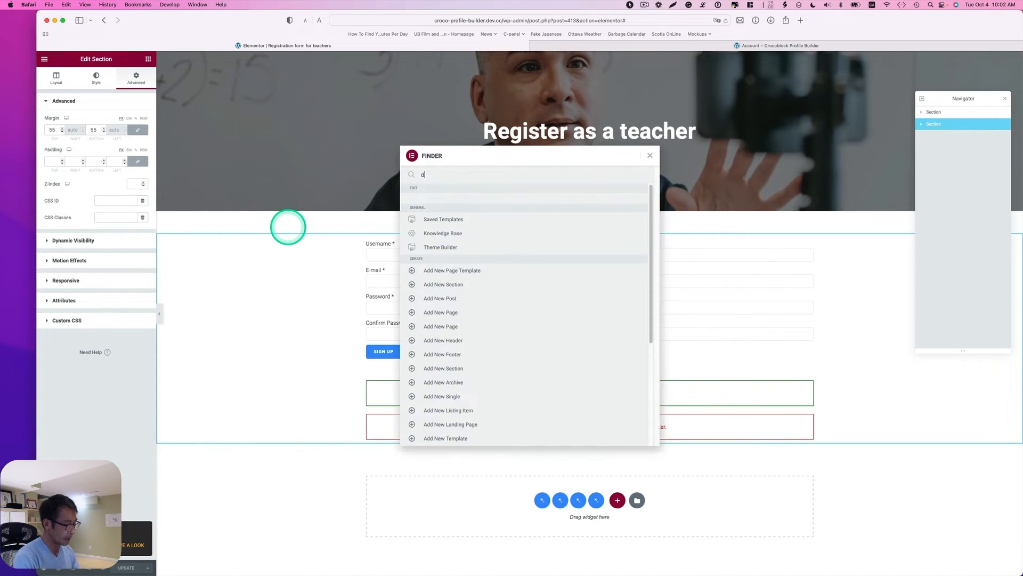
{"action": "type", "text": "ash"}
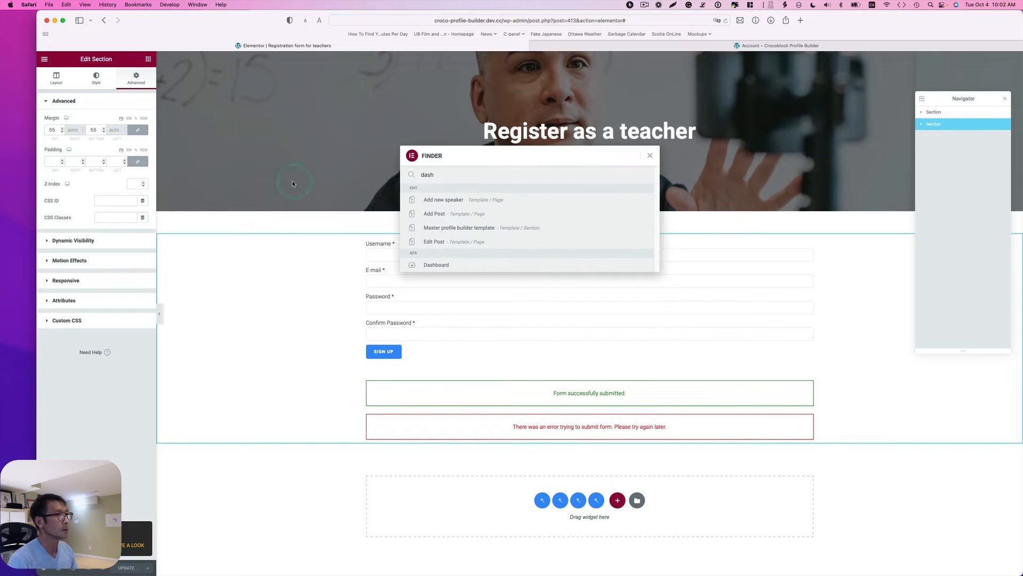
{"action": "left_click", "coordinate": [436, 265]}
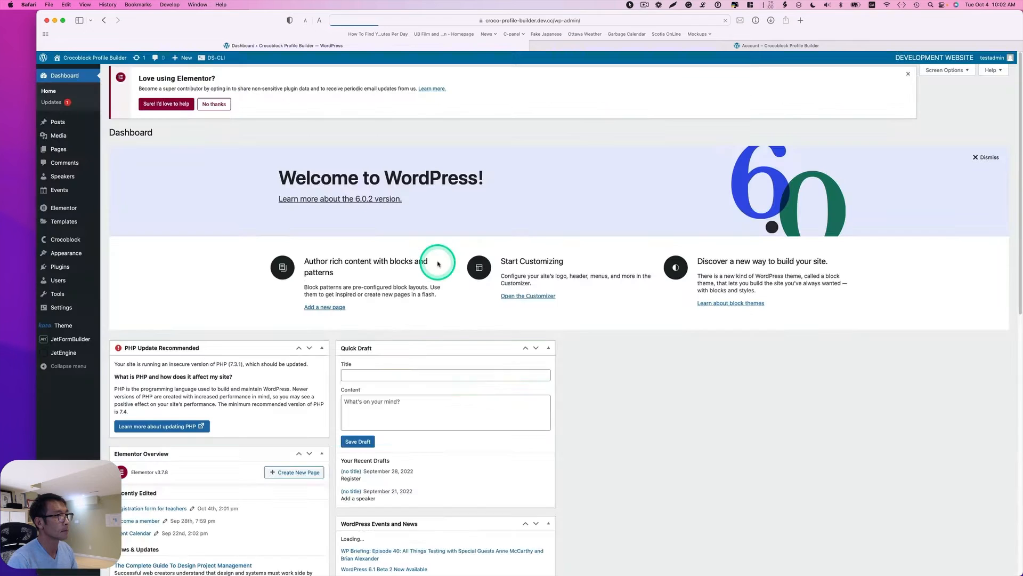
{"action": "left_click", "coordinate": [58, 149]}
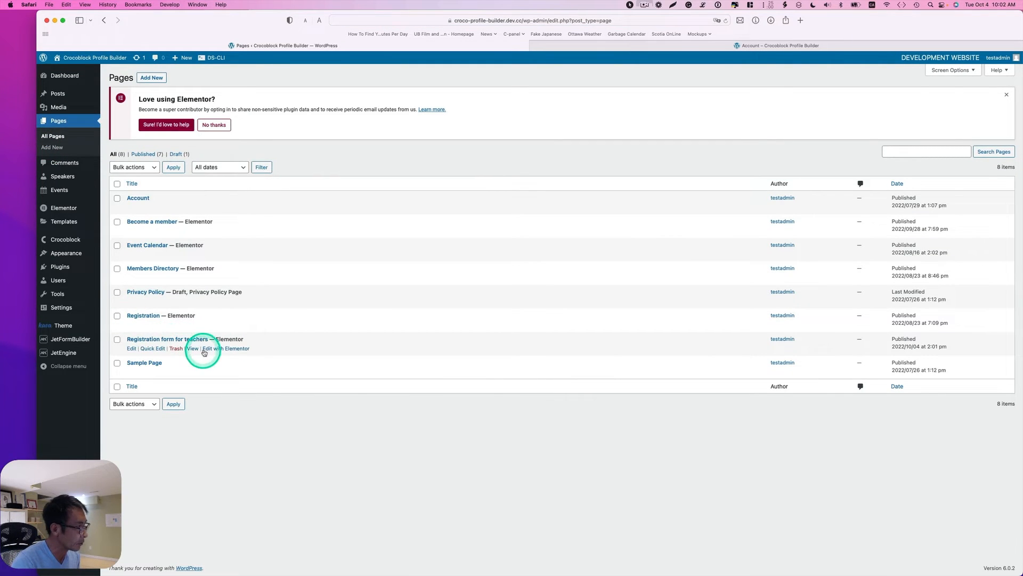
{"action": "left_click", "coordinate": [228, 347]}
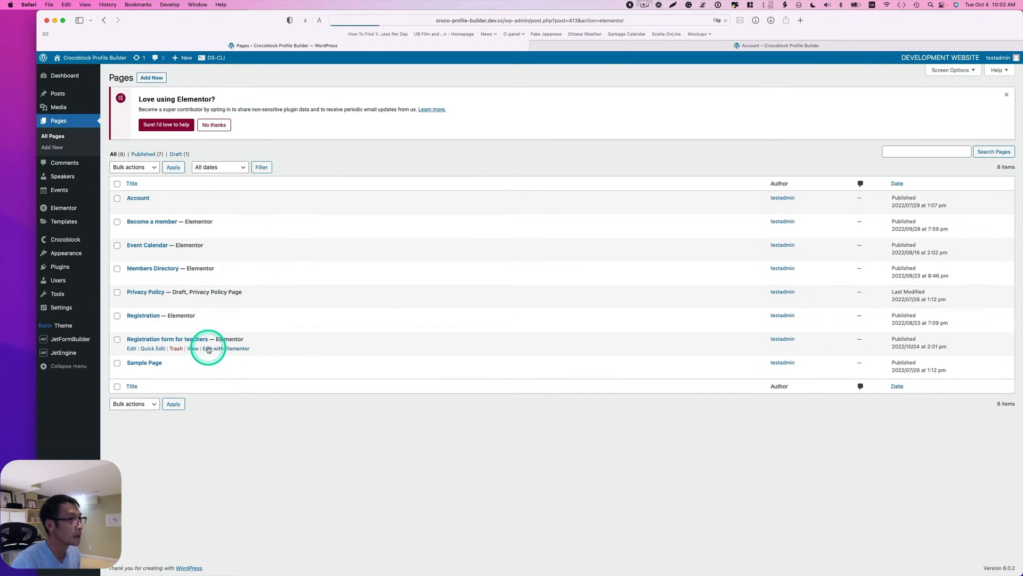
{"action": "left_click", "coordinate": [227, 347]}
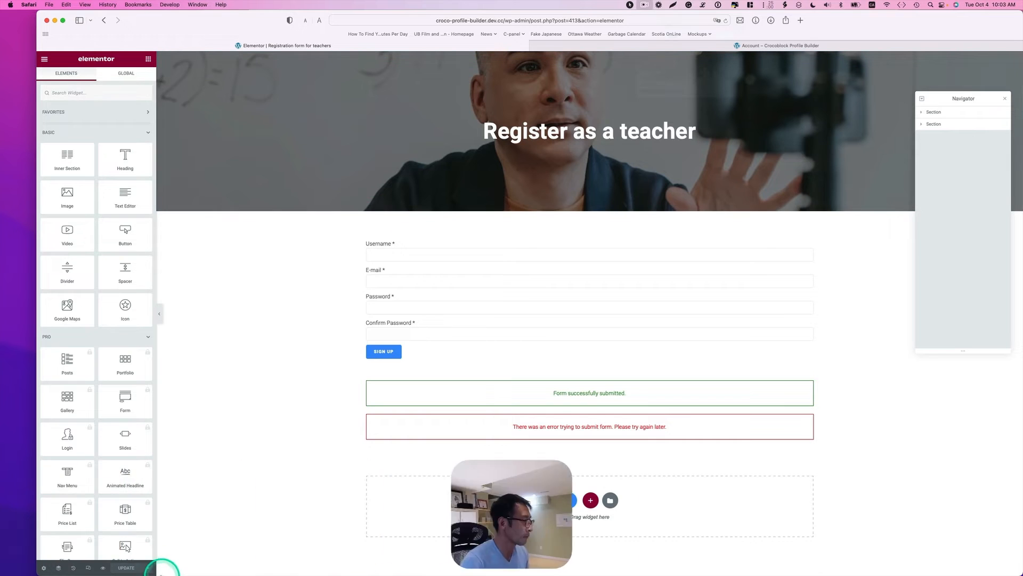
Save the page as a template named 'Registration page' and search 'dash' for the dashboard.
{"action": "left_click", "coordinate": [83, 547]}
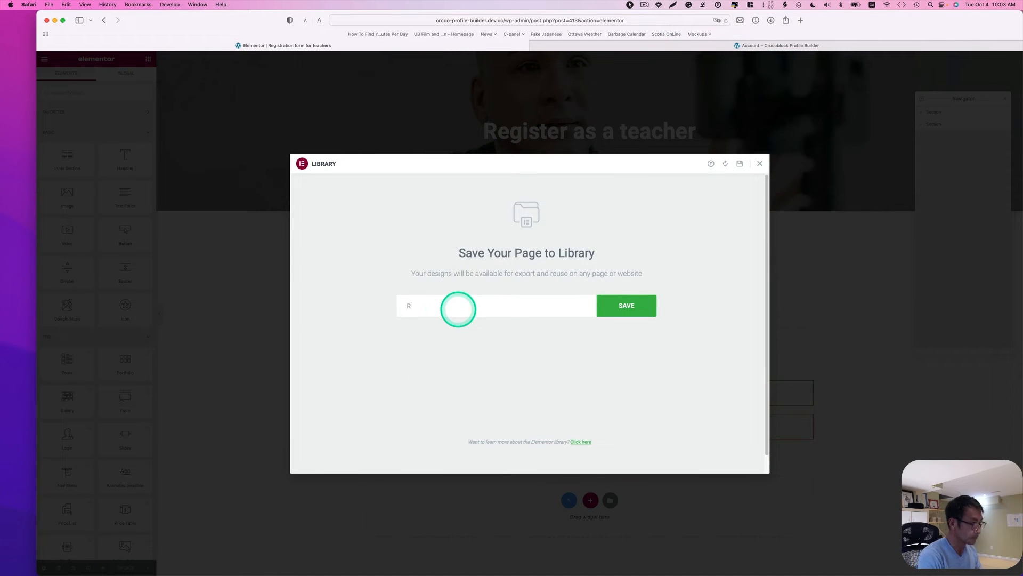
{"action": "type", "text": "Registration page"}
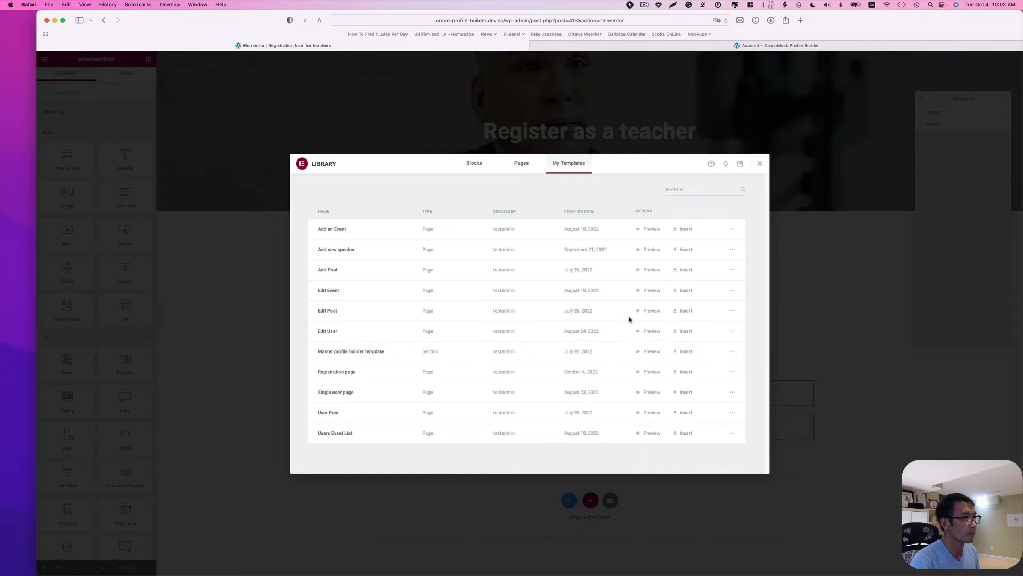
{"action": "left_click", "coordinate": [760, 163]}
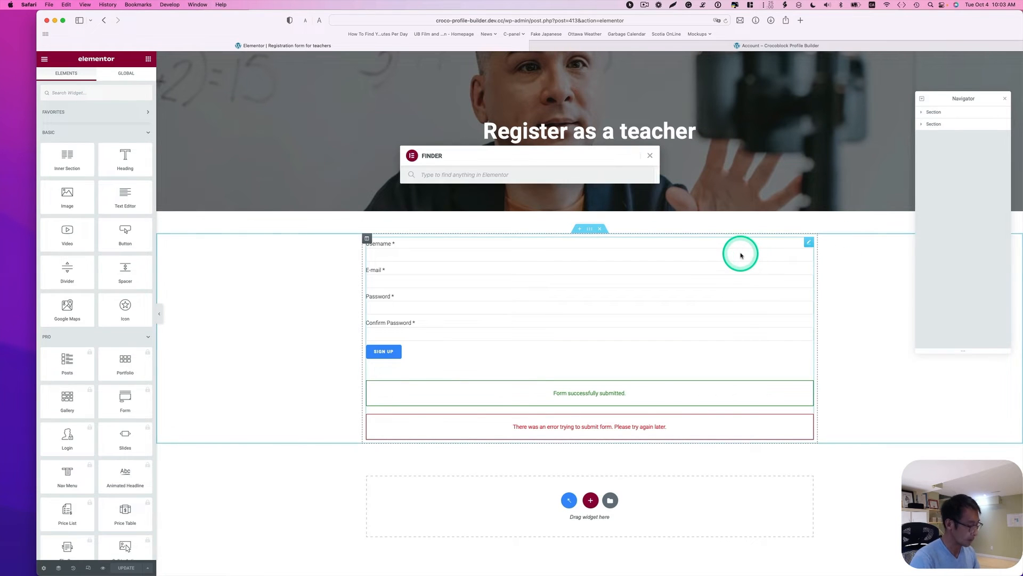
{"action": "type", "text": "dash"}
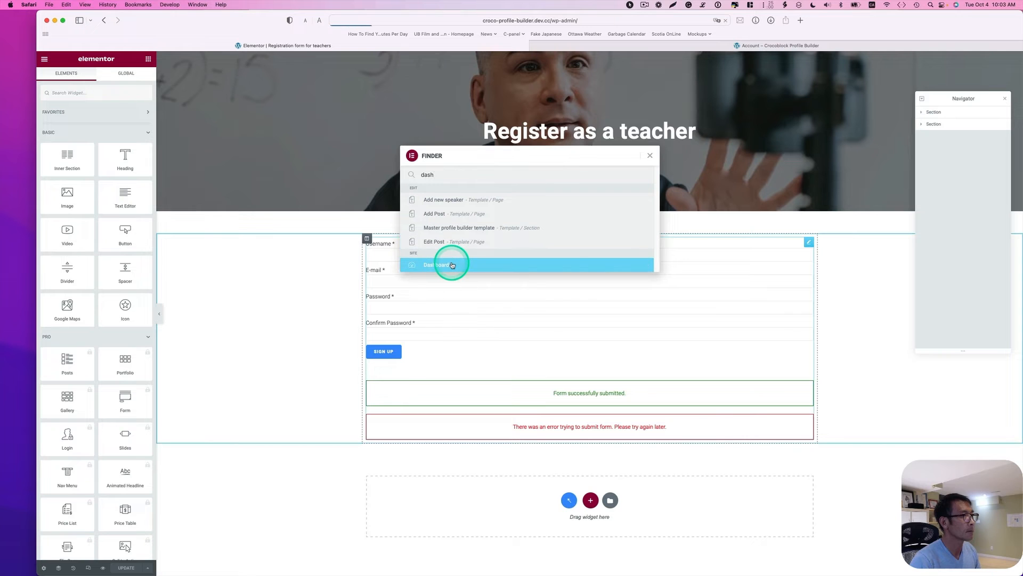
Create a new page titled 'Registration for student' and open it in Elementor.
{"action": "left_click", "coordinate": [437, 264]}
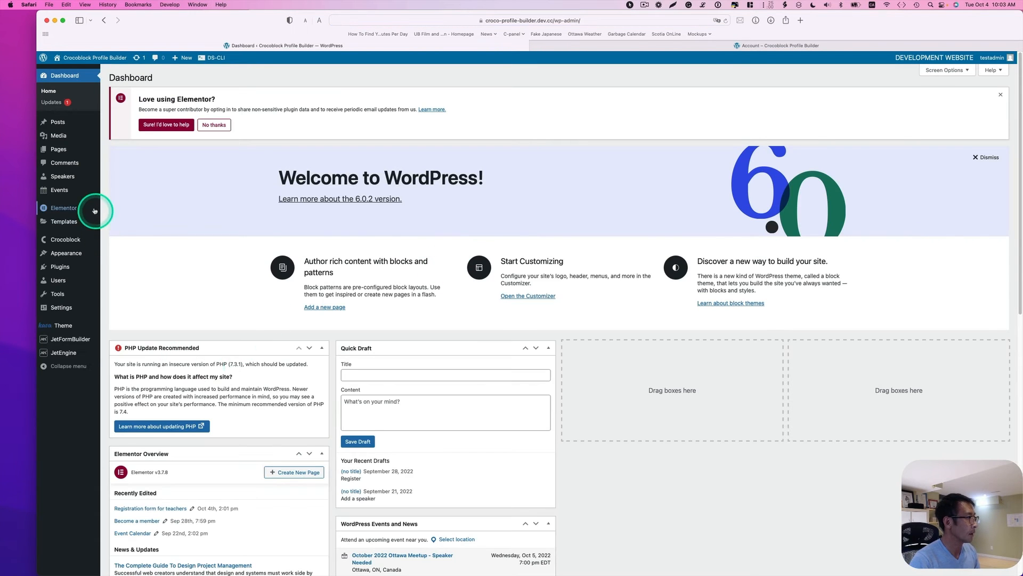
{"action": "mouse_move", "coordinate": [58, 149]}
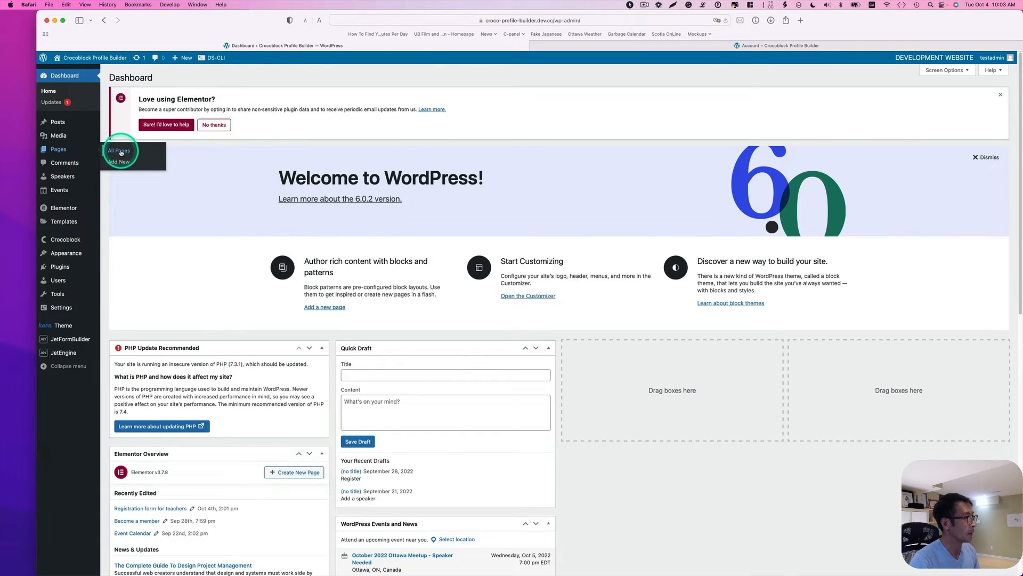
{"action": "left_click", "coordinate": [120, 161]}
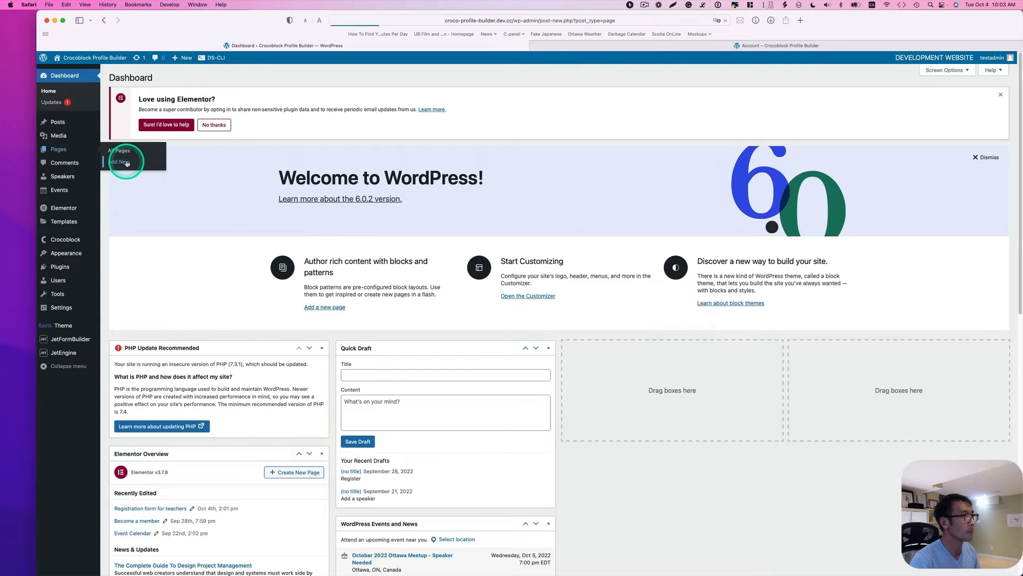
{"action": "left_click", "coordinate": [118, 162]}
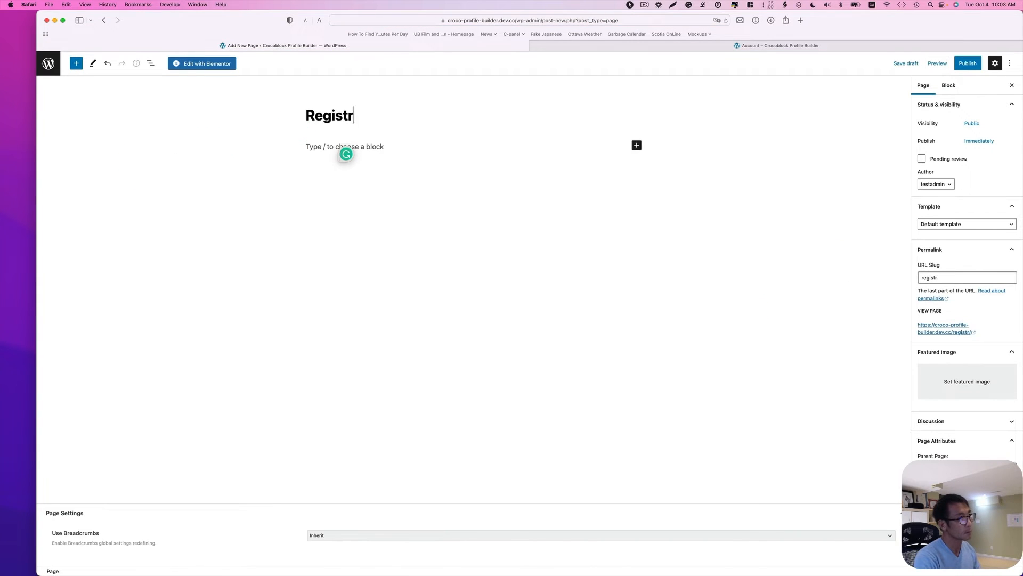
{"action": "left_click", "coordinate": [202, 63]}
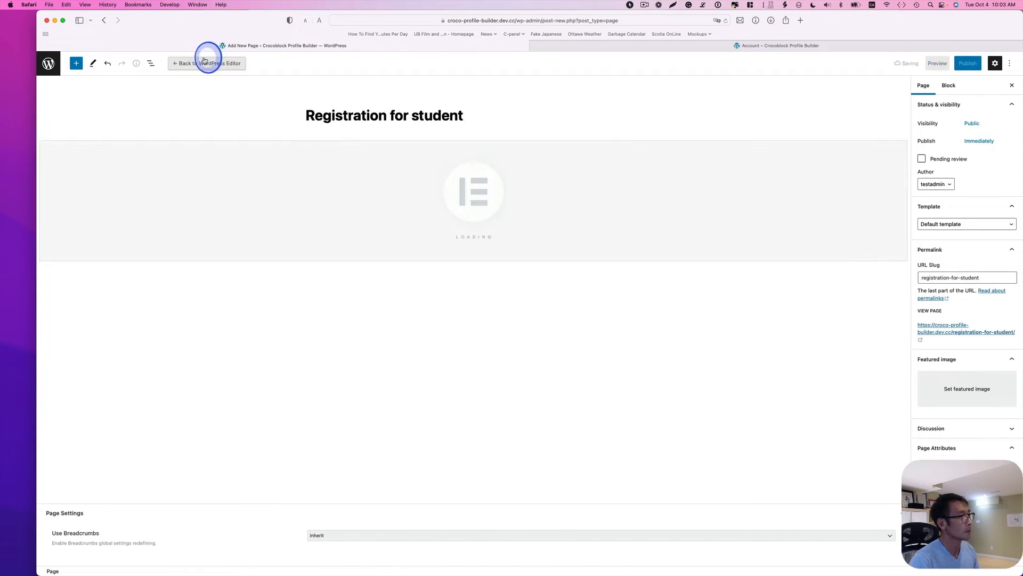
{"action": "left_click", "coordinate": [208, 63]}
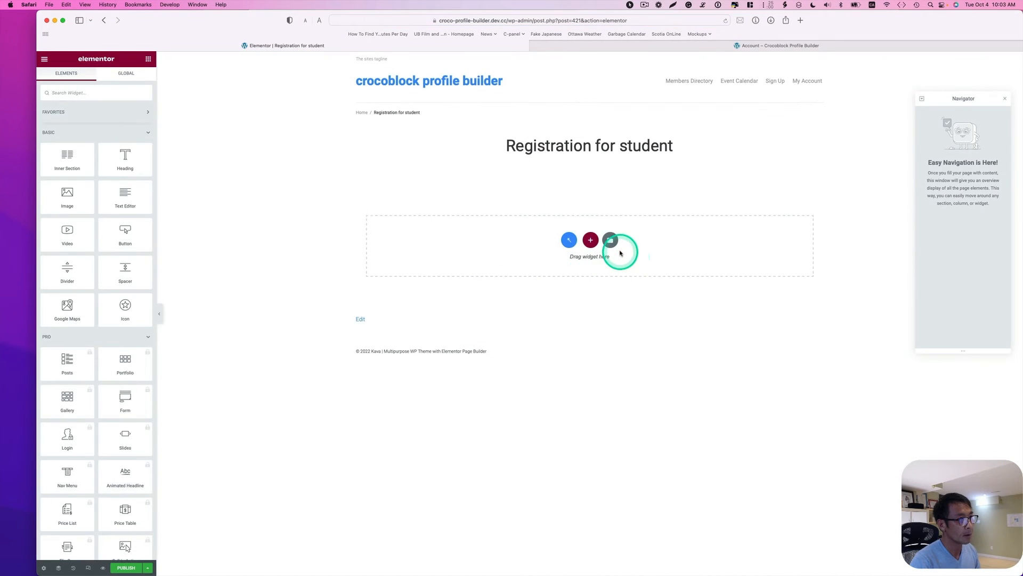
Insert the saved 'Registration page' template from My Templates into the student page.
{"action": "left_click", "coordinate": [610, 240]}
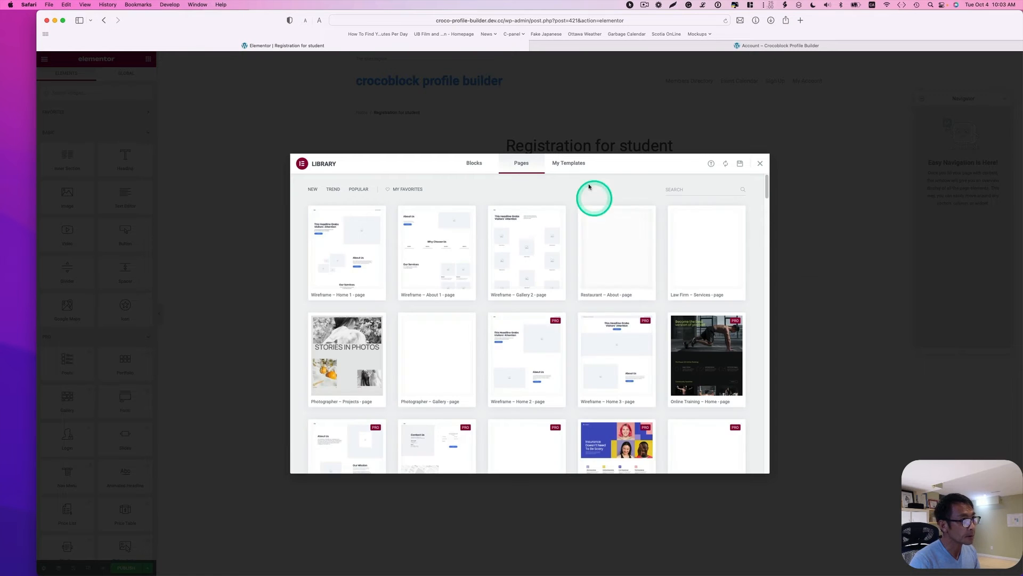
{"action": "left_click", "coordinate": [568, 162]}
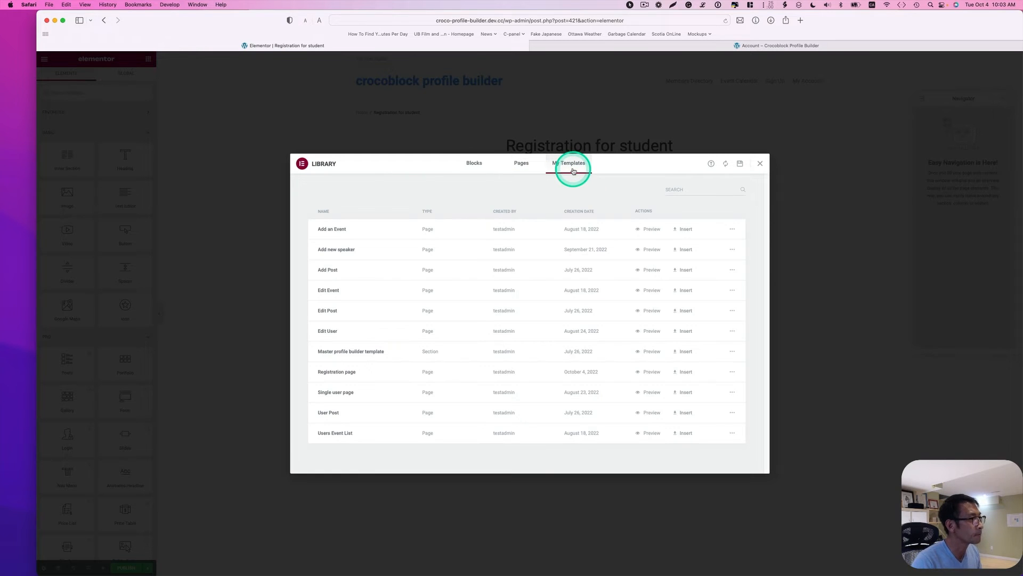
{"action": "left_click", "coordinate": [568, 162]}
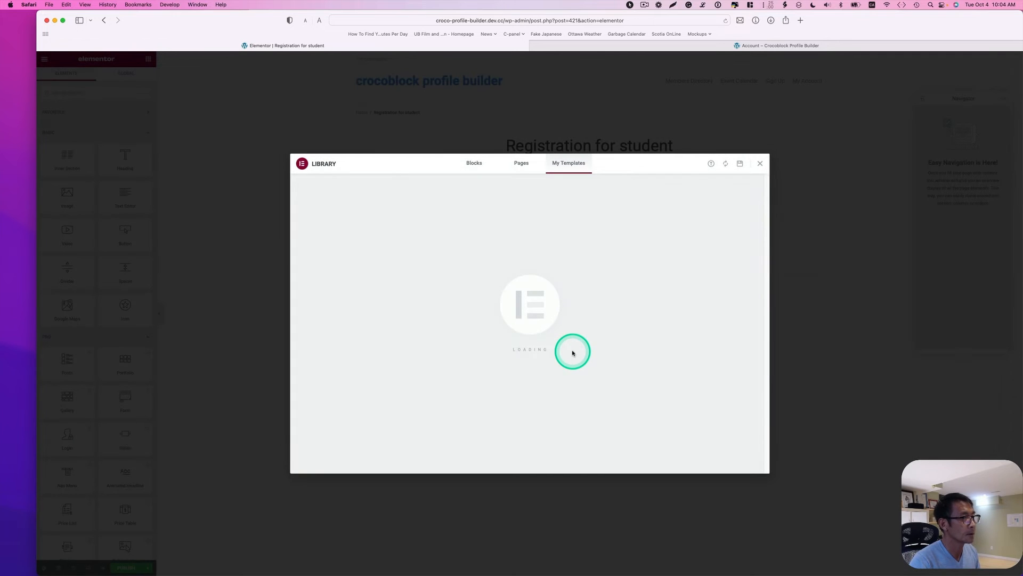
{"action": "left_click", "coordinate": [760, 163]}
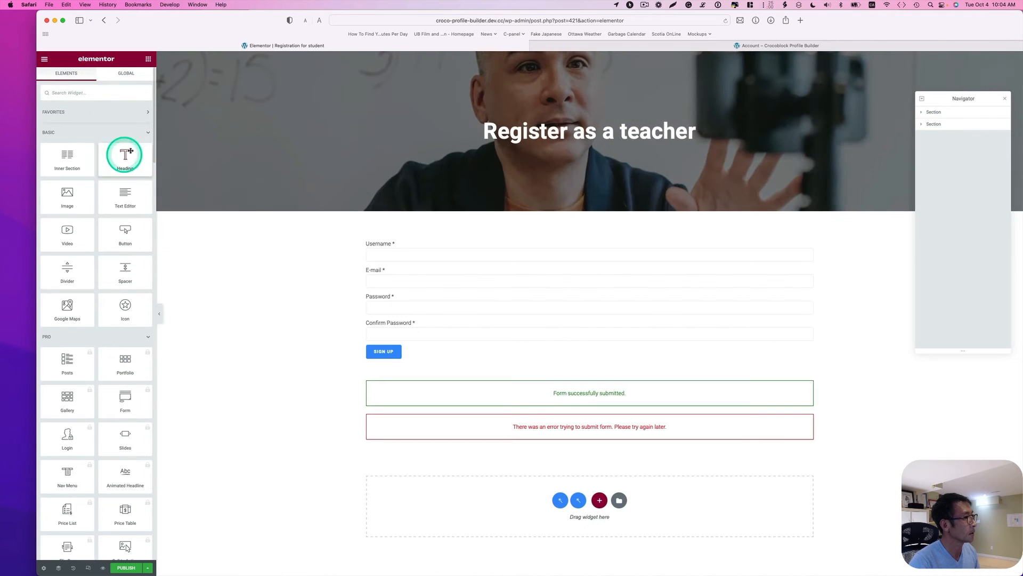
Replace the banner section's background with the student group photo.
{"action": "left_click", "coordinate": [589, 131]}
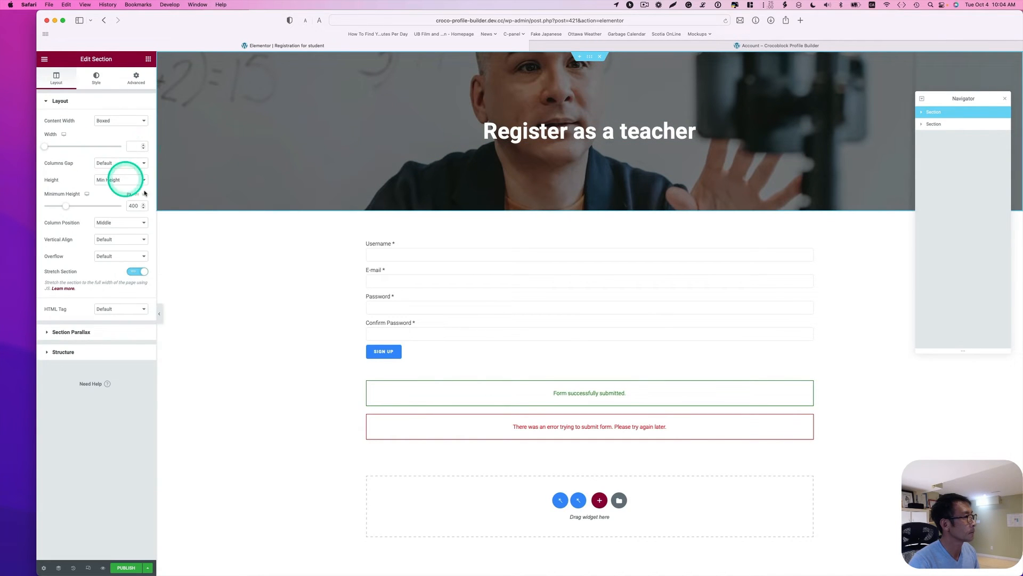
{"action": "left_click", "coordinate": [96, 77]}
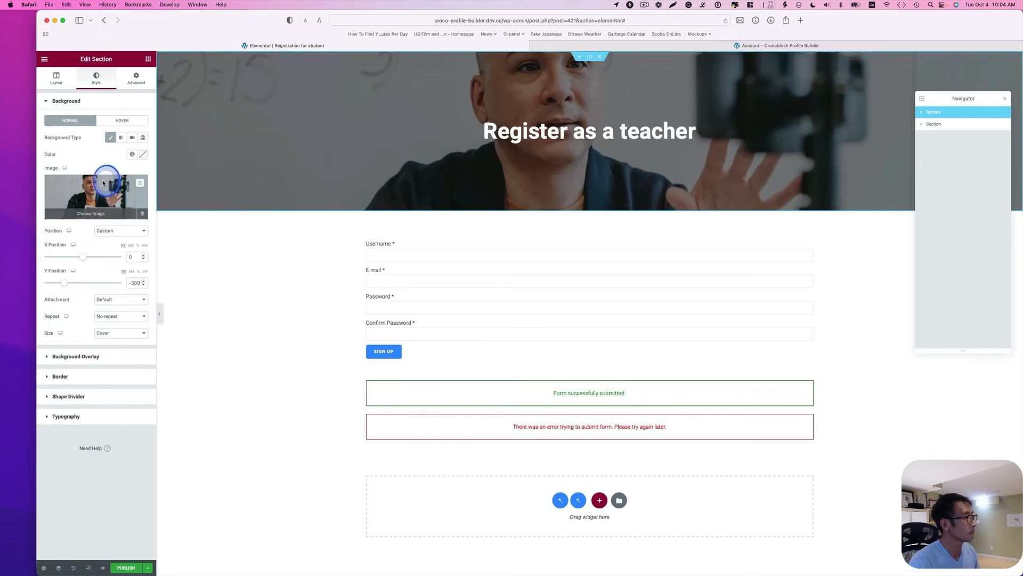
{"action": "left_click", "coordinate": [96, 196]}
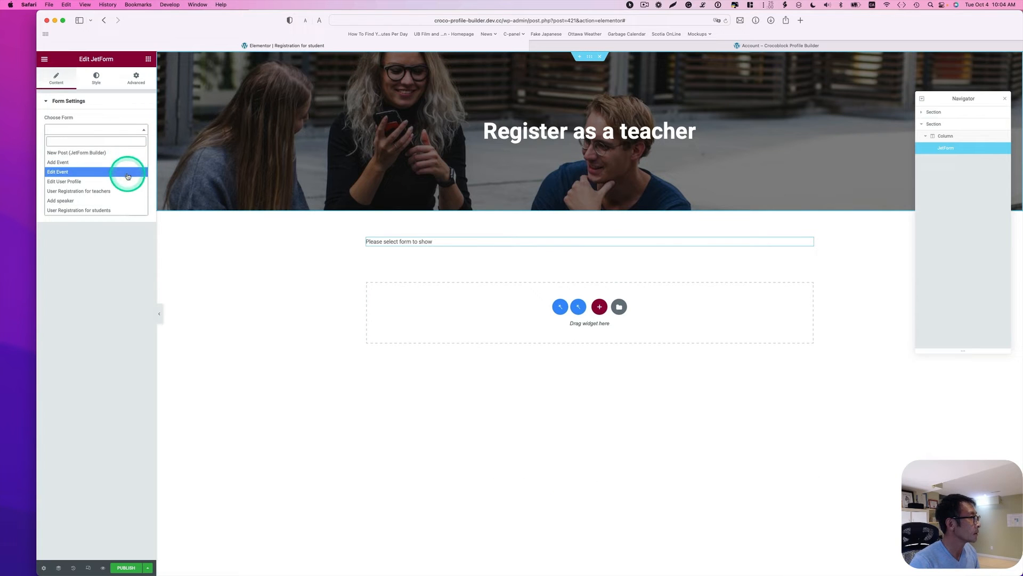
{"action": "mouse_move", "coordinate": [78, 210]}
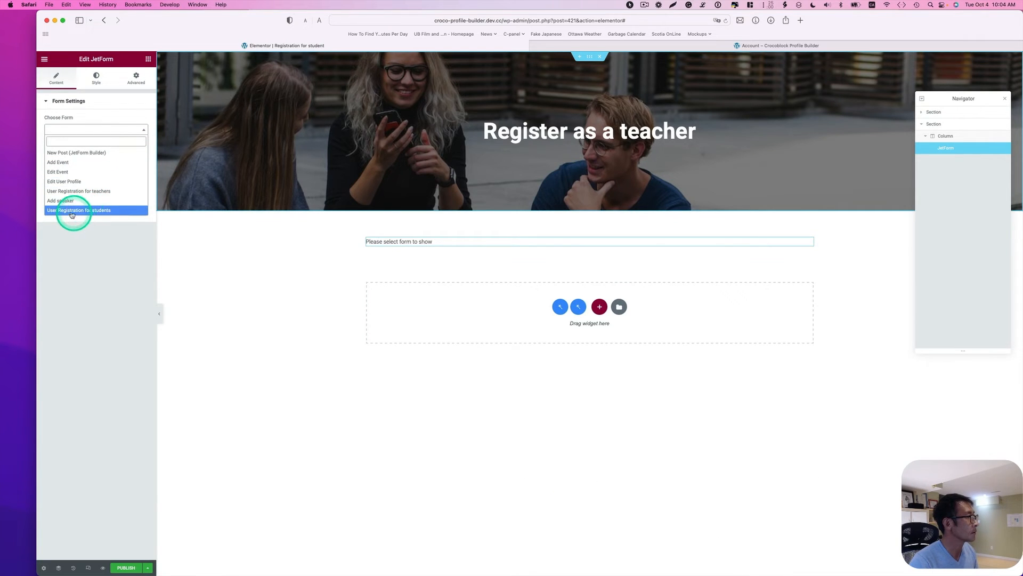
Set the JetForm to 'User Registration for students' and publish the page.
{"action": "left_click", "coordinate": [78, 210]}
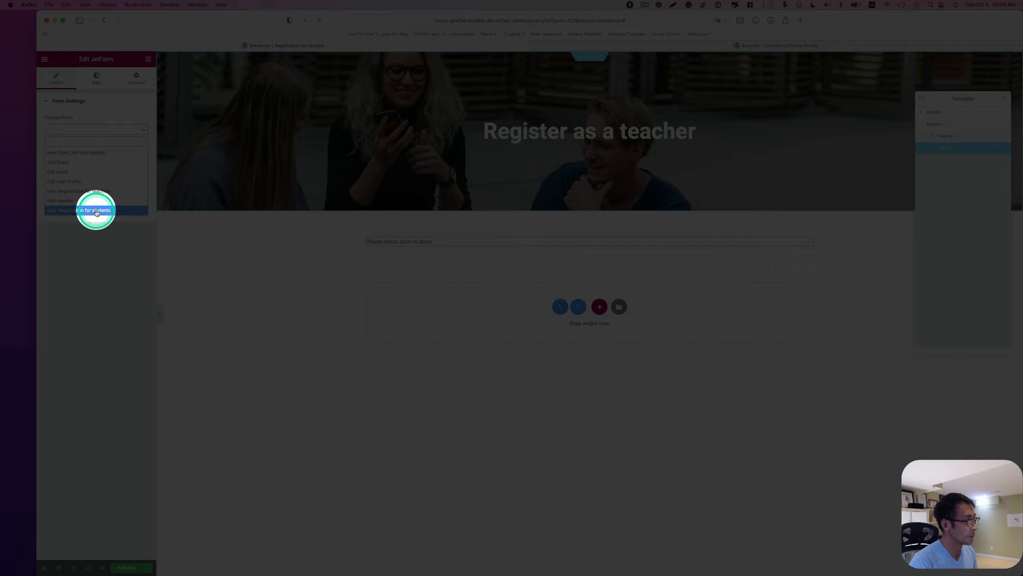
{"action": "left_click", "coordinate": [95, 210]}
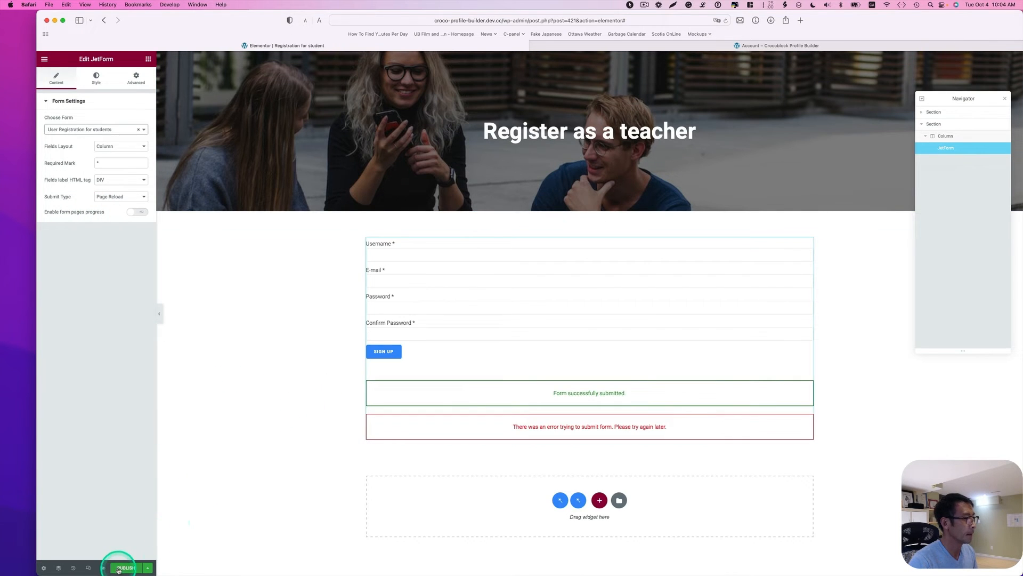
{"action": "left_click", "coordinate": [124, 567]}
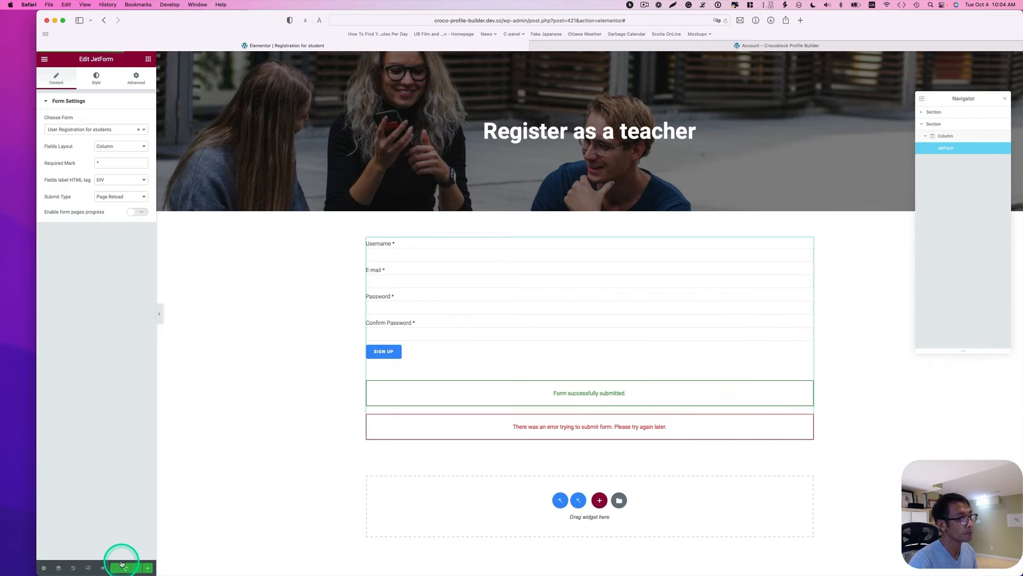
{"action": "left_click", "coordinate": [121, 563]}
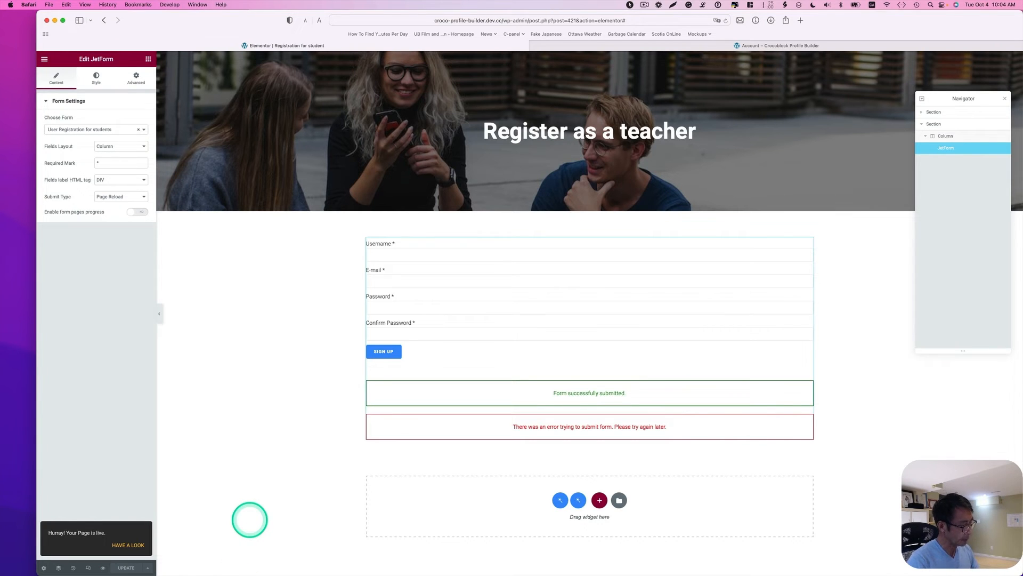
{"action": "type", "text": "dash"}
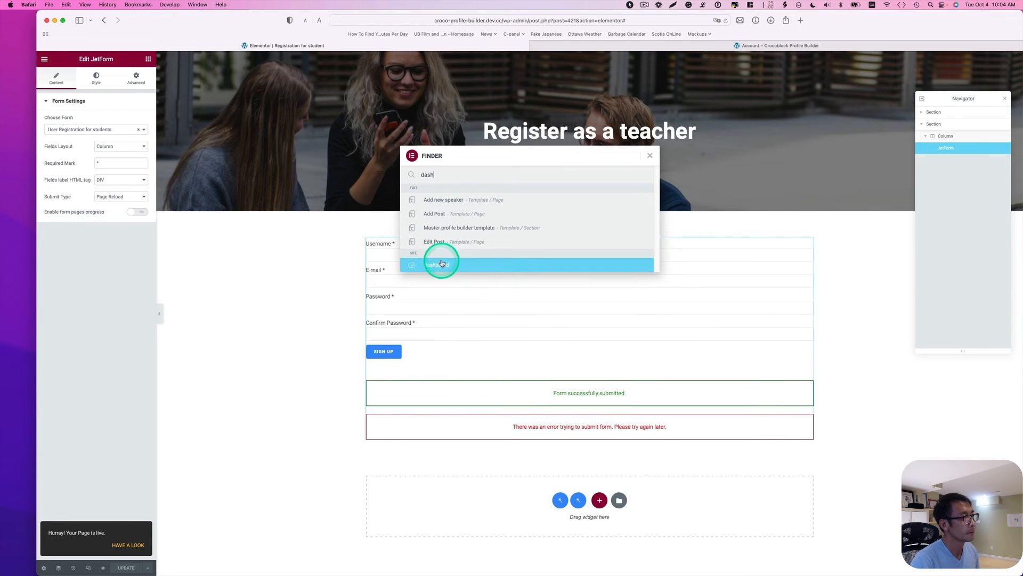
From Pages > All Pages, open 'Become a member' in Elementor.
{"action": "left_click", "coordinate": [440, 264]}
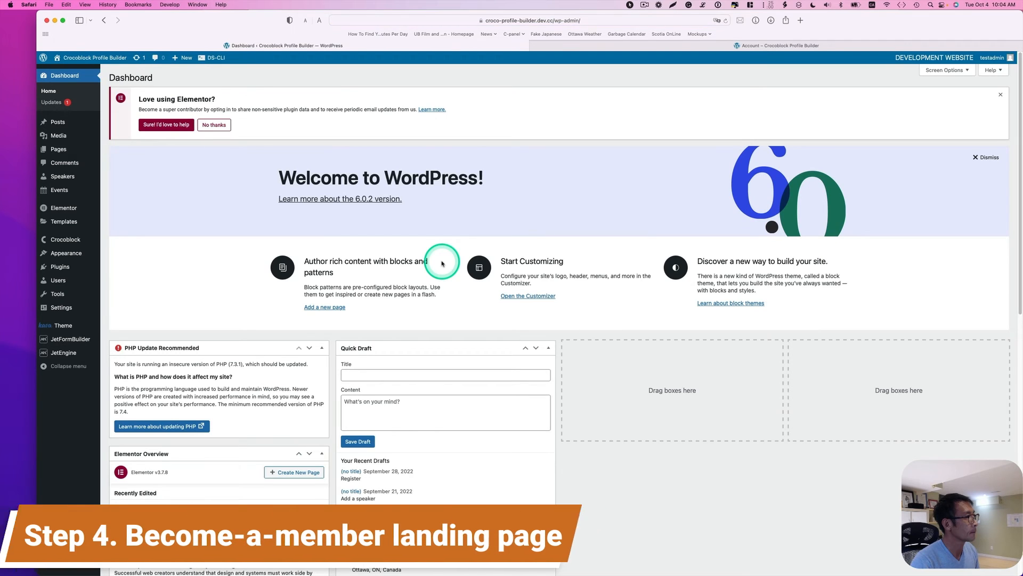
{"action": "left_click", "coordinate": [57, 149]}
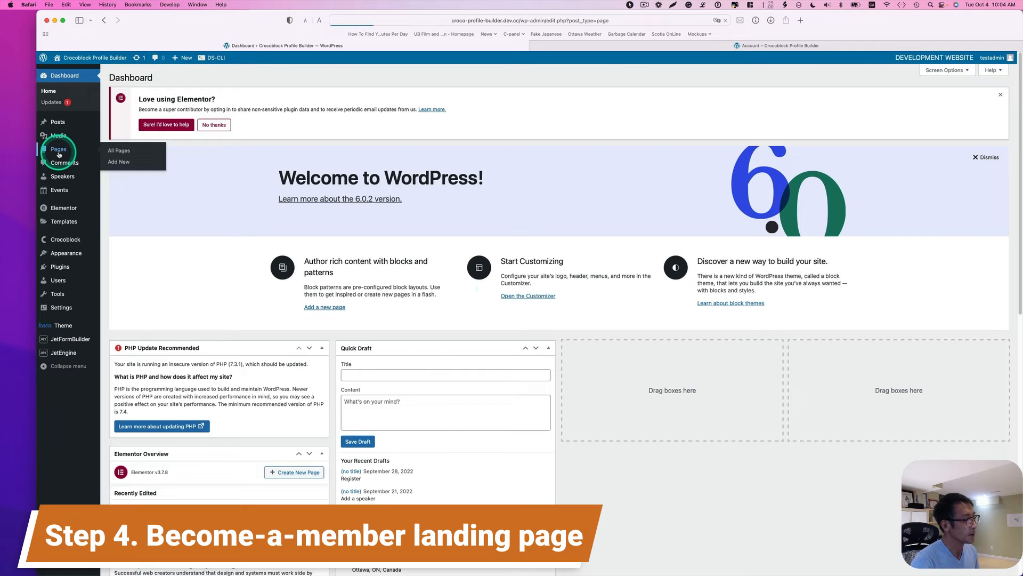
{"action": "left_click", "coordinate": [118, 150]}
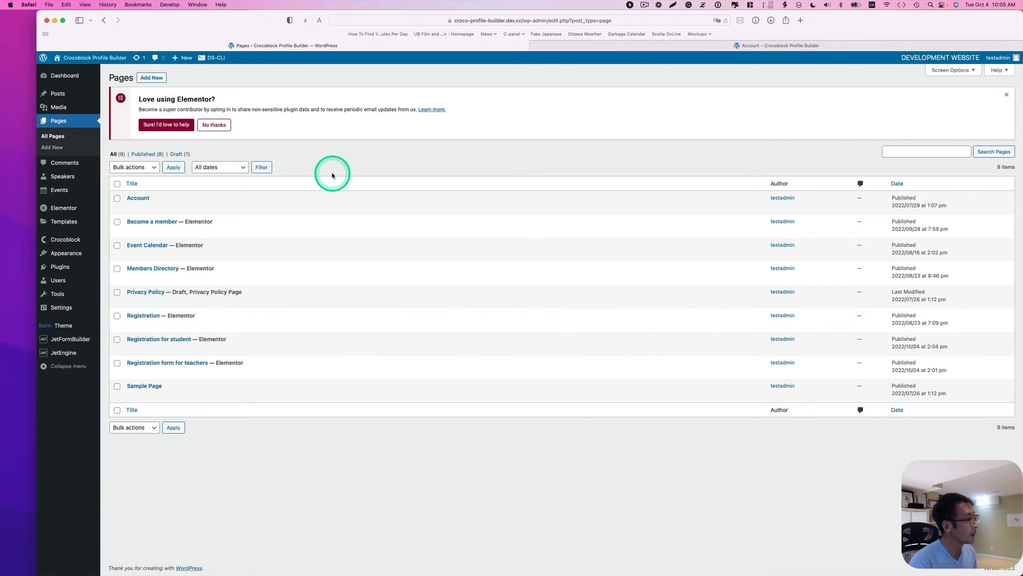
{"action": "mouse_move", "coordinate": [357, 209]}
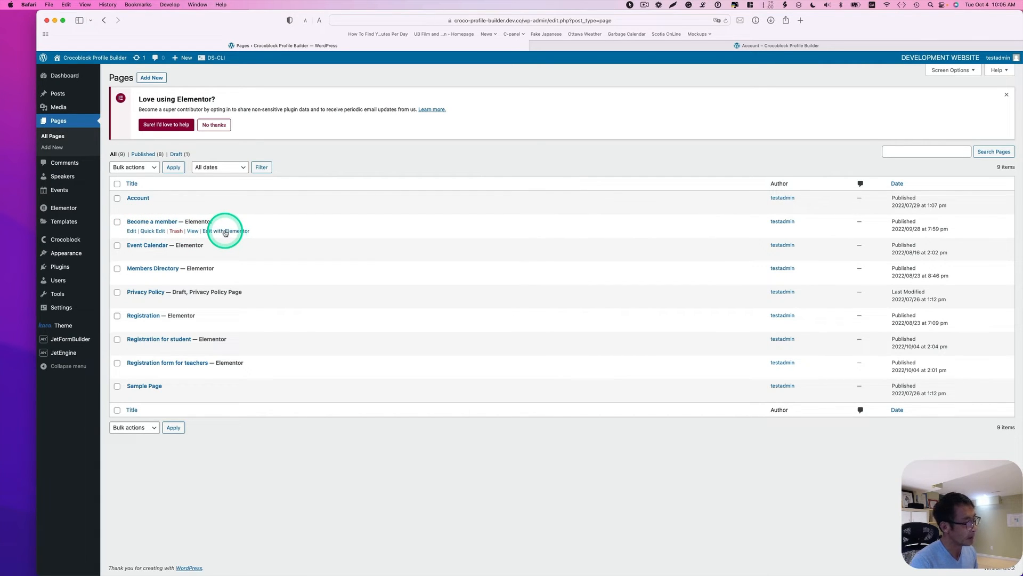
{"action": "left_click", "coordinate": [228, 231]}
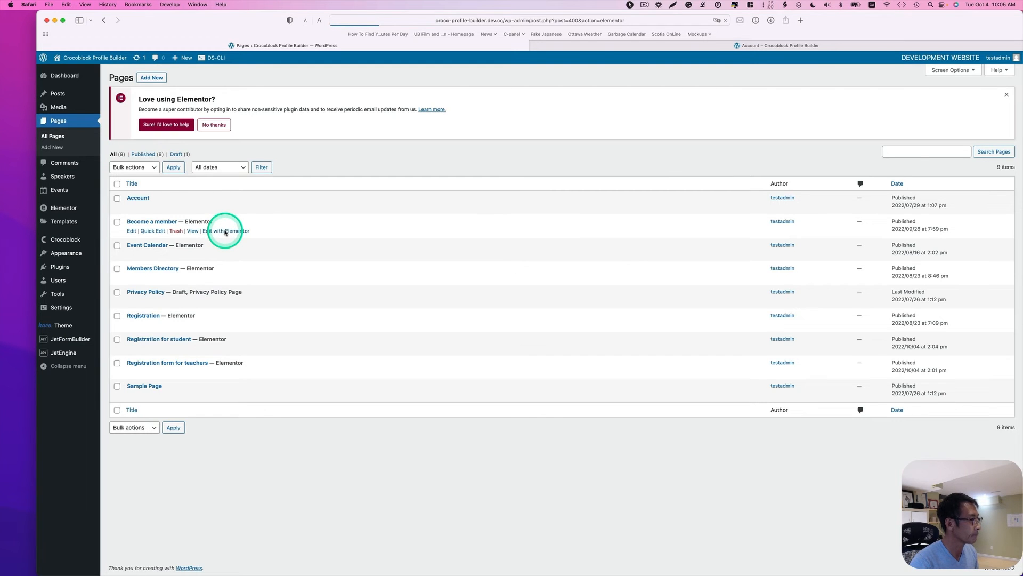
{"action": "left_click", "coordinate": [228, 231]}
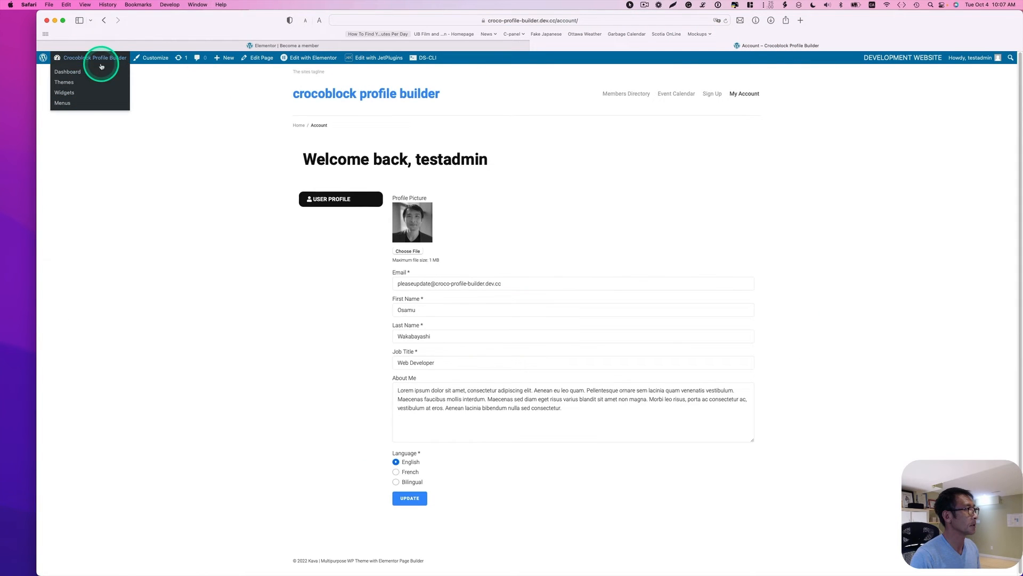
Link the instructor banner to the teacher registration page URL, opening in a new window.
{"action": "left_click", "coordinate": [66, 71]}
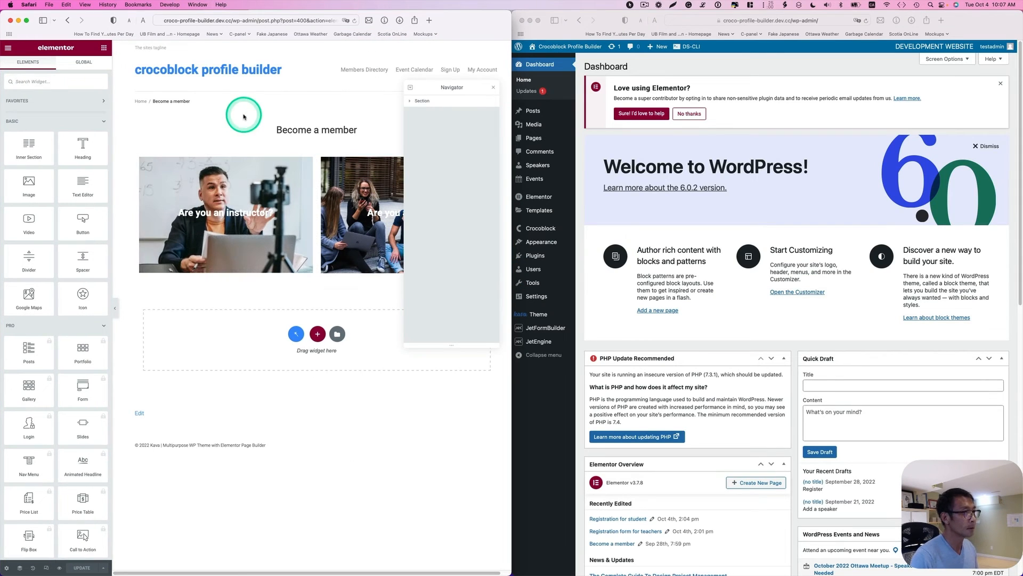
{"action": "left_click", "coordinate": [533, 109]}
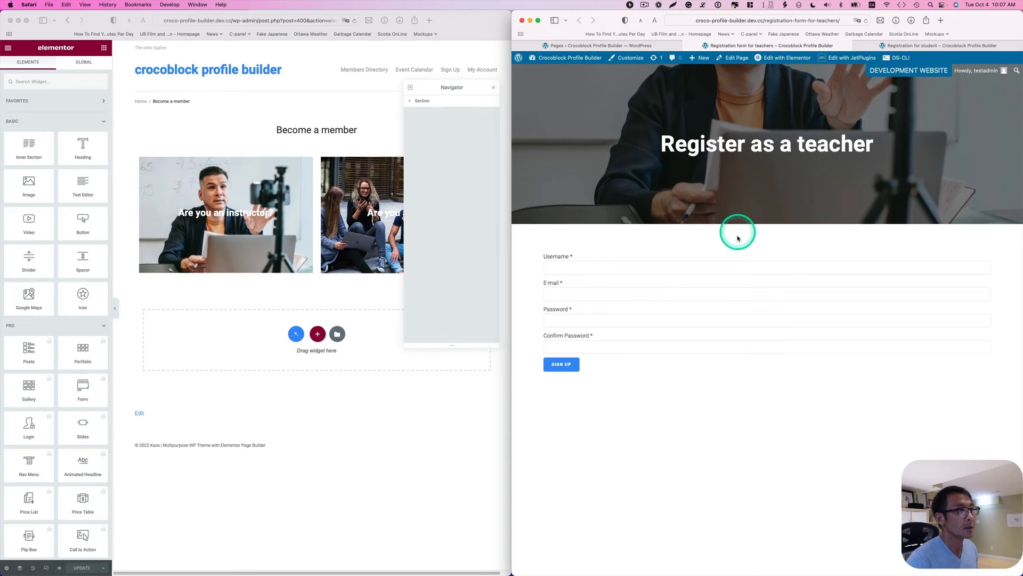
{"action": "left_click", "coordinate": [763, 20]}
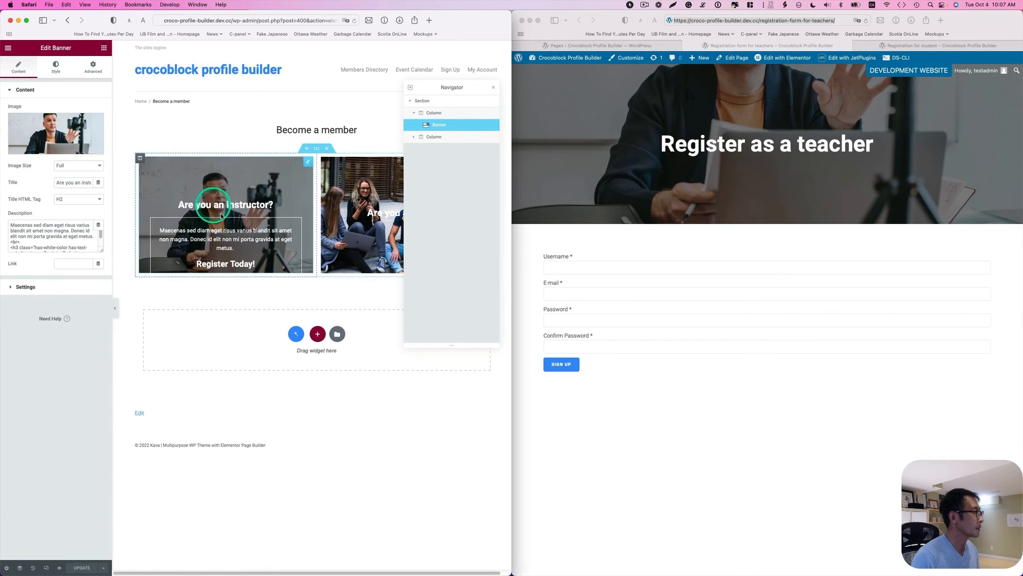
{"action": "left_click", "coordinate": [70, 263]}
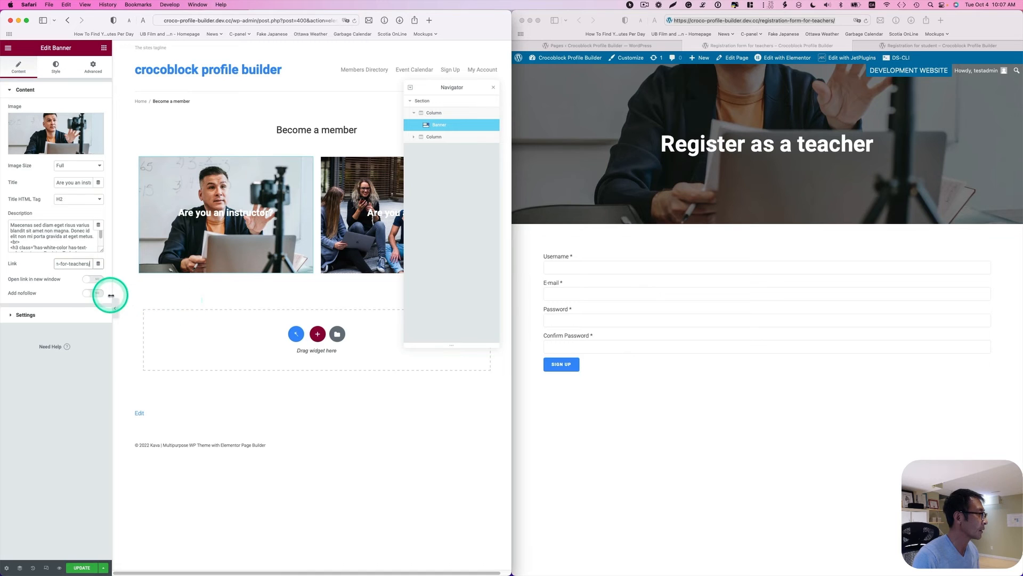
{"action": "left_click", "coordinate": [93, 278]}
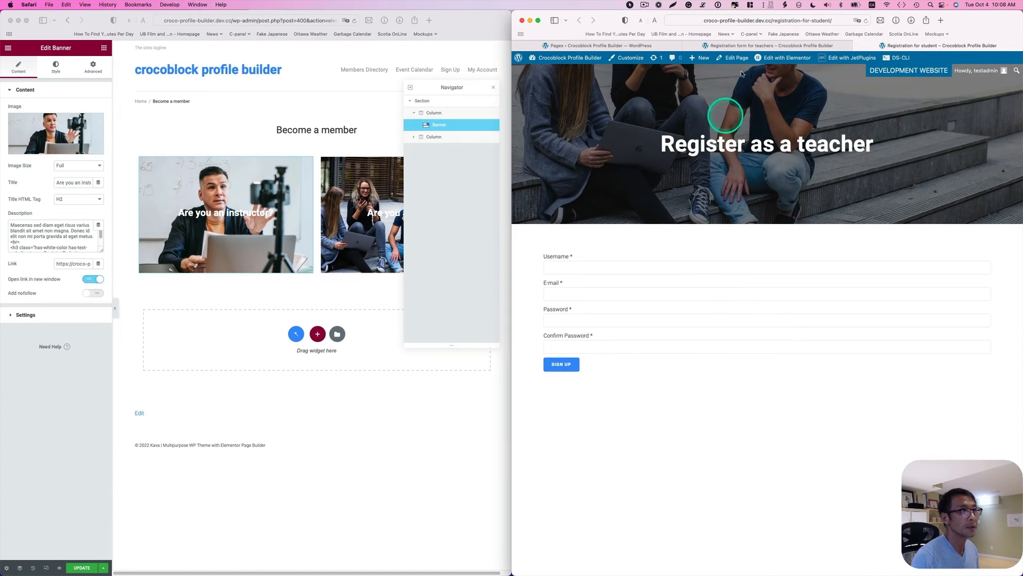
Link the student banner to the student registration page URL, opening in a new window.
{"action": "left_click", "coordinate": [770, 20]}
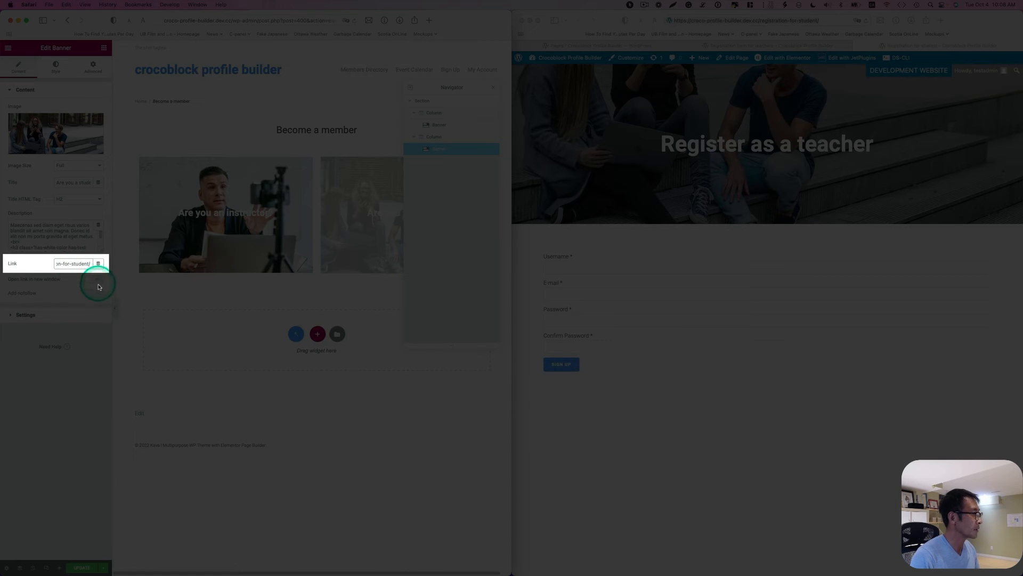
{"action": "left_click", "coordinate": [98, 285]}
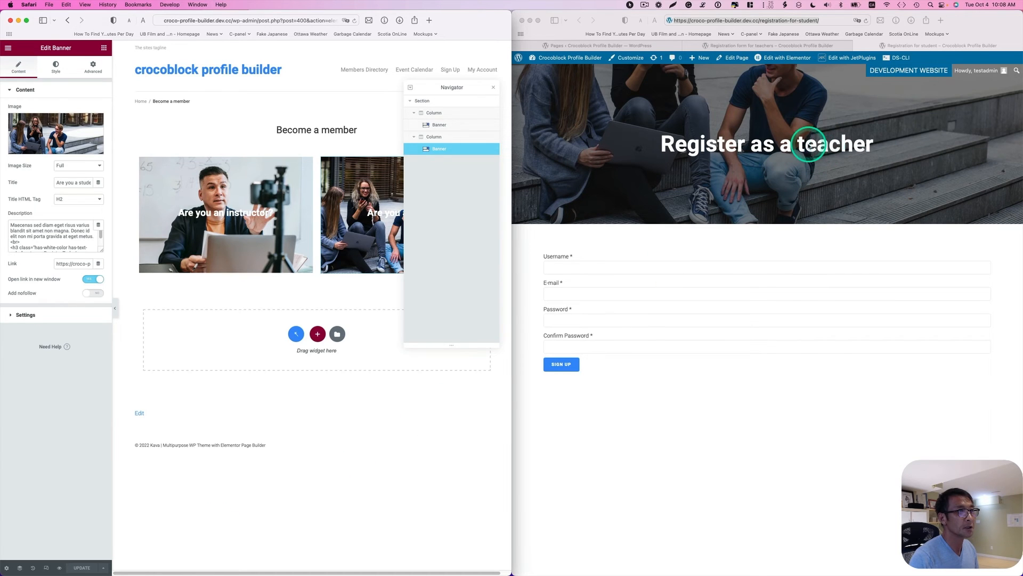
{"action": "left_click", "coordinate": [784, 57]}
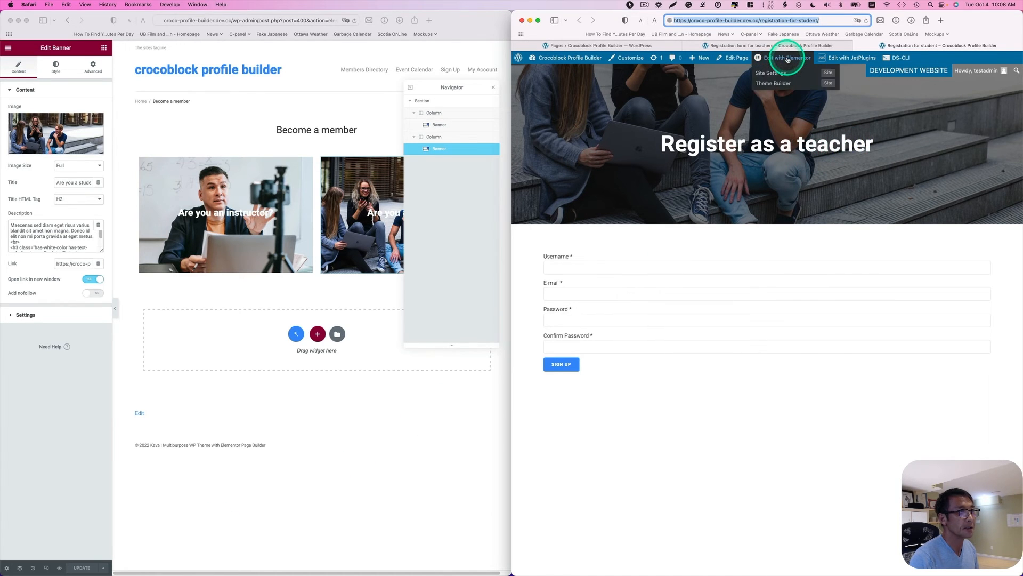
{"action": "left_click", "coordinate": [773, 83]}
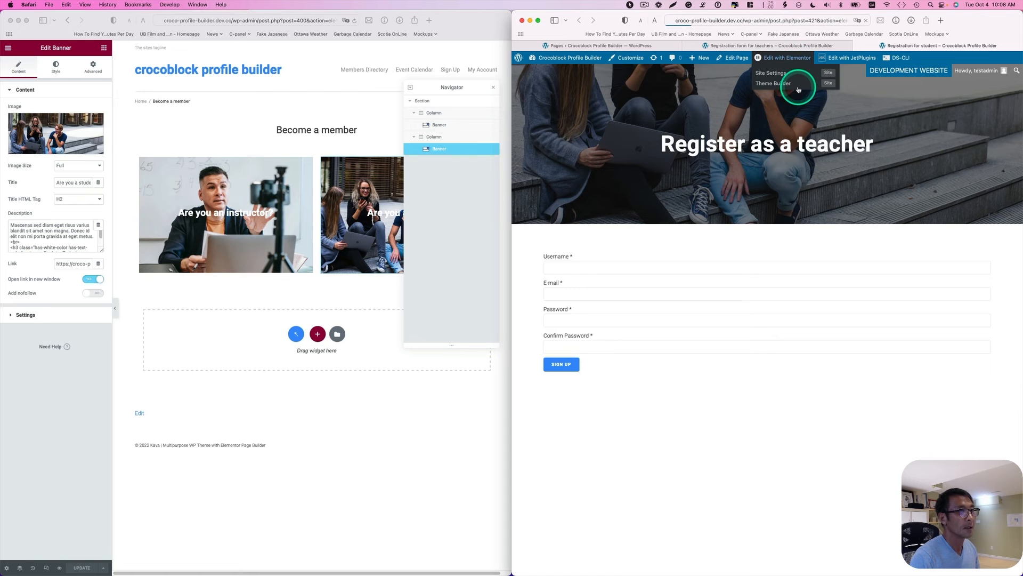
Change the student page heading to 'Register as a student', update, and view the live Become a member page.
{"action": "left_click", "coordinate": [786, 58]}
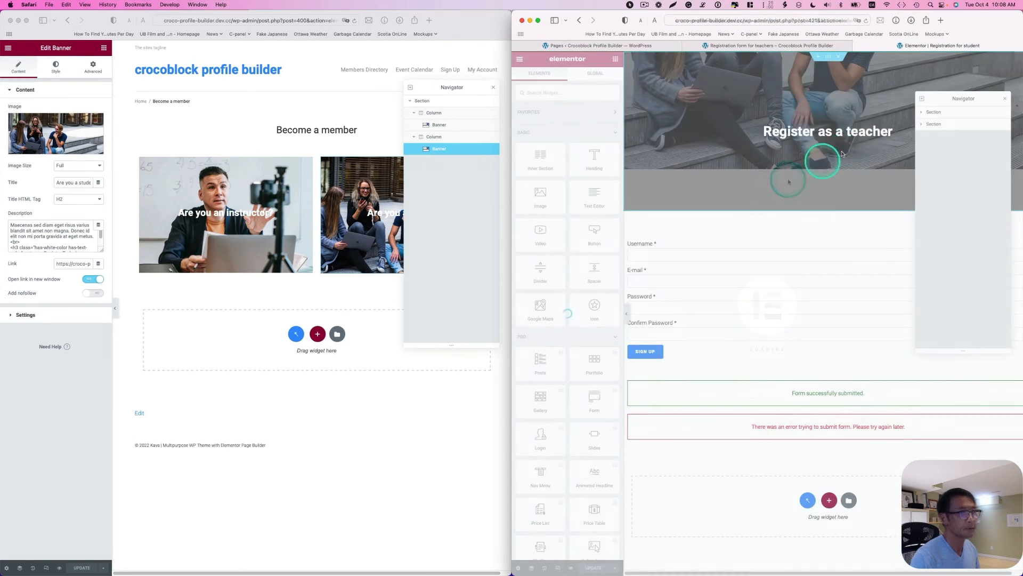
{"action": "left_click", "coordinate": [827, 131]}
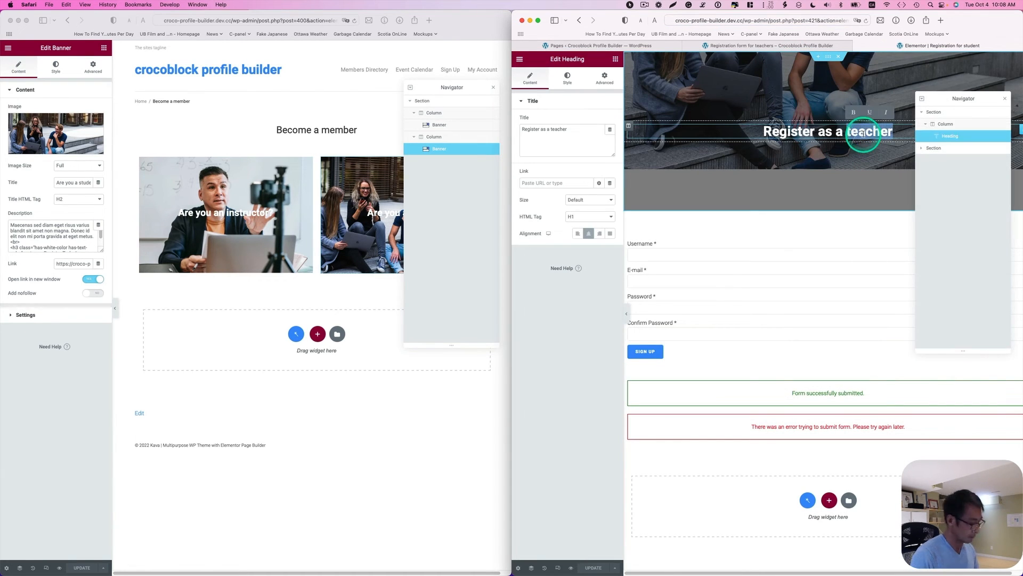
{"action": "type", "text": "Register as a student"}
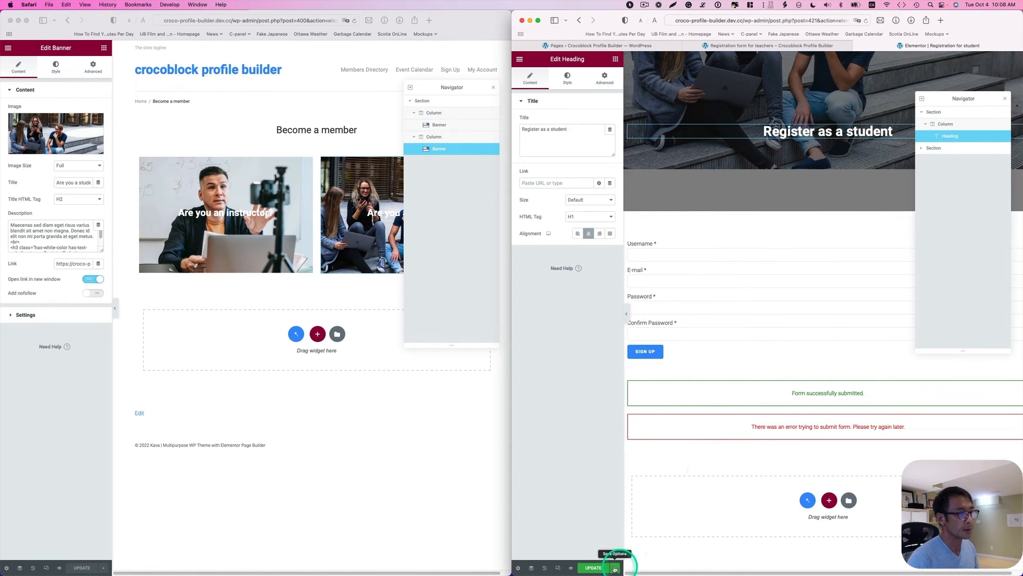
{"action": "left_click", "coordinate": [225, 205]}
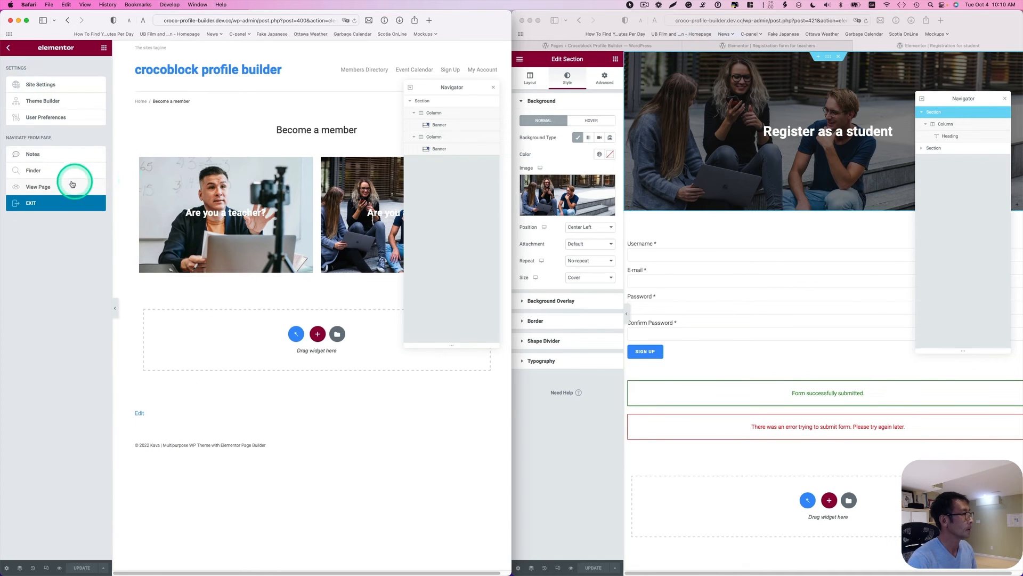
{"action": "left_click", "coordinate": [38, 187]}
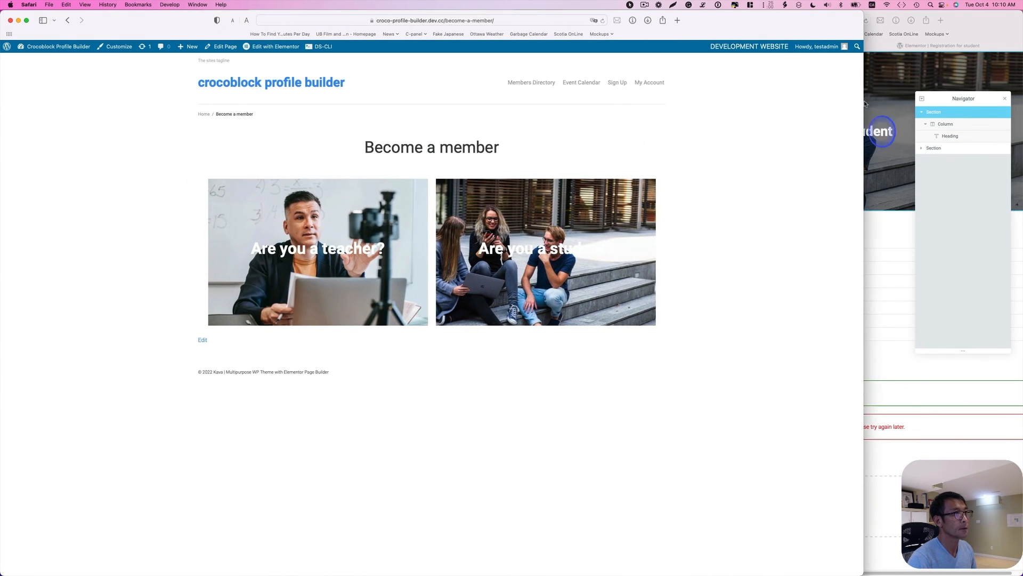
In a private window, follow the teacher banner's Register Today link to the form.
{"action": "left_click", "coordinate": [49, 4]}
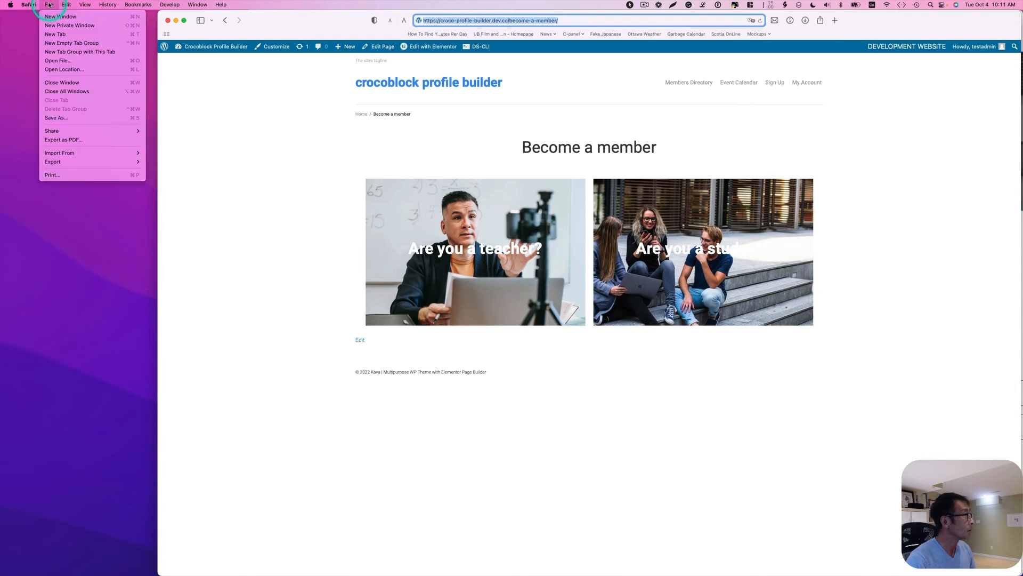
{"action": "left_click", "coordinate": [70, 25]}
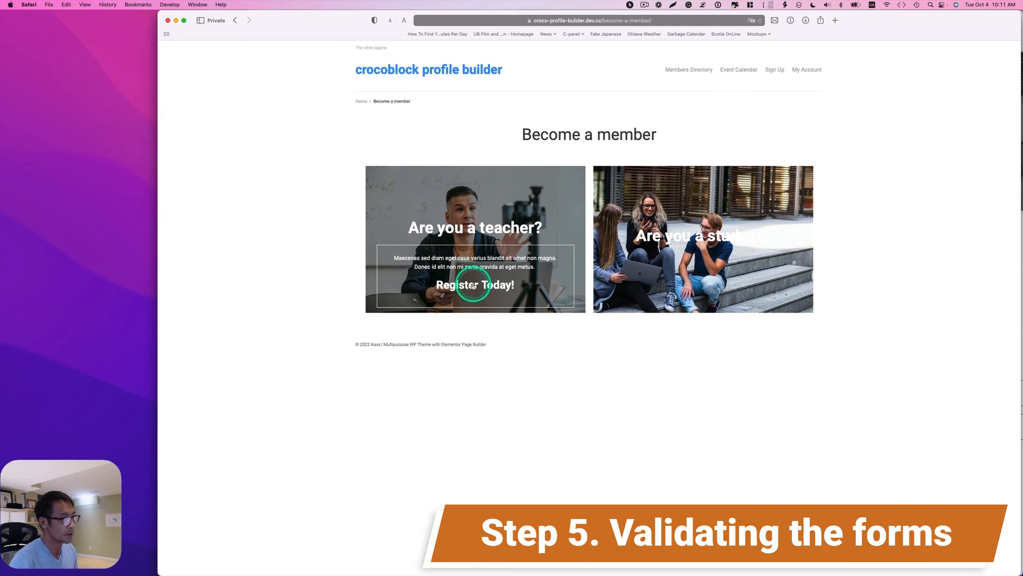
{"action": "left_click", "coordinate": [476, 285]}
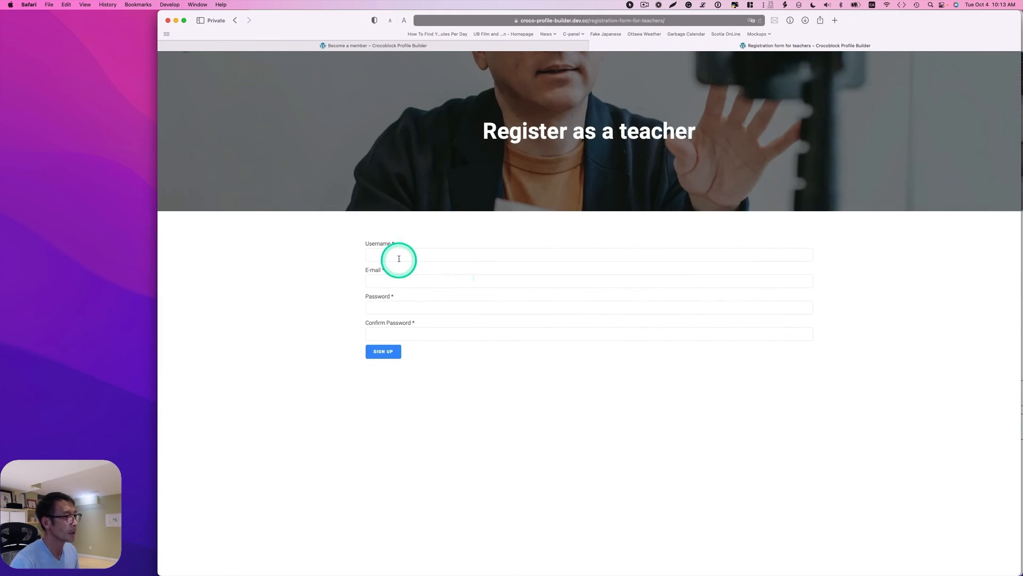
Sign up test teacher 'osamu_teacher' with e-mail and passwords through the teacher form.
{"action": "type", "text": "osamu_teacher"}
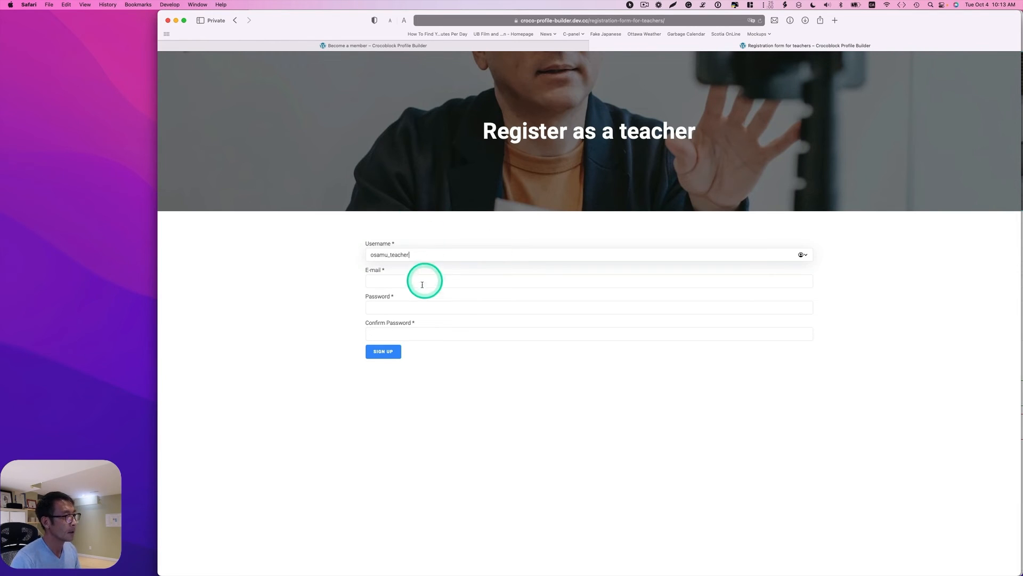
{"action": "left_click", "coordinate": [589, 280]}
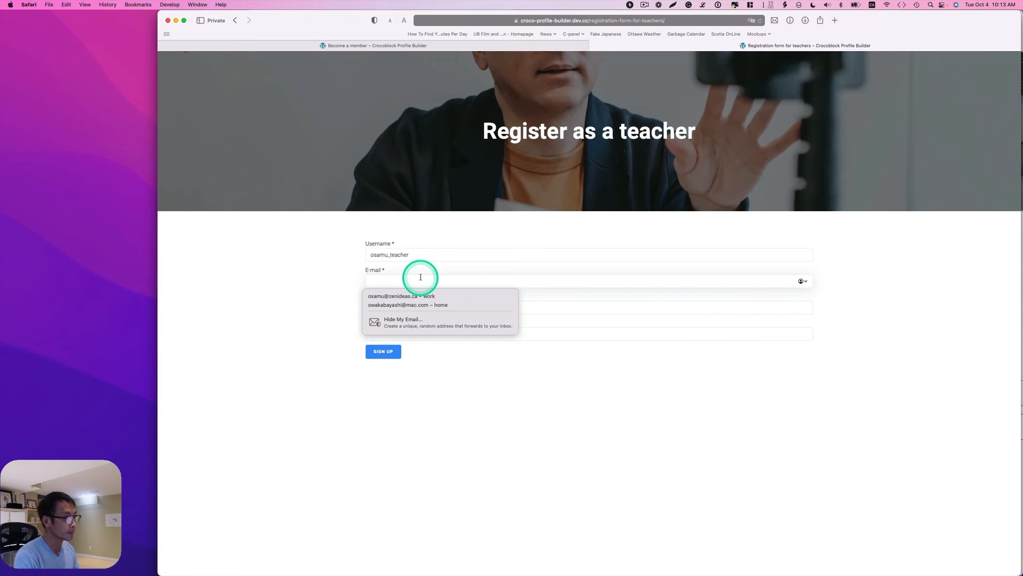
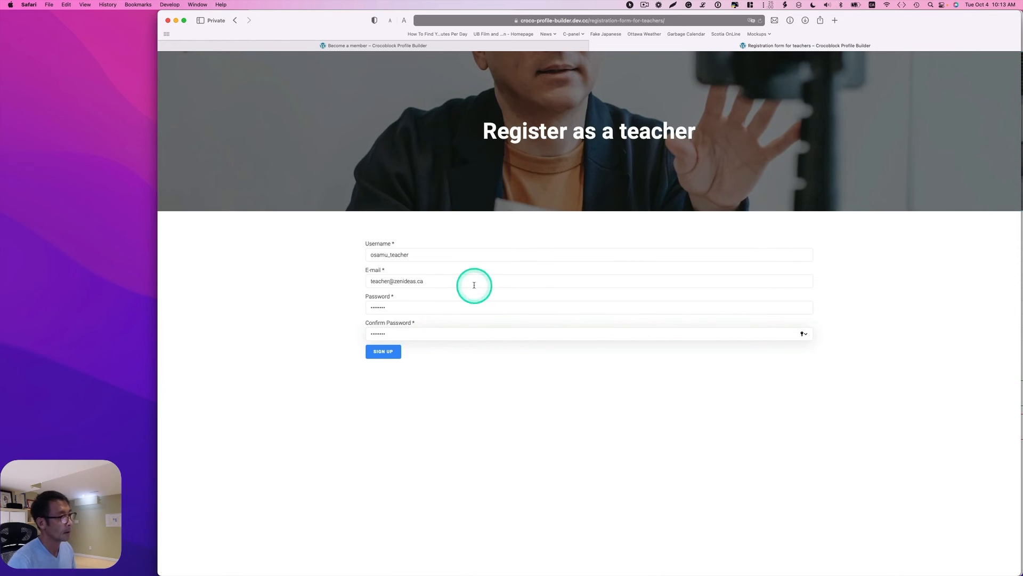
{"action": "left_click", "coordinate": [382, 351]}
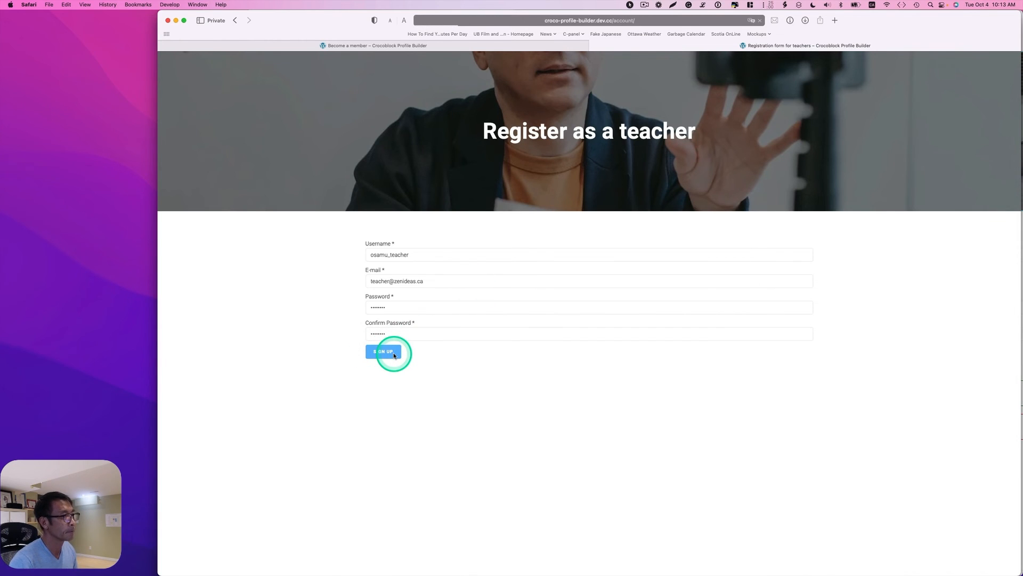
{"action": "left_click", "coordinate": [384, 351]}
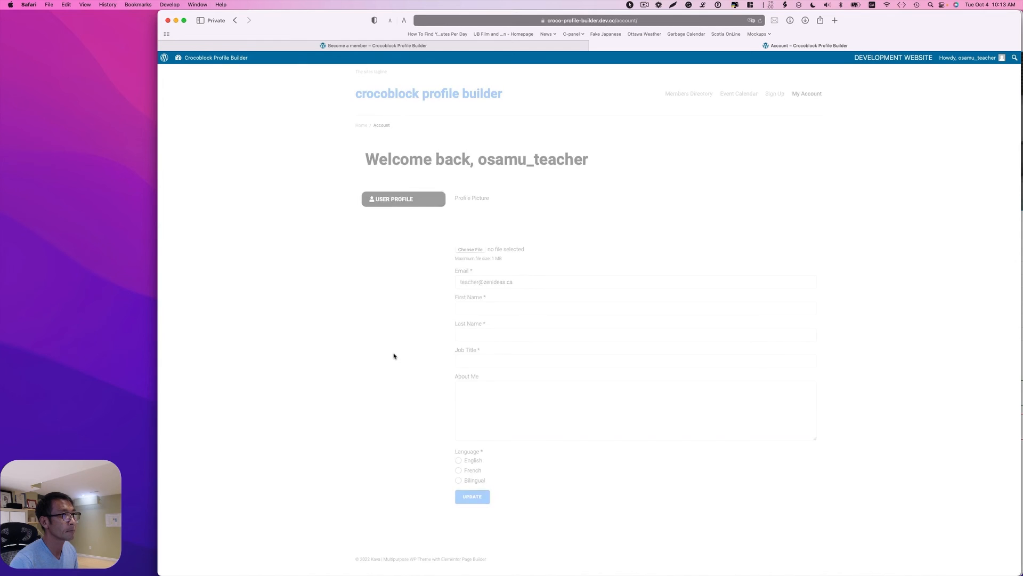
Confirm osamu_teacher appears in Users > All Users with the Teacher role and open it for editing.
{"action": "left_click", "coordinate": [471, 198]}
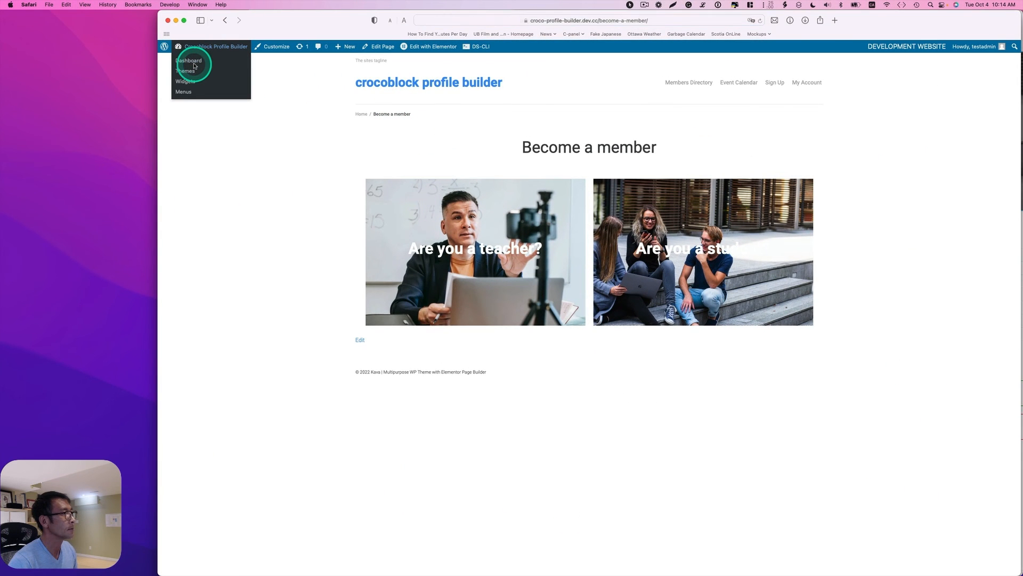
{"action": "left_click", "coordinate": [189, 60]}
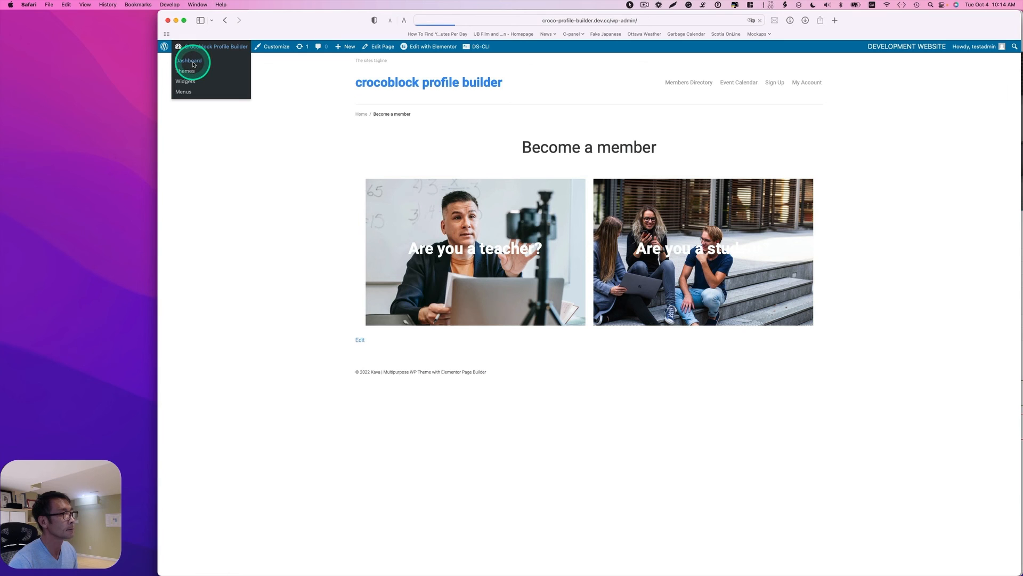
{"action": "left_click", "coordinate": [189, 61]}
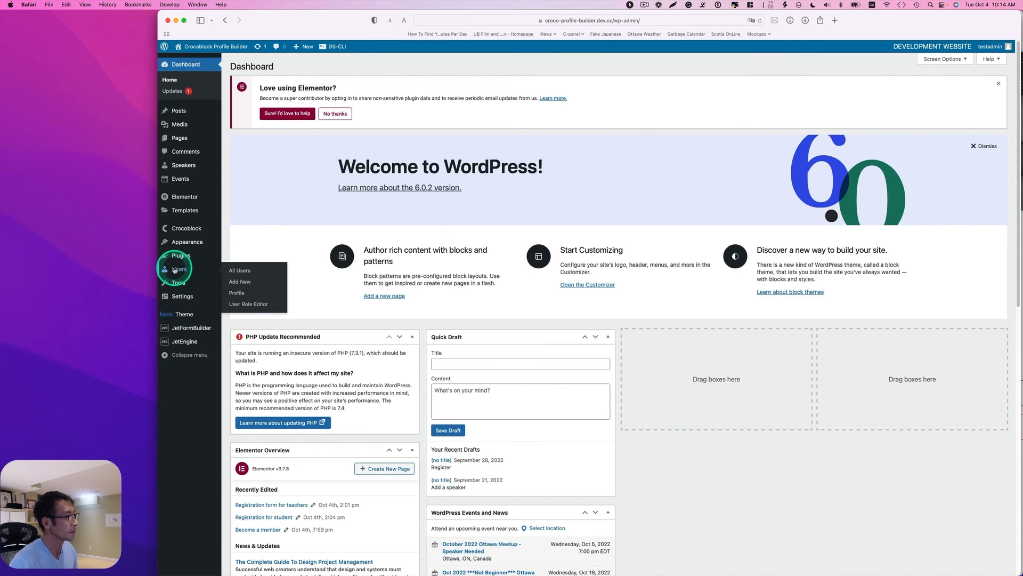
{"action": "left_click", "coordinate": [240, 270]}
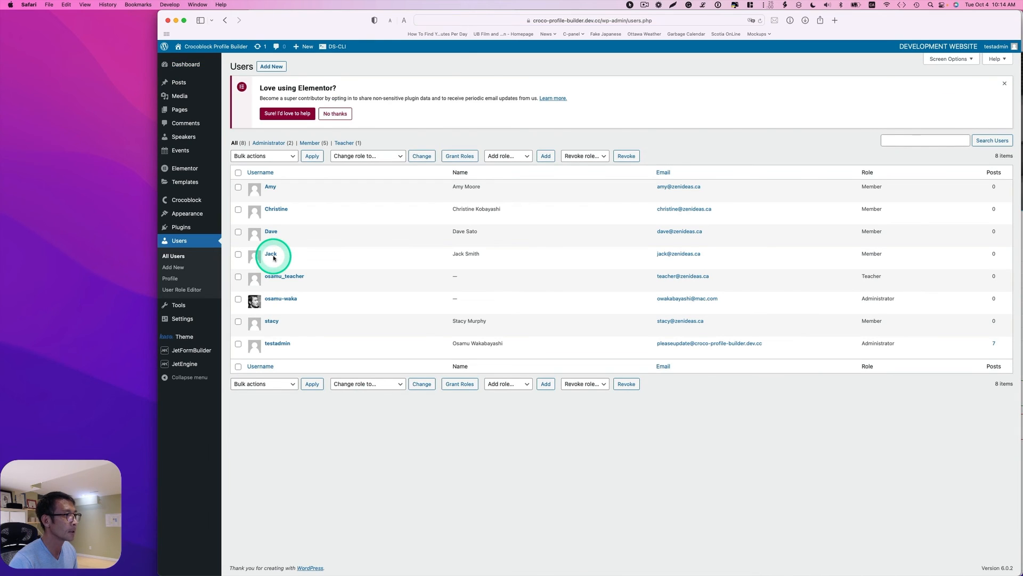
{"action": "mouse_move", "coordinate": [353, 240]}
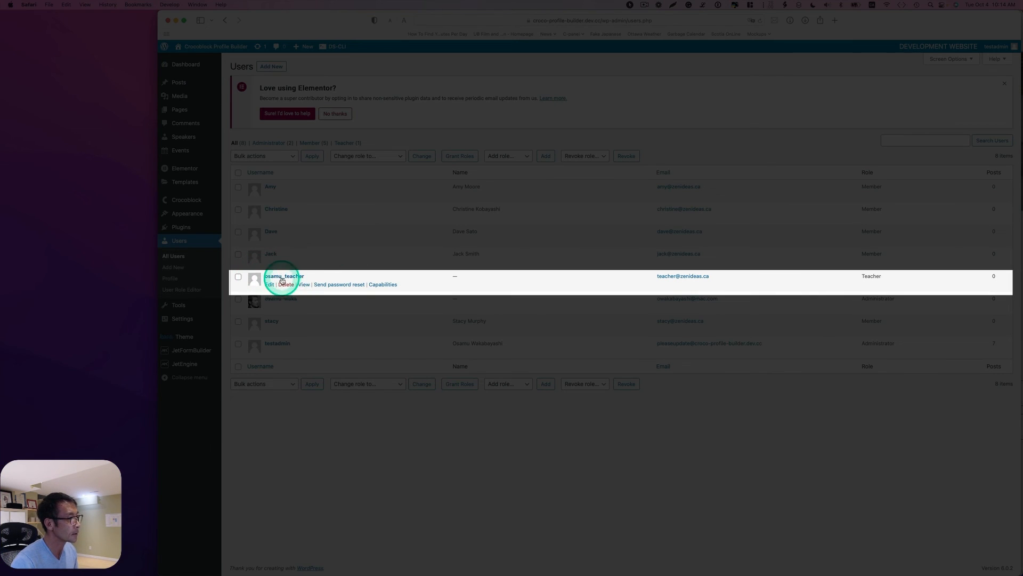
{"action": "mouse_move", "coordinate": [370, 289]}
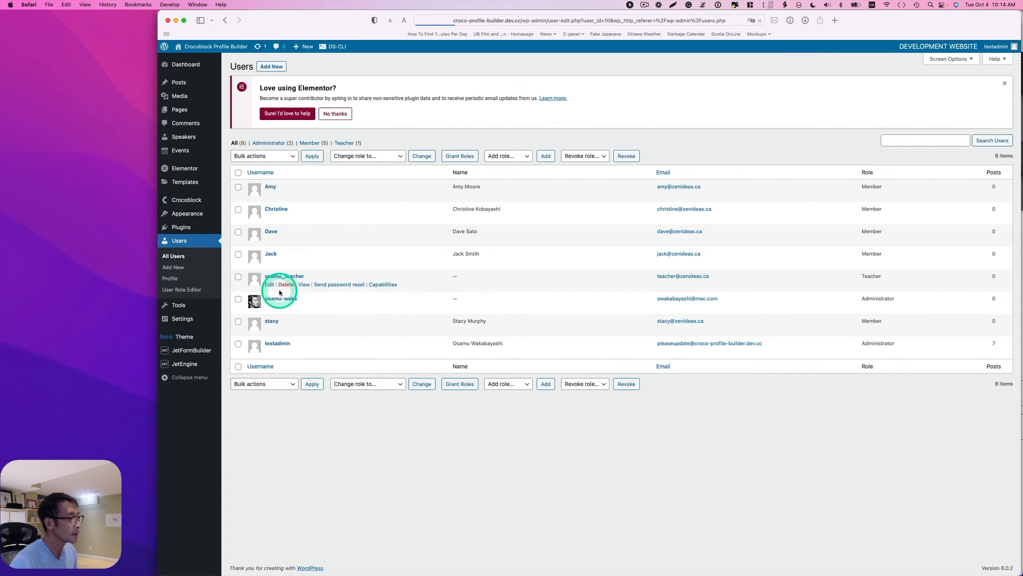
{"action": "left_click", "coordinate": [268, 283]}
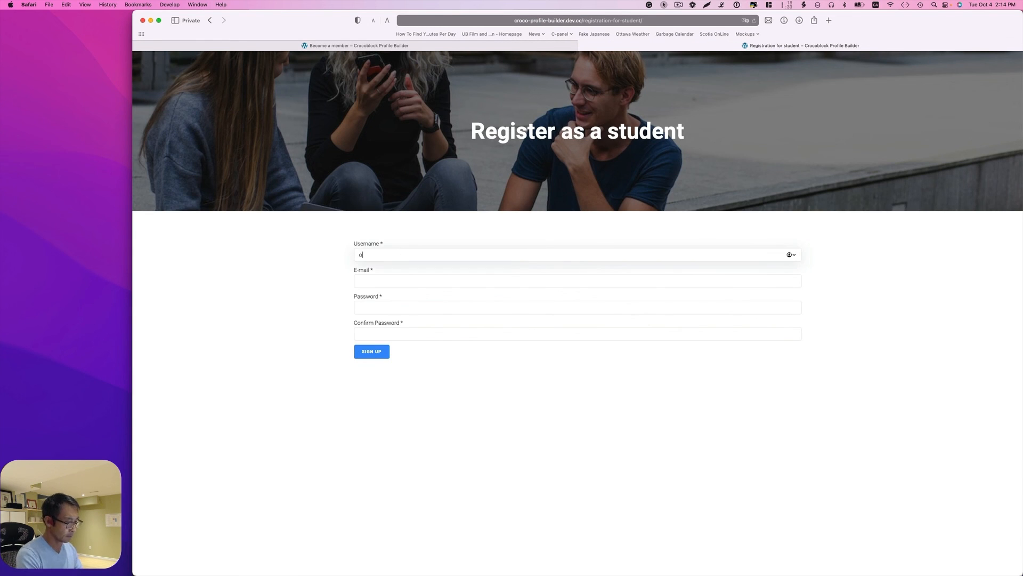
{"action": "left_click", "coordinate": [576, 281]}
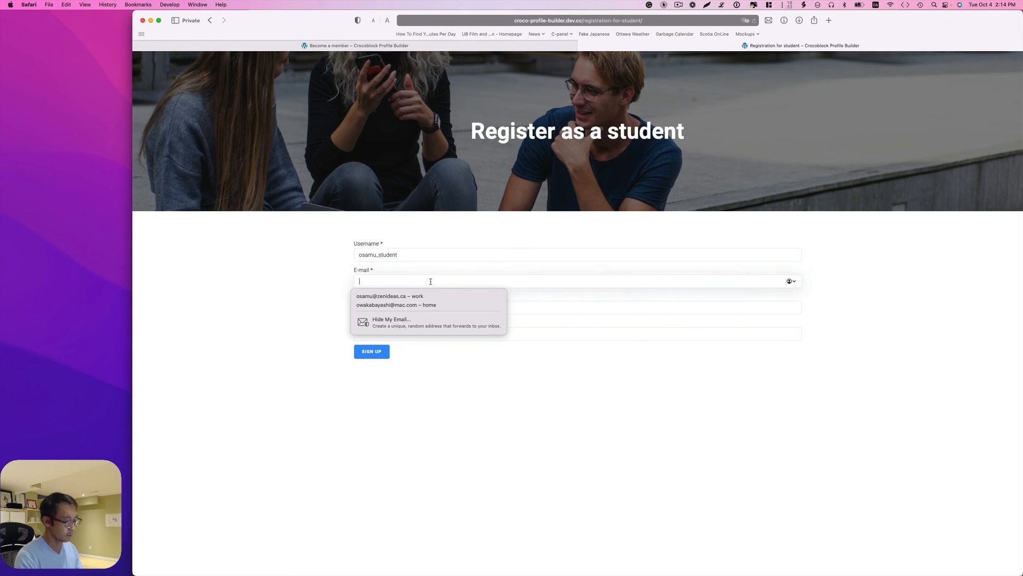
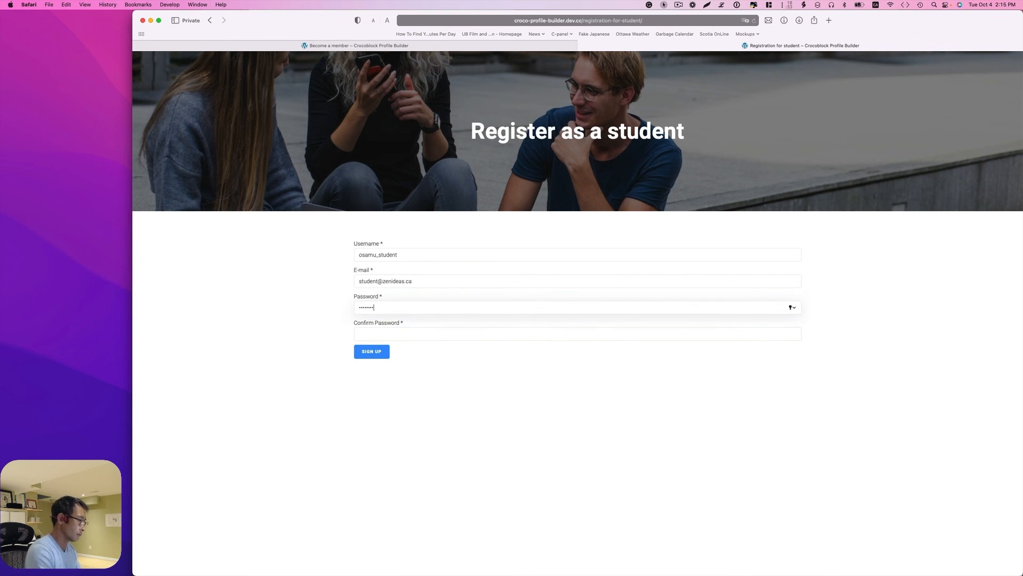
{"action": "type", "text": "•••••••"}
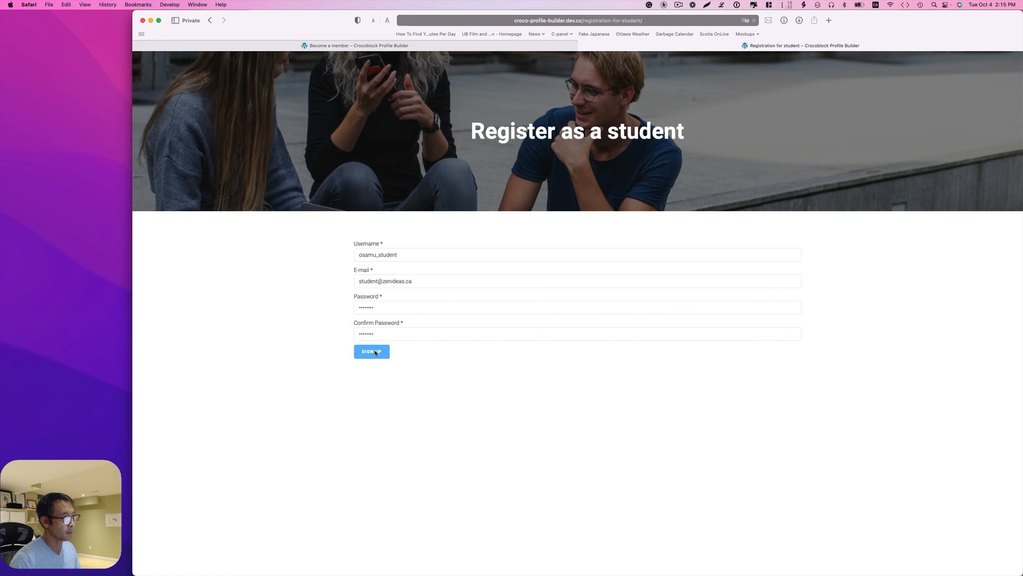
{"action": "left_click", "coordinate": [371, 350]}
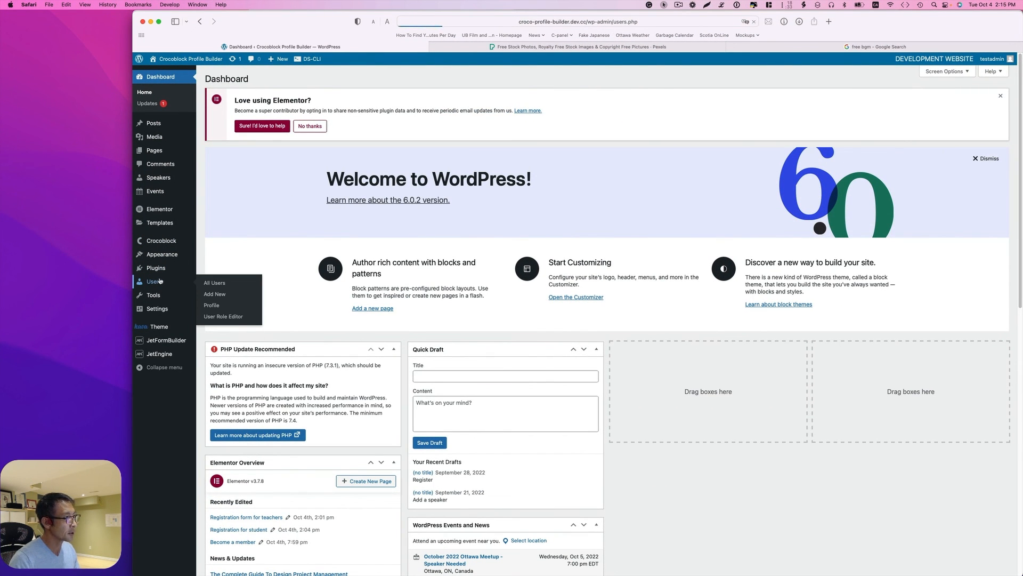
Verify osamu_student shows the Student role in All Users and open its edit screen.
{"action": "left_click", "coordinate": [214, 284]}
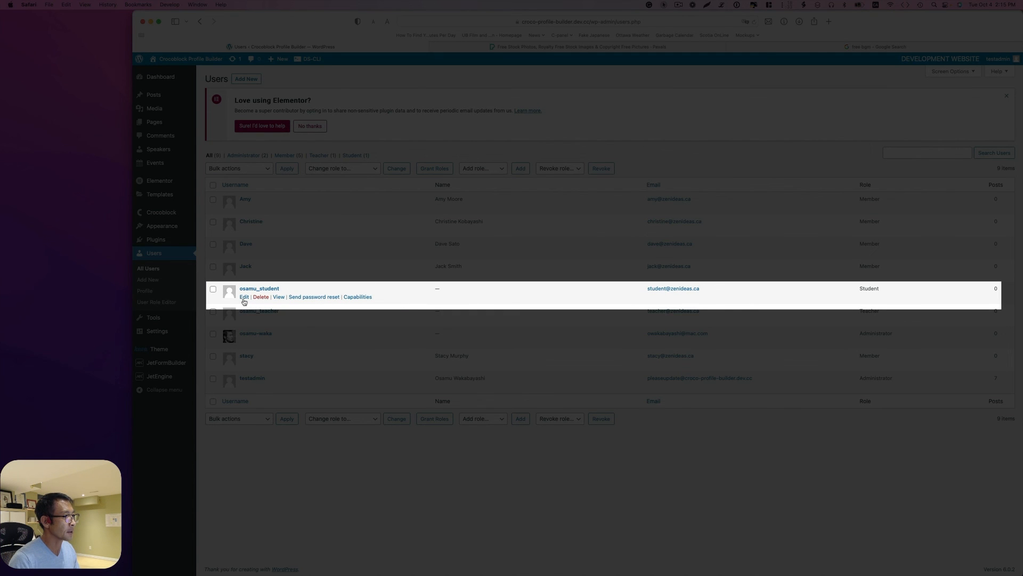
{"action": "left_click", "coordinate": [243, 298]}
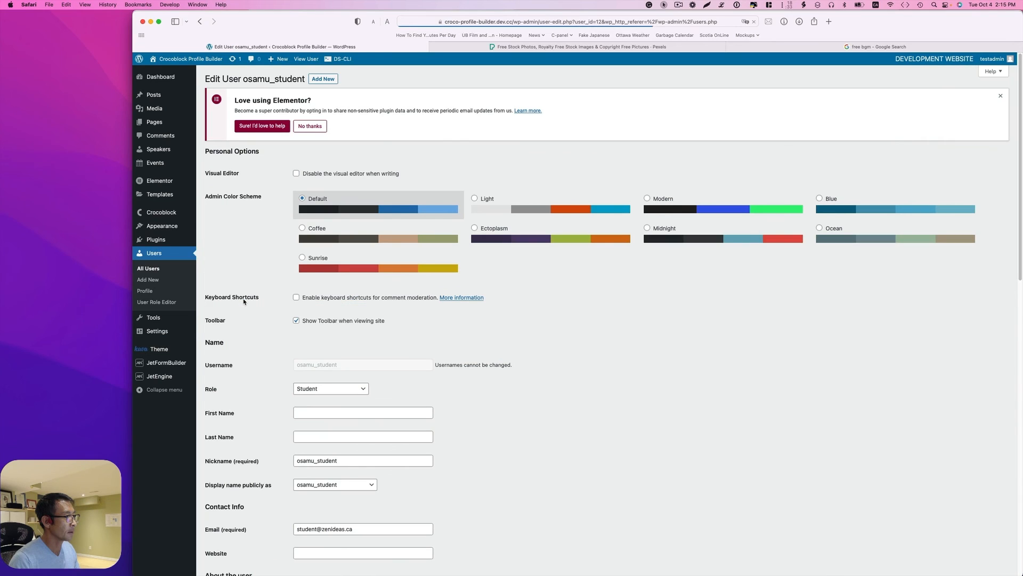